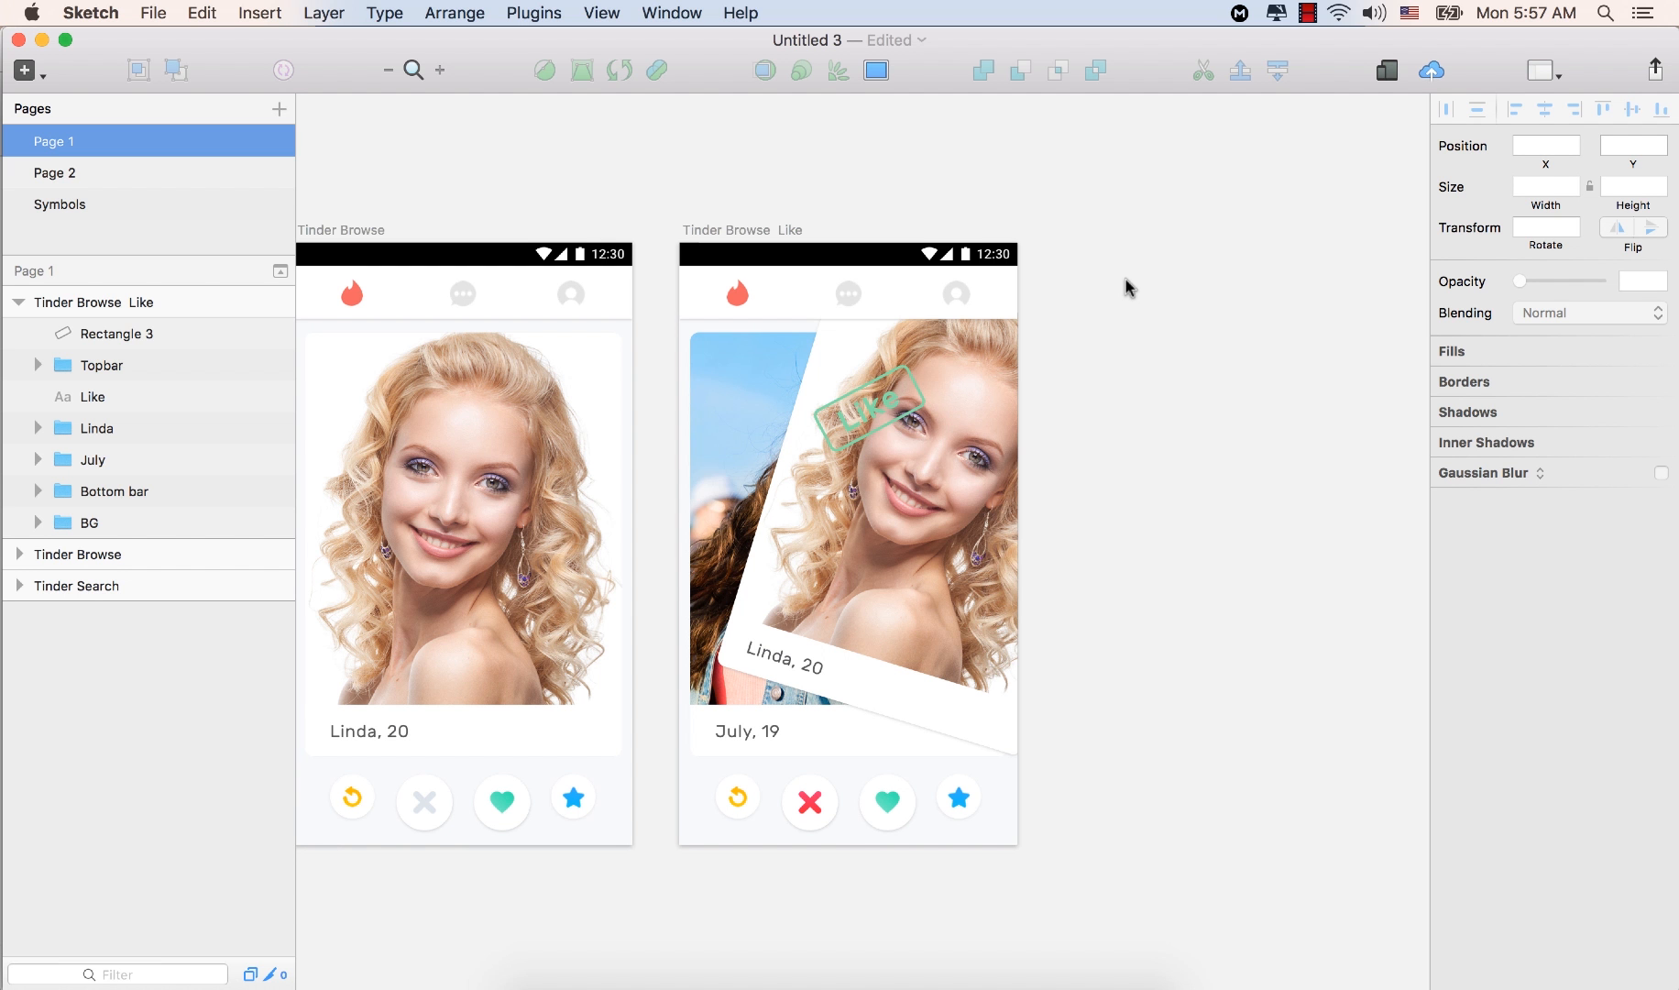
mouse_move(8, 292)
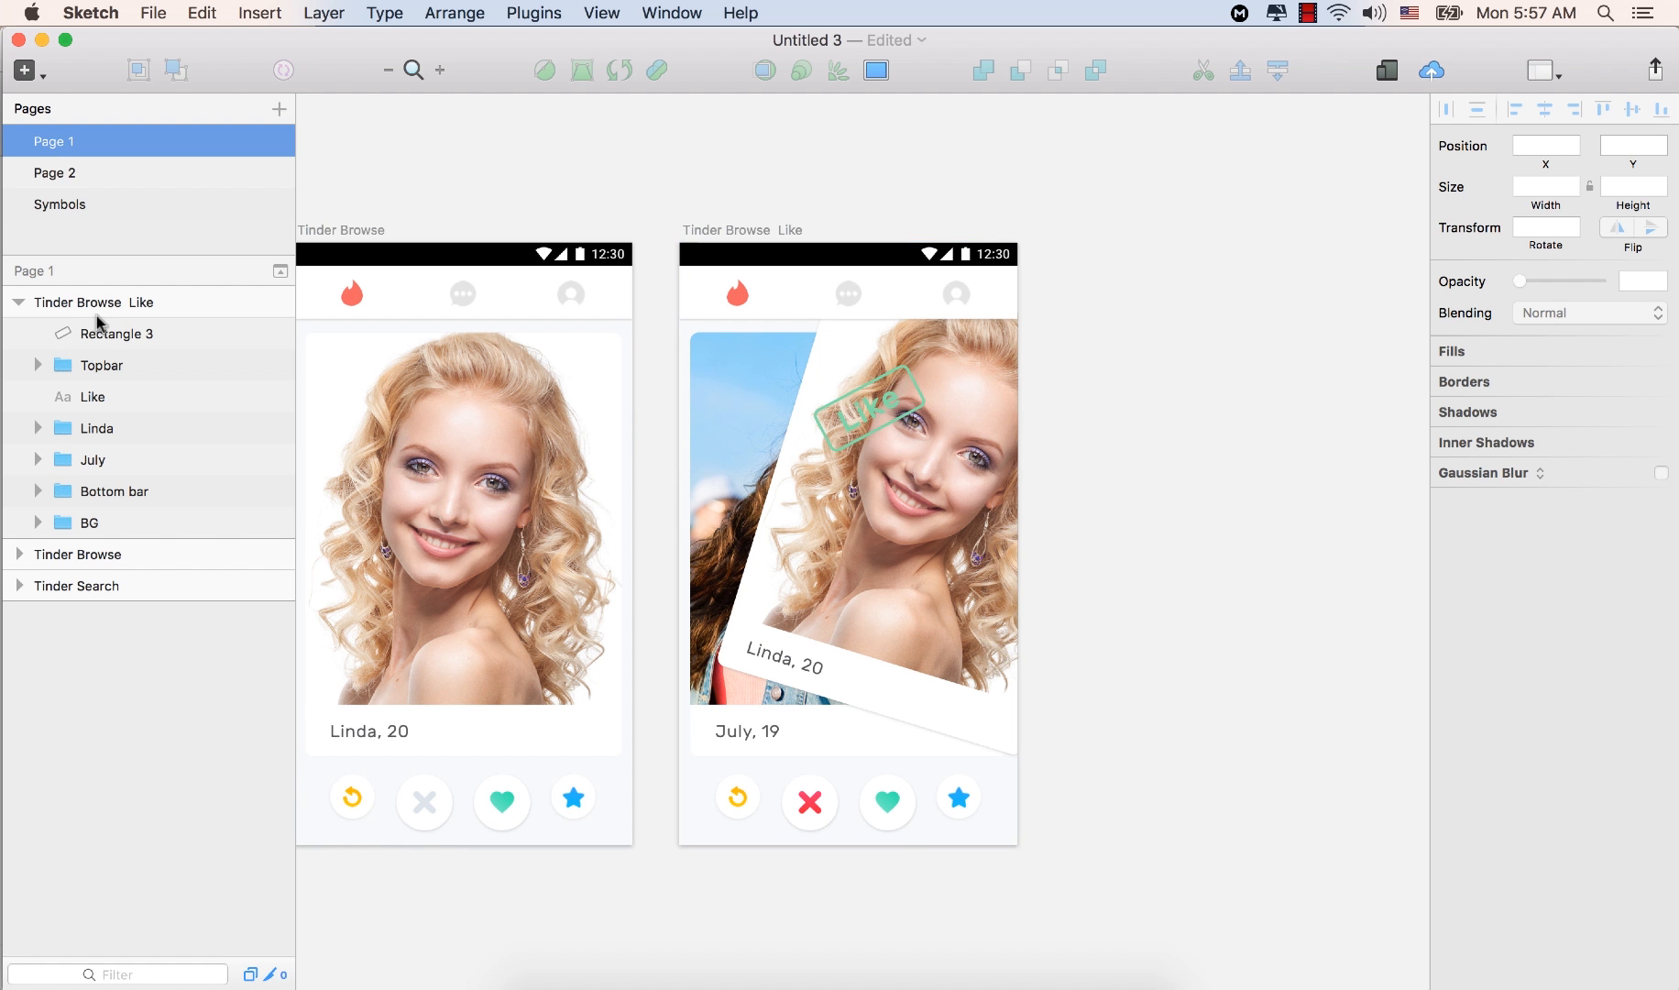
Collapse the Tinder Browse Like artboard so only the artboards are listed
click(92, 460)
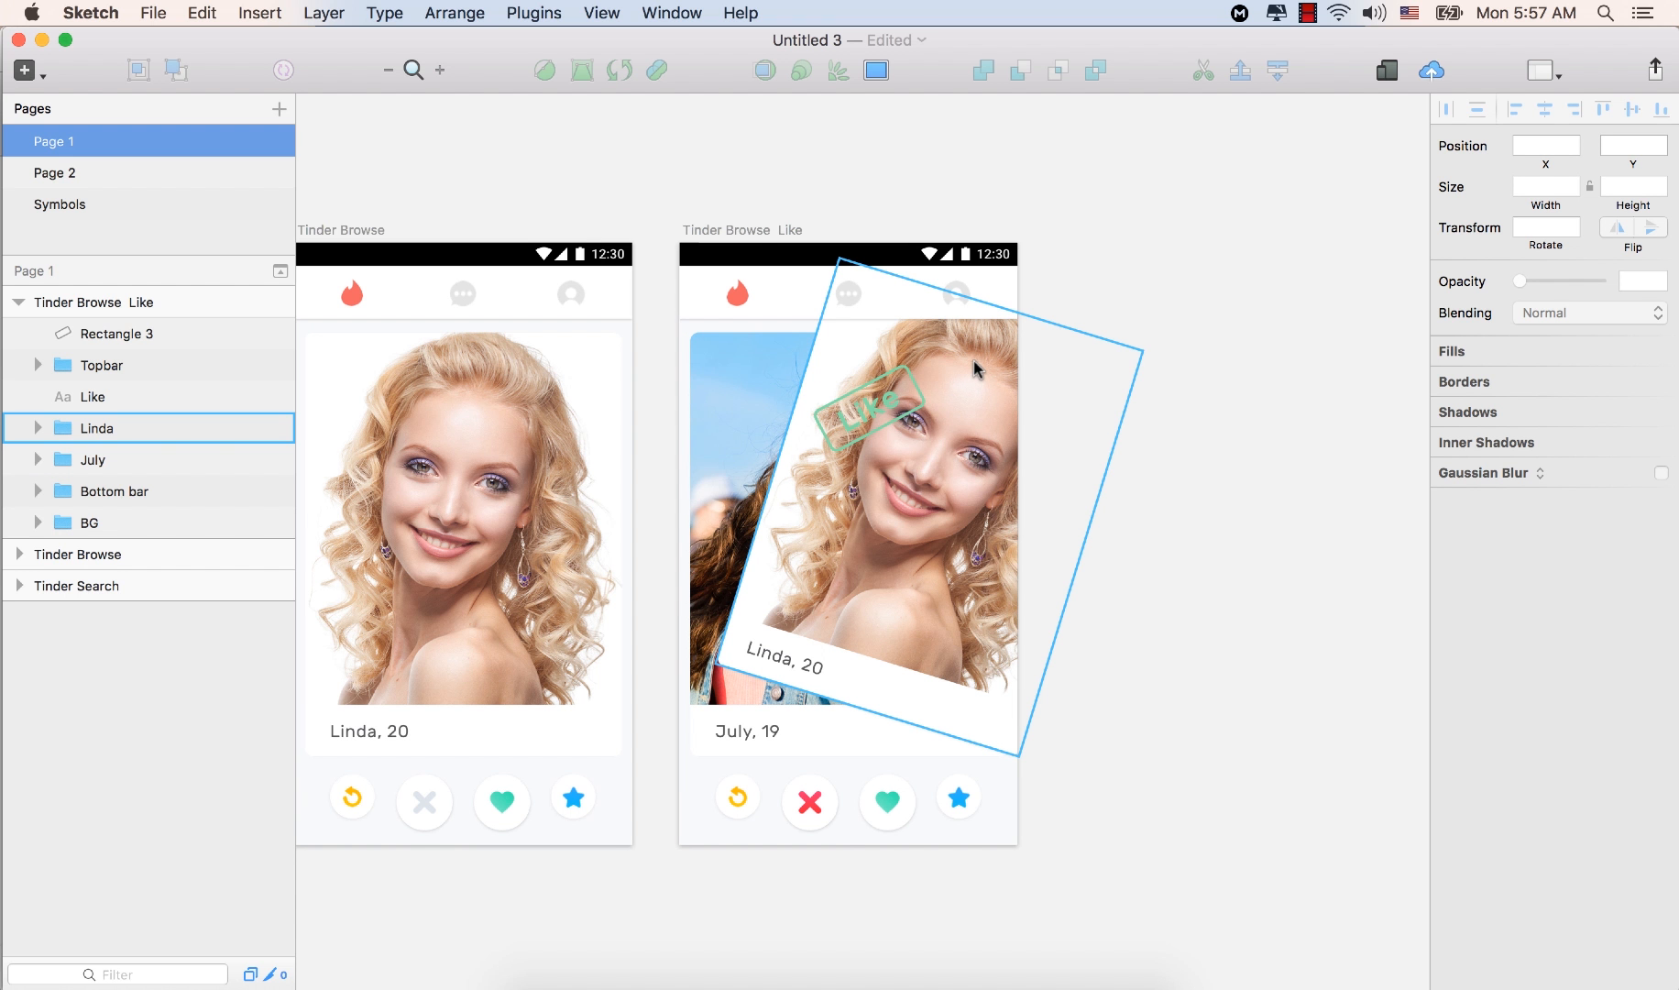
mouse_move(955, 533)
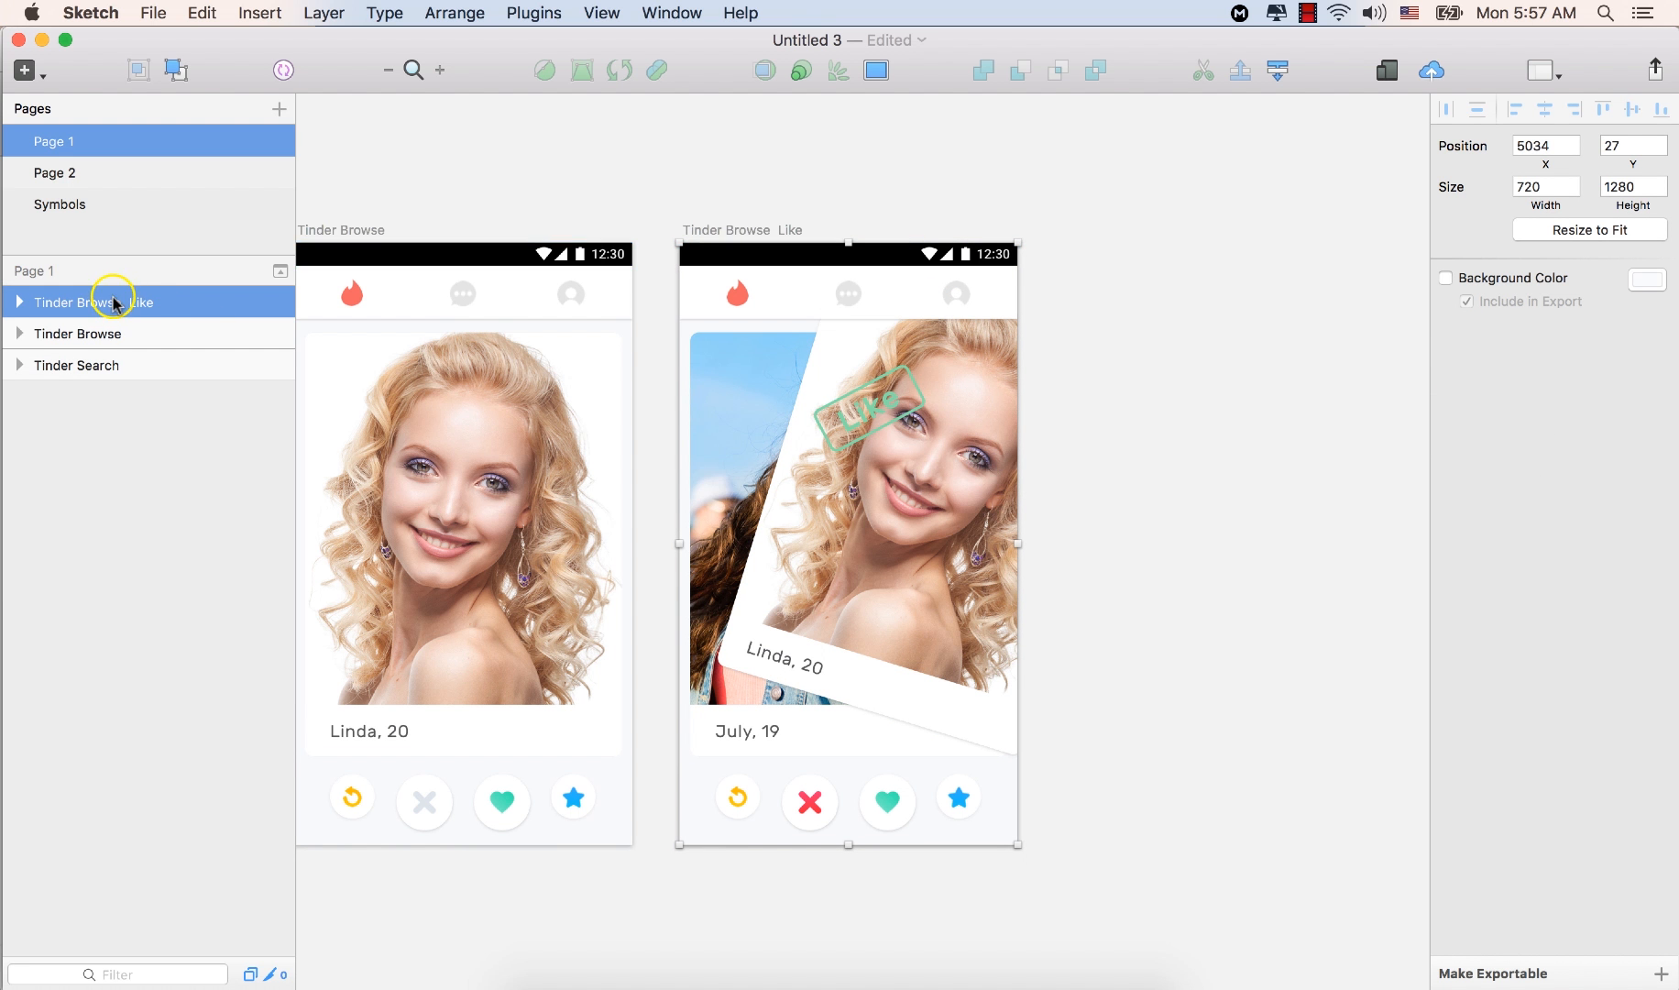
Duplicate the Tinder Browse Like artboard and rename the copy 'Tinder Browse Nope'
right_click(114, 303)
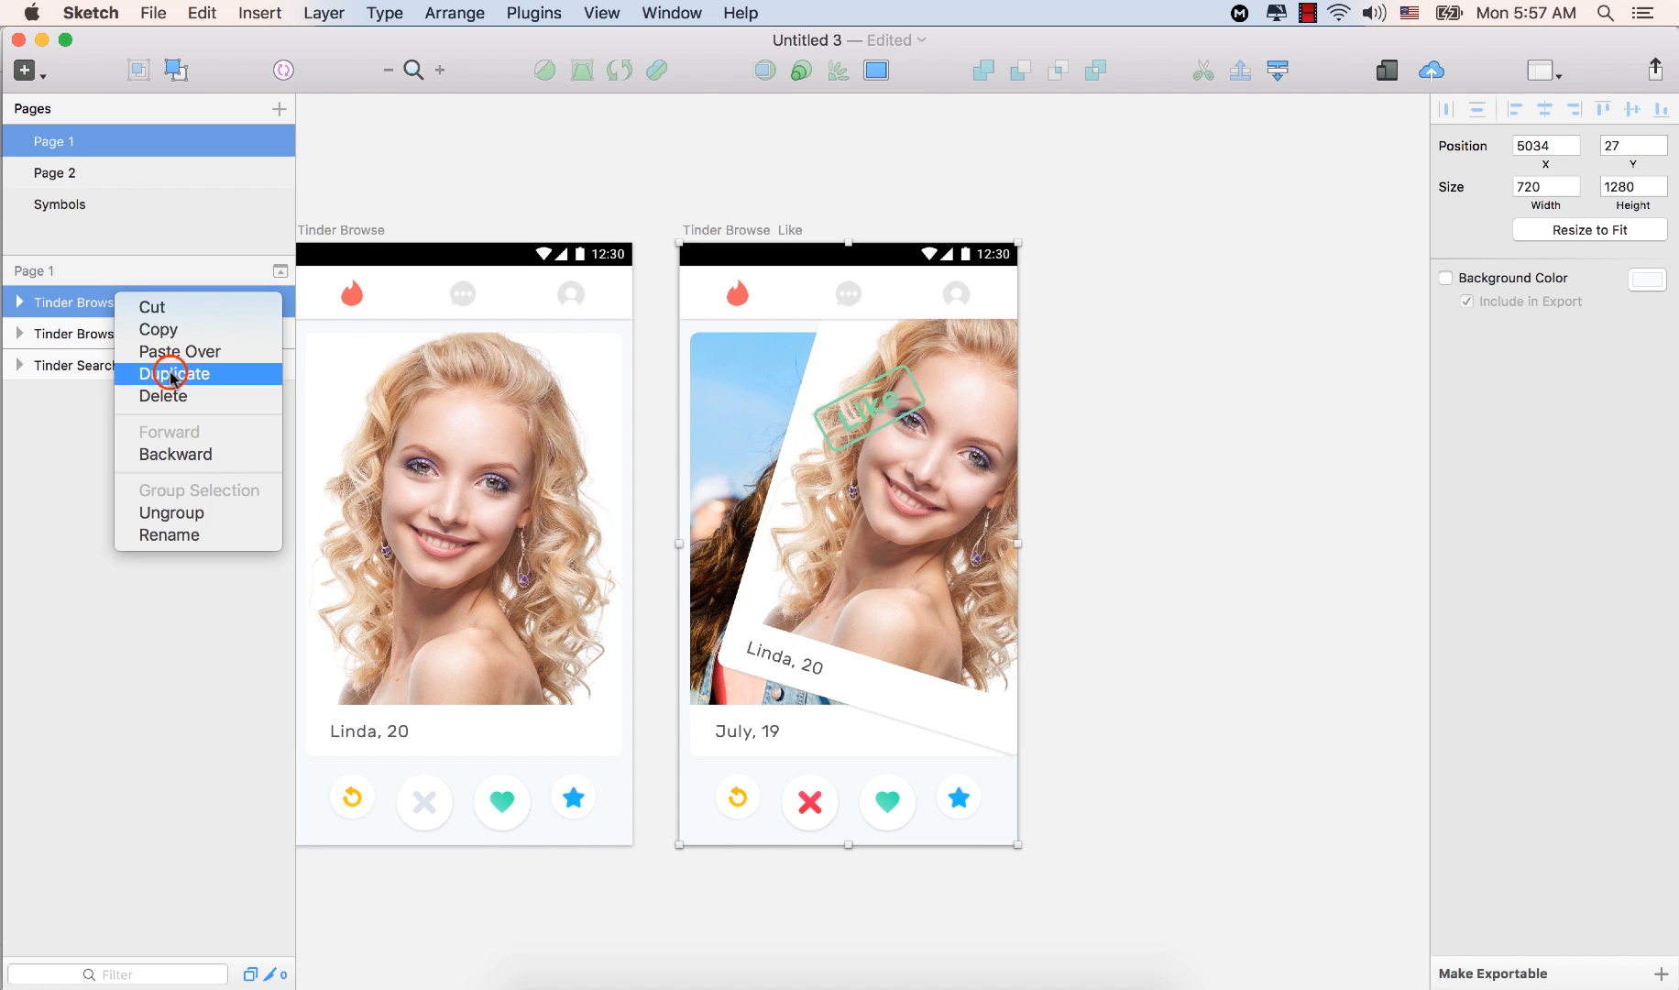
click(174, 374)
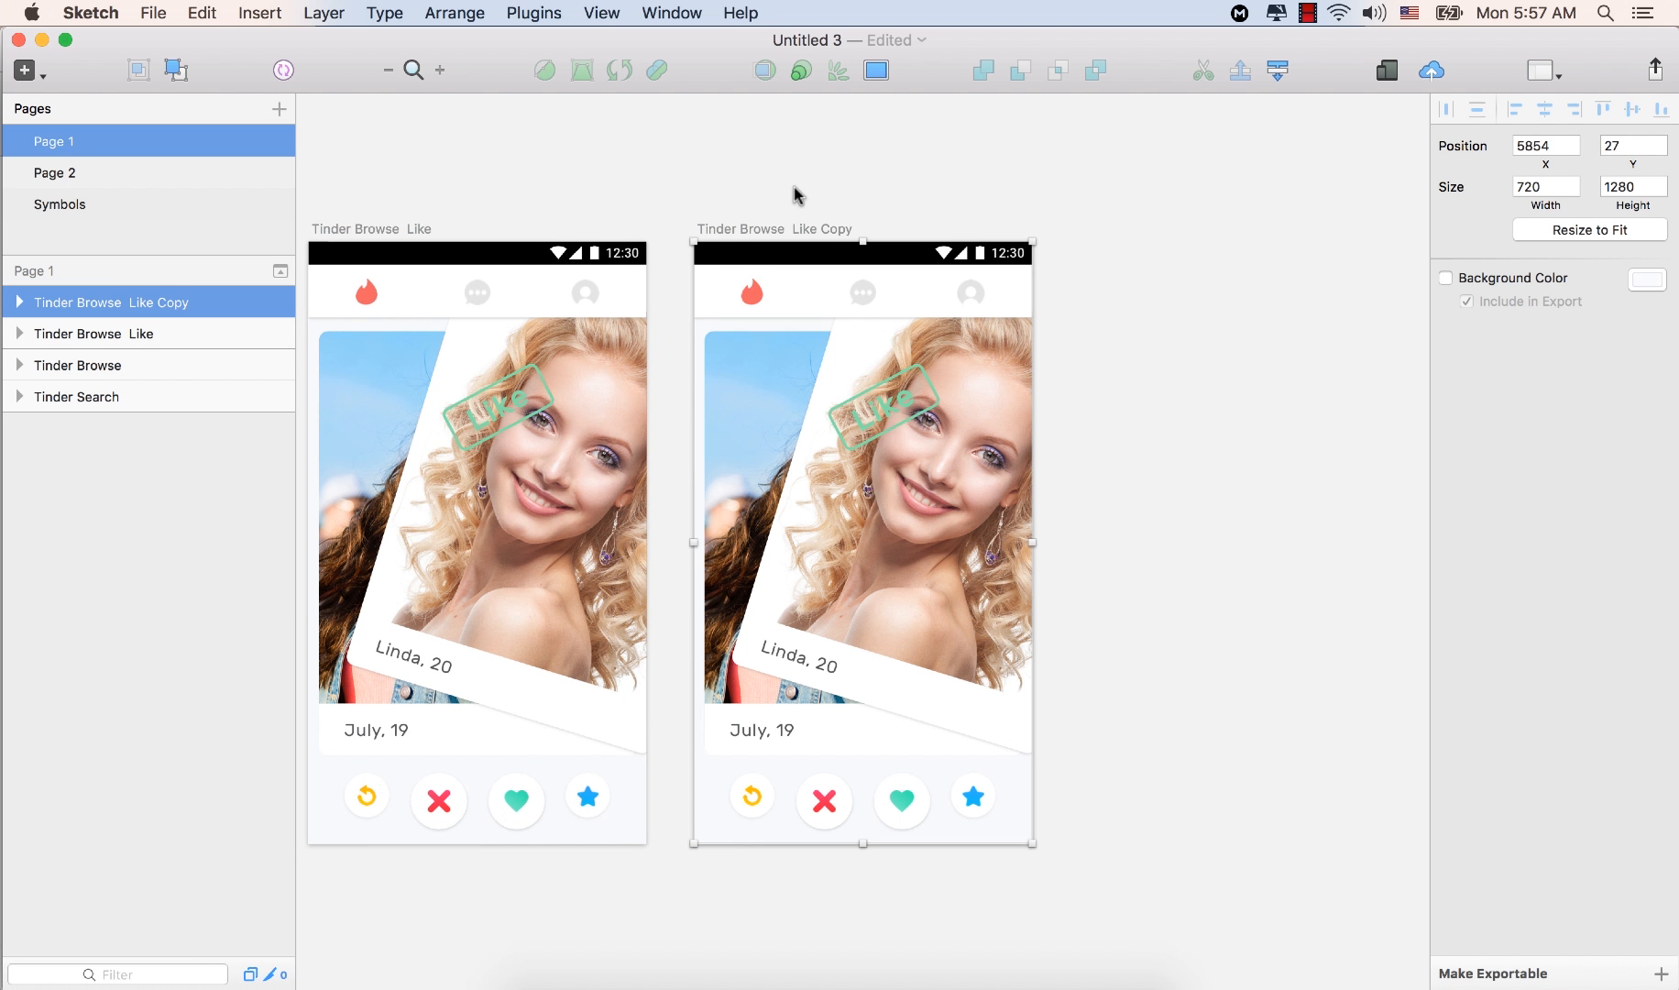
double_click(132, 303)
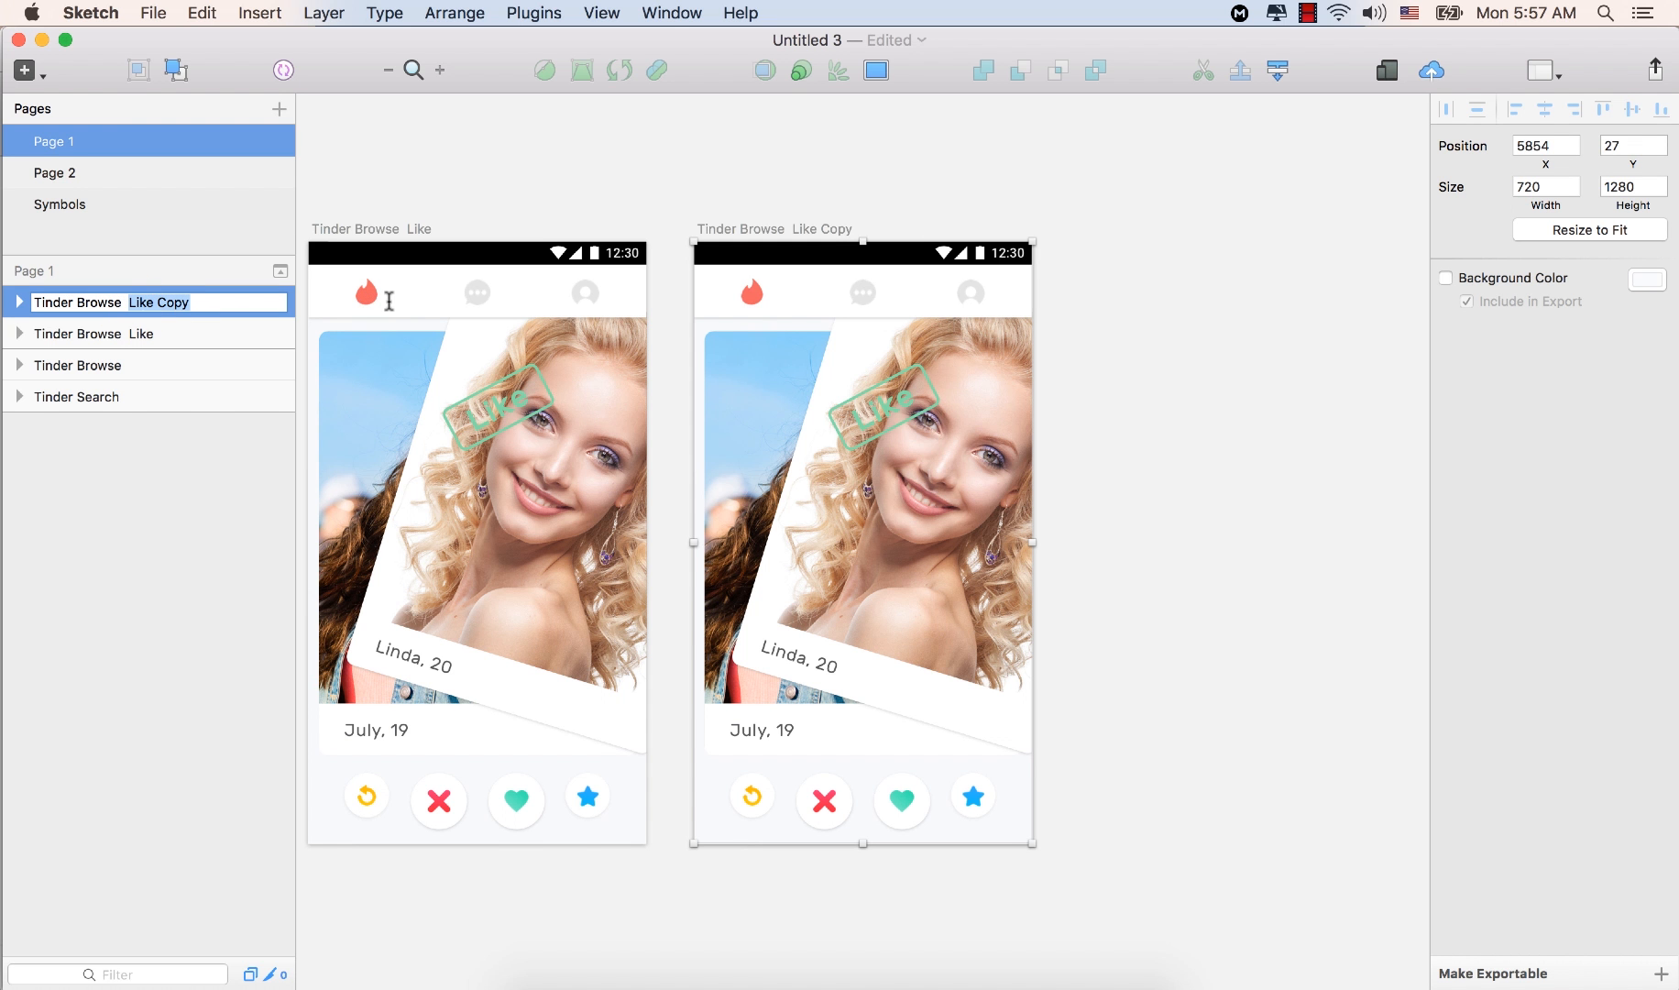
text(Nope)
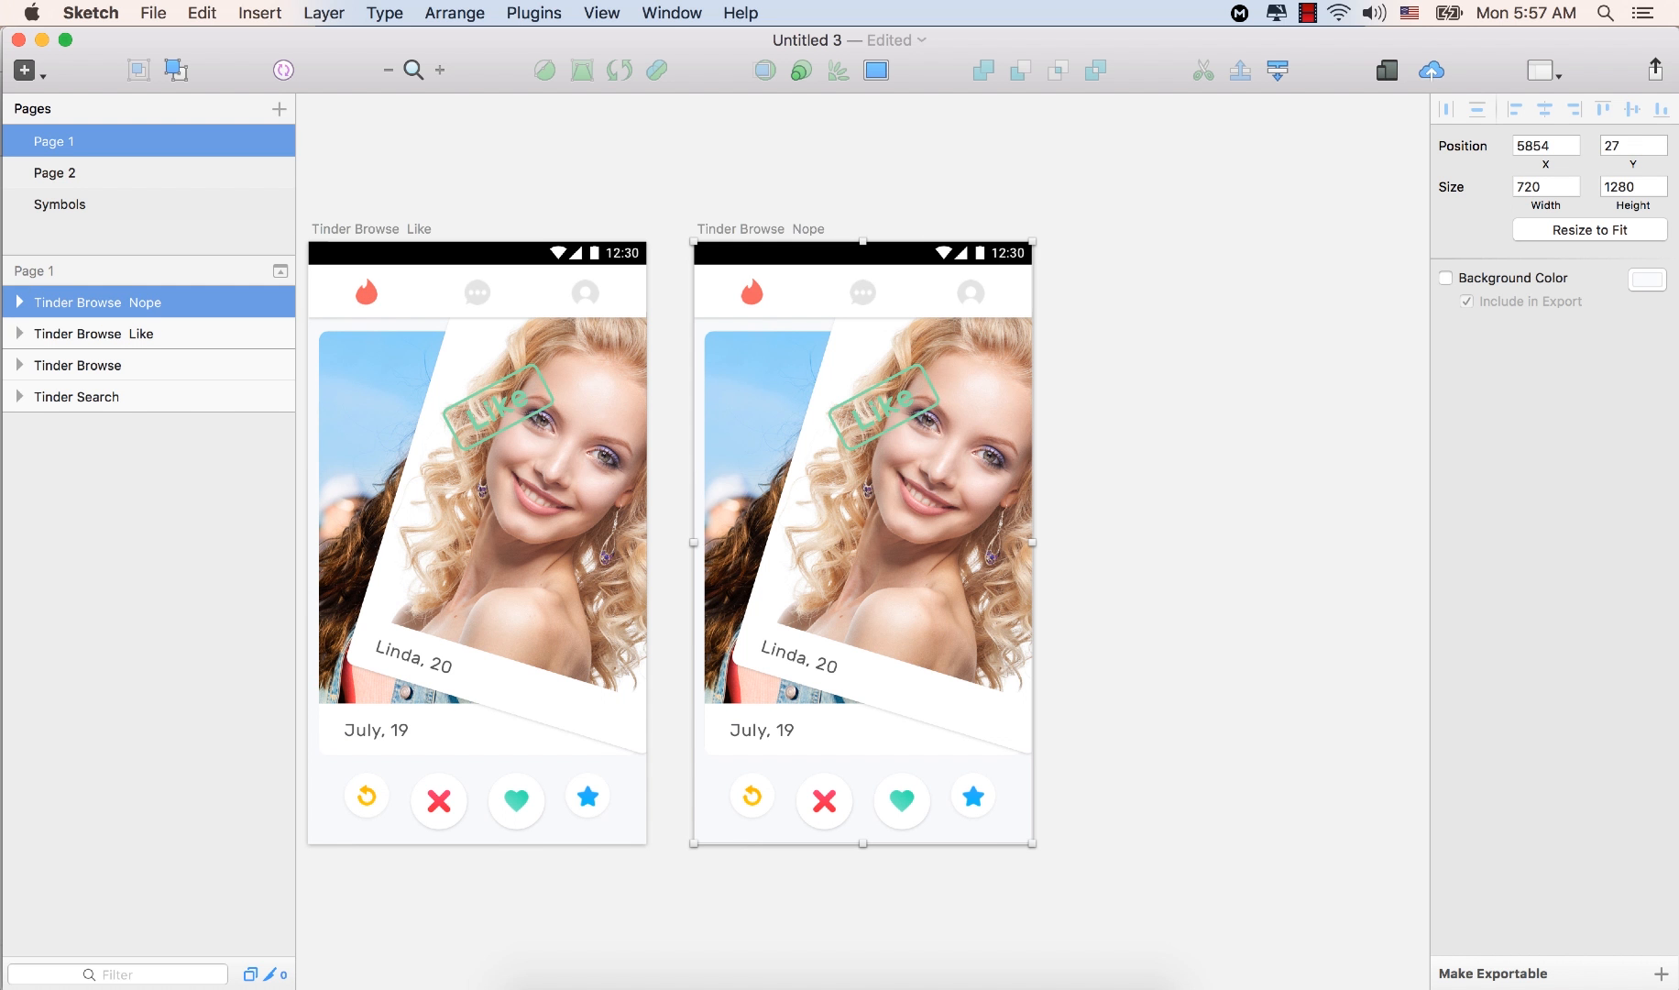
click(410, 282)
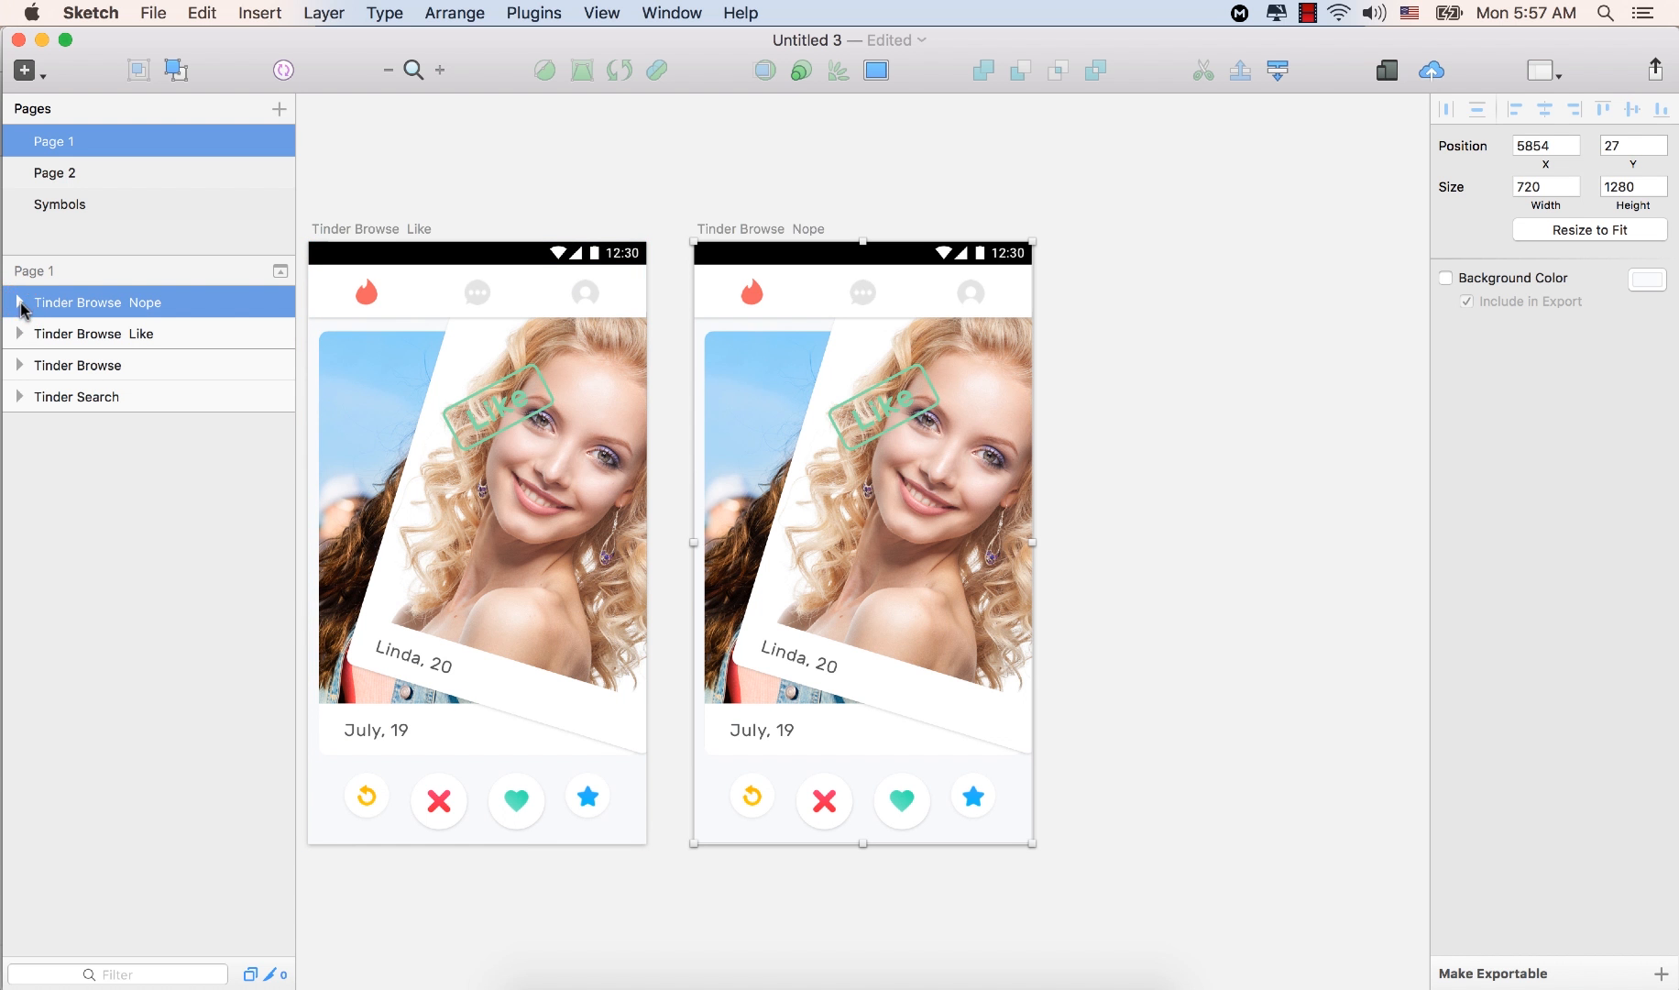
Expand the artboard and toggle the Linda card's visibility to check it
click(20, 302)
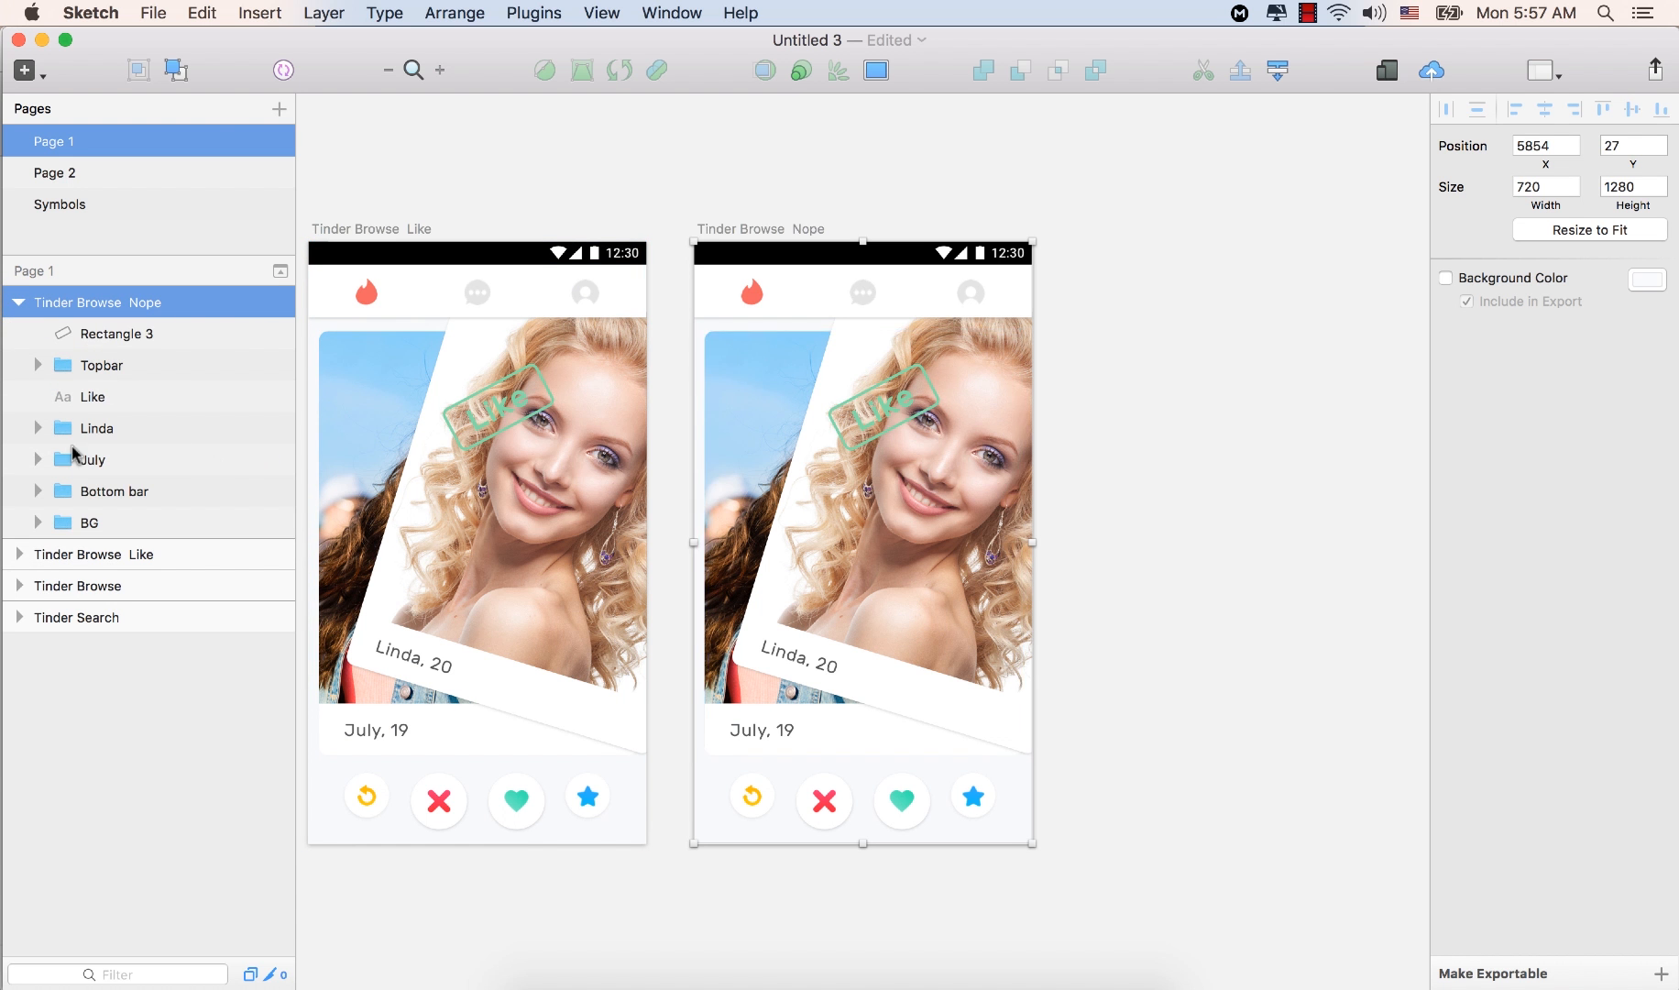
click(97, 428)
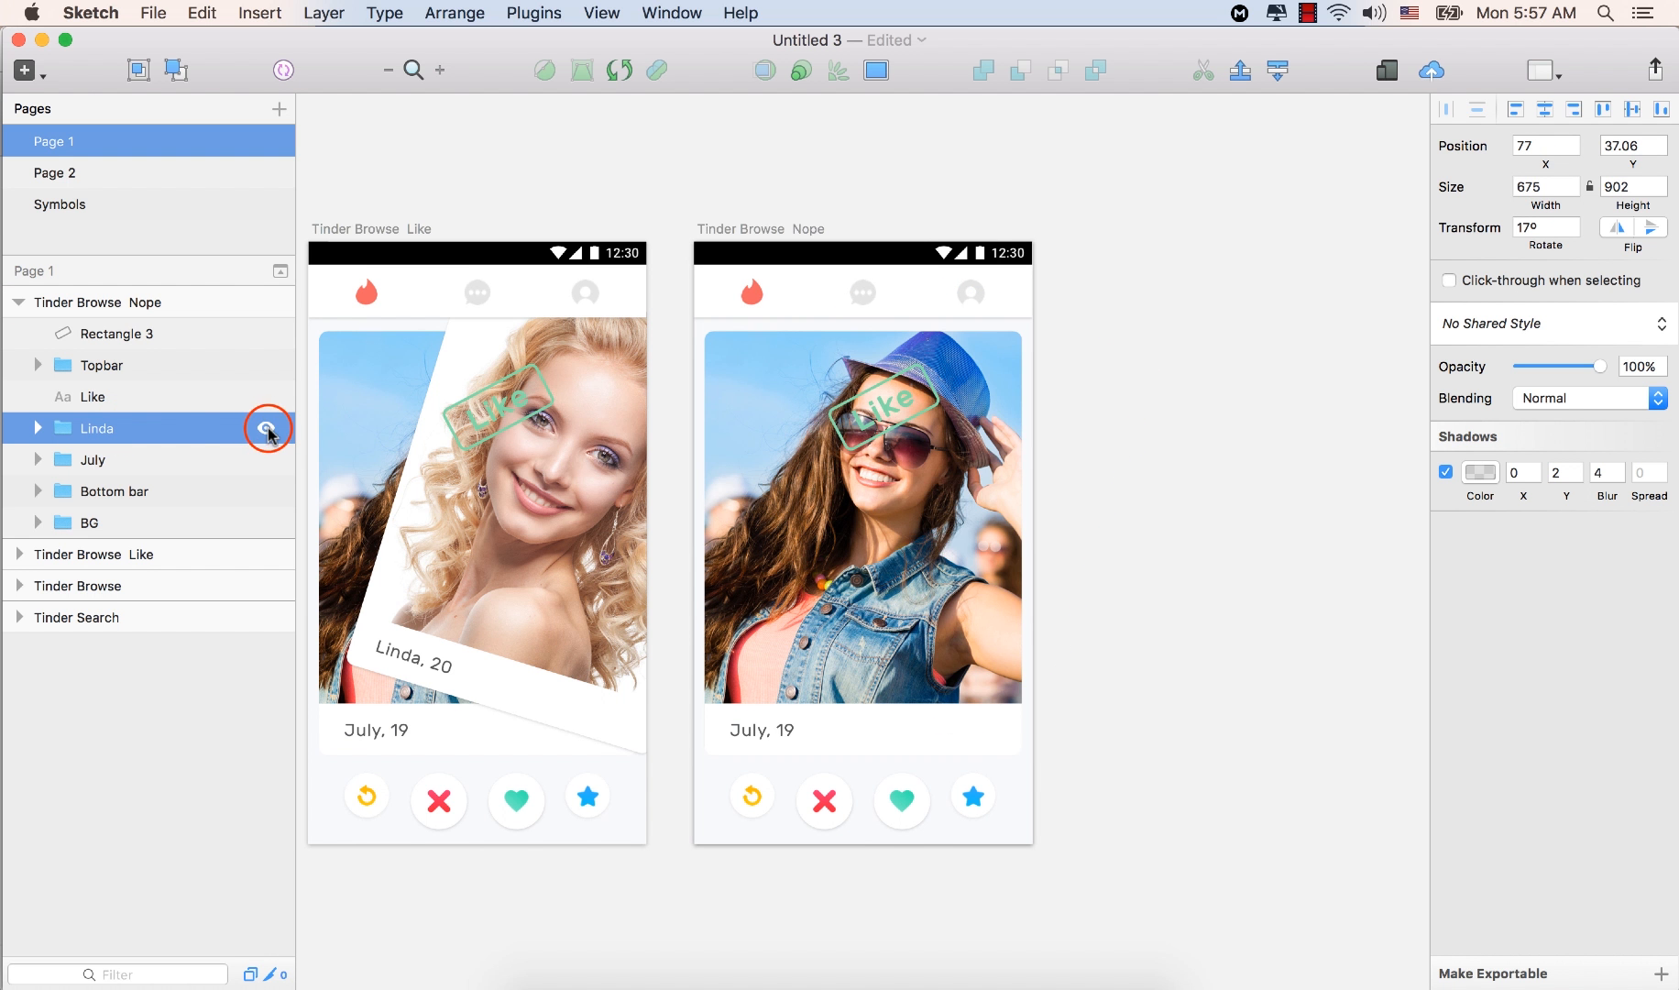
click(264, 429)
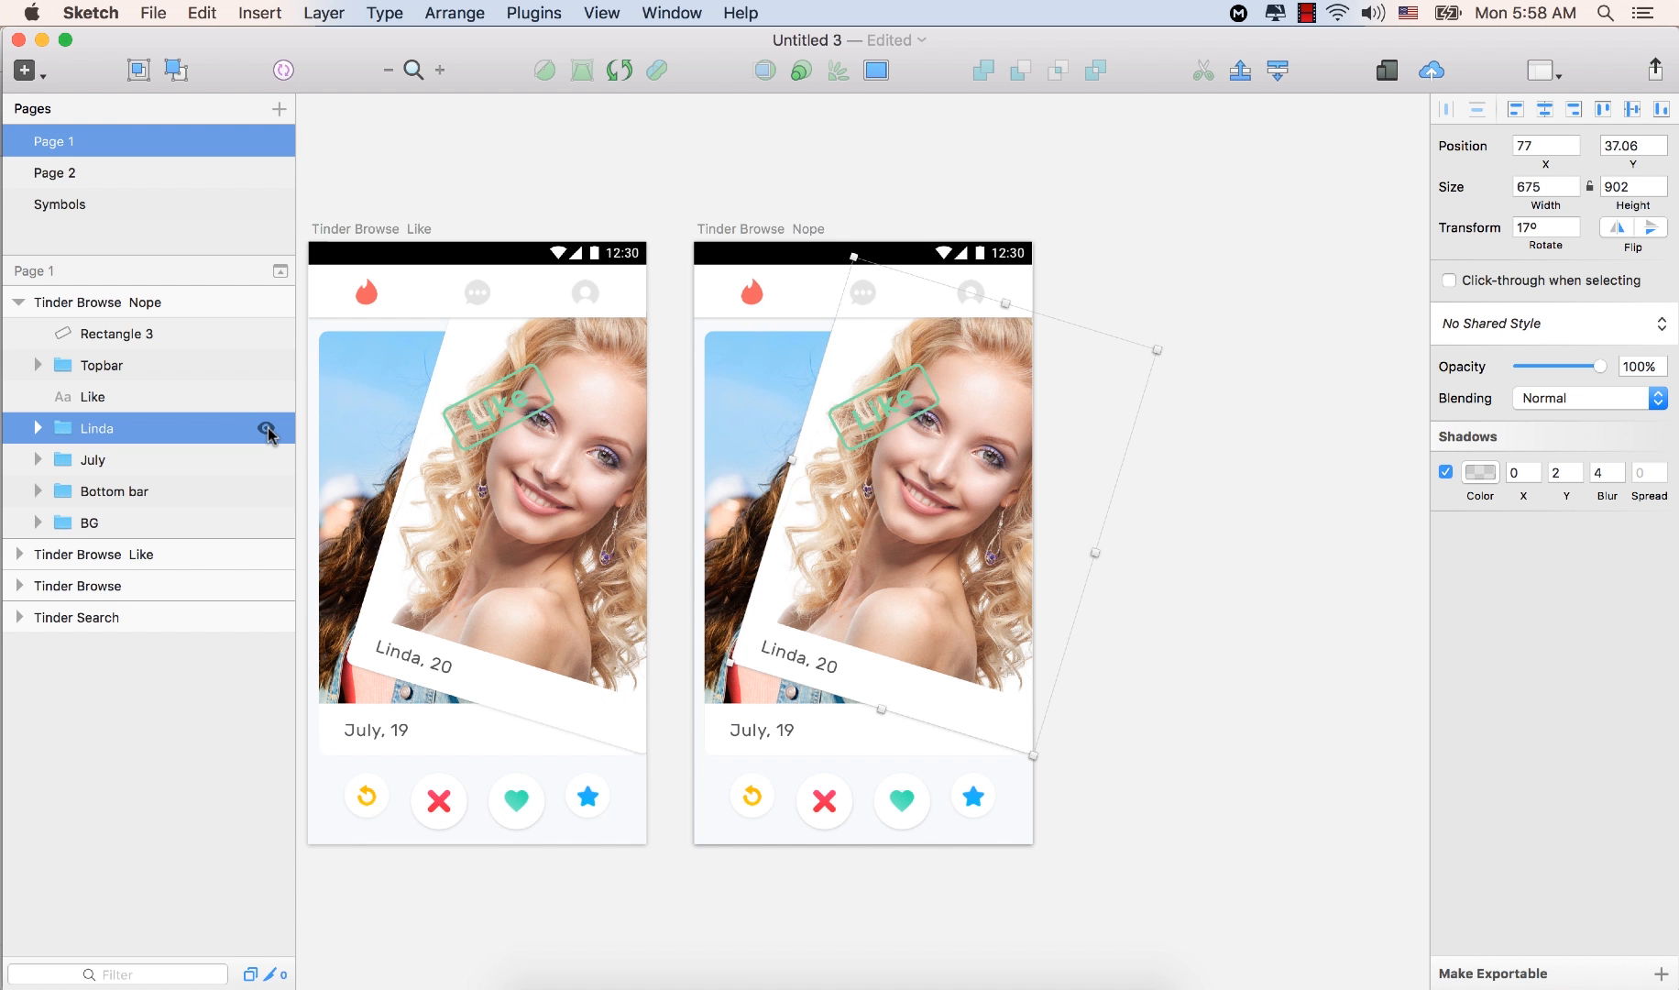
Group the stamp's Rectangle 3 and Like text into one group with Cmd+G
click(19, 555)
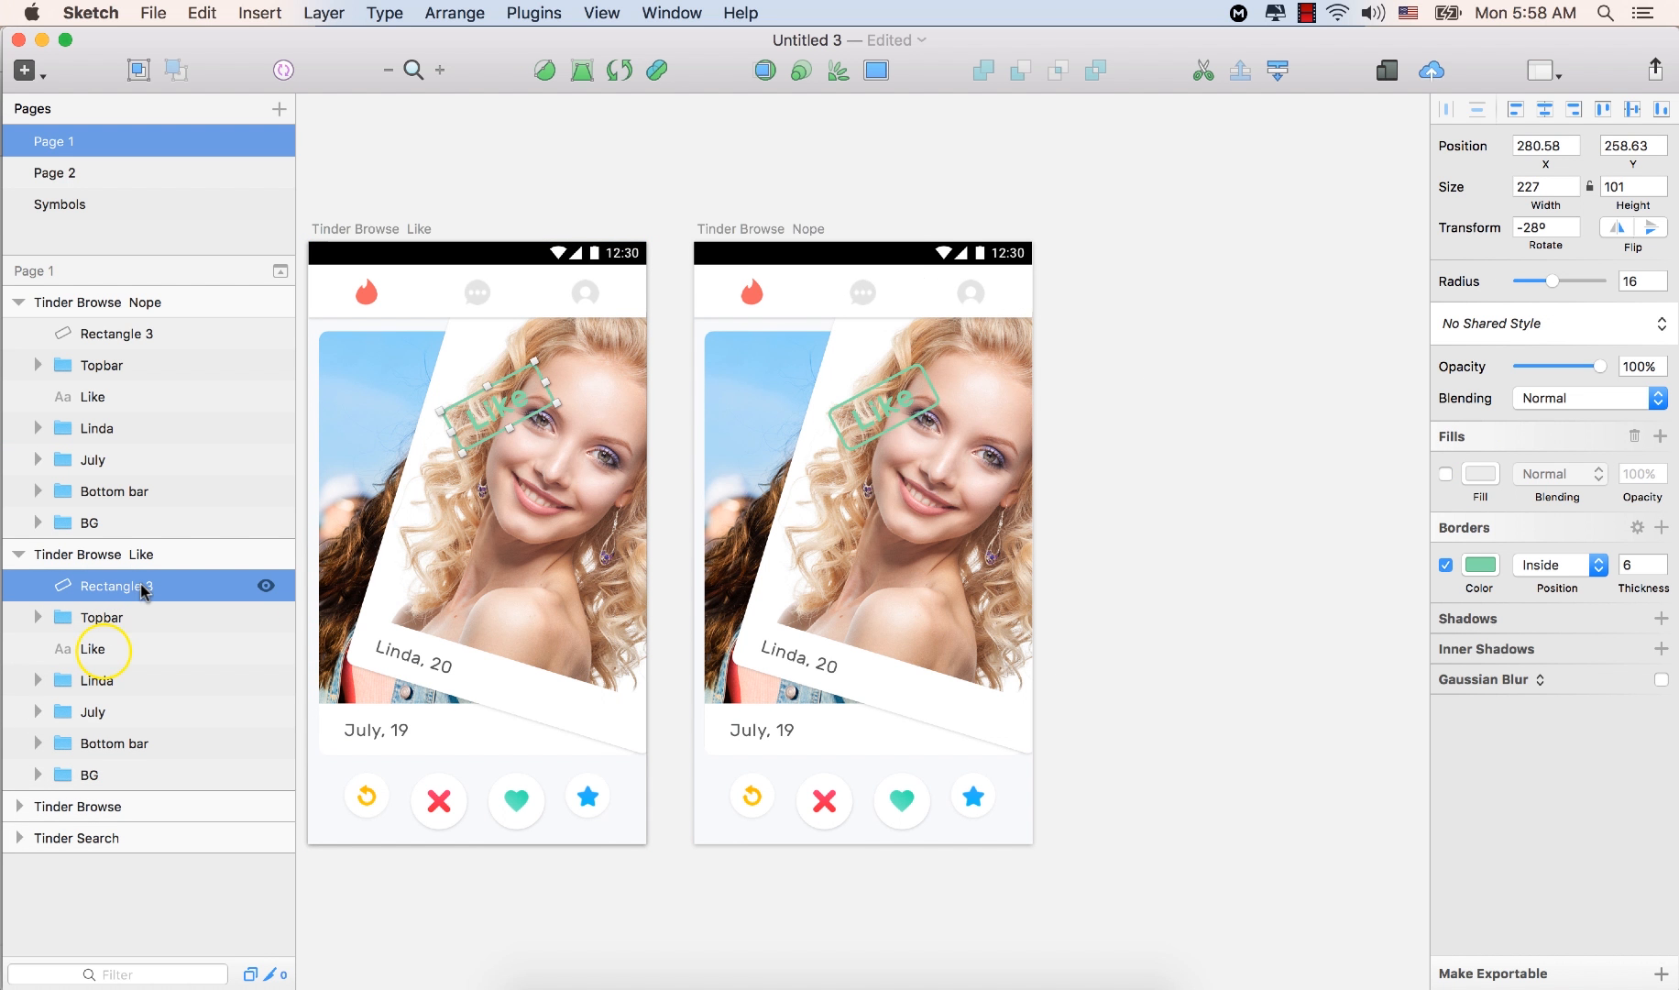
click(91, 649)
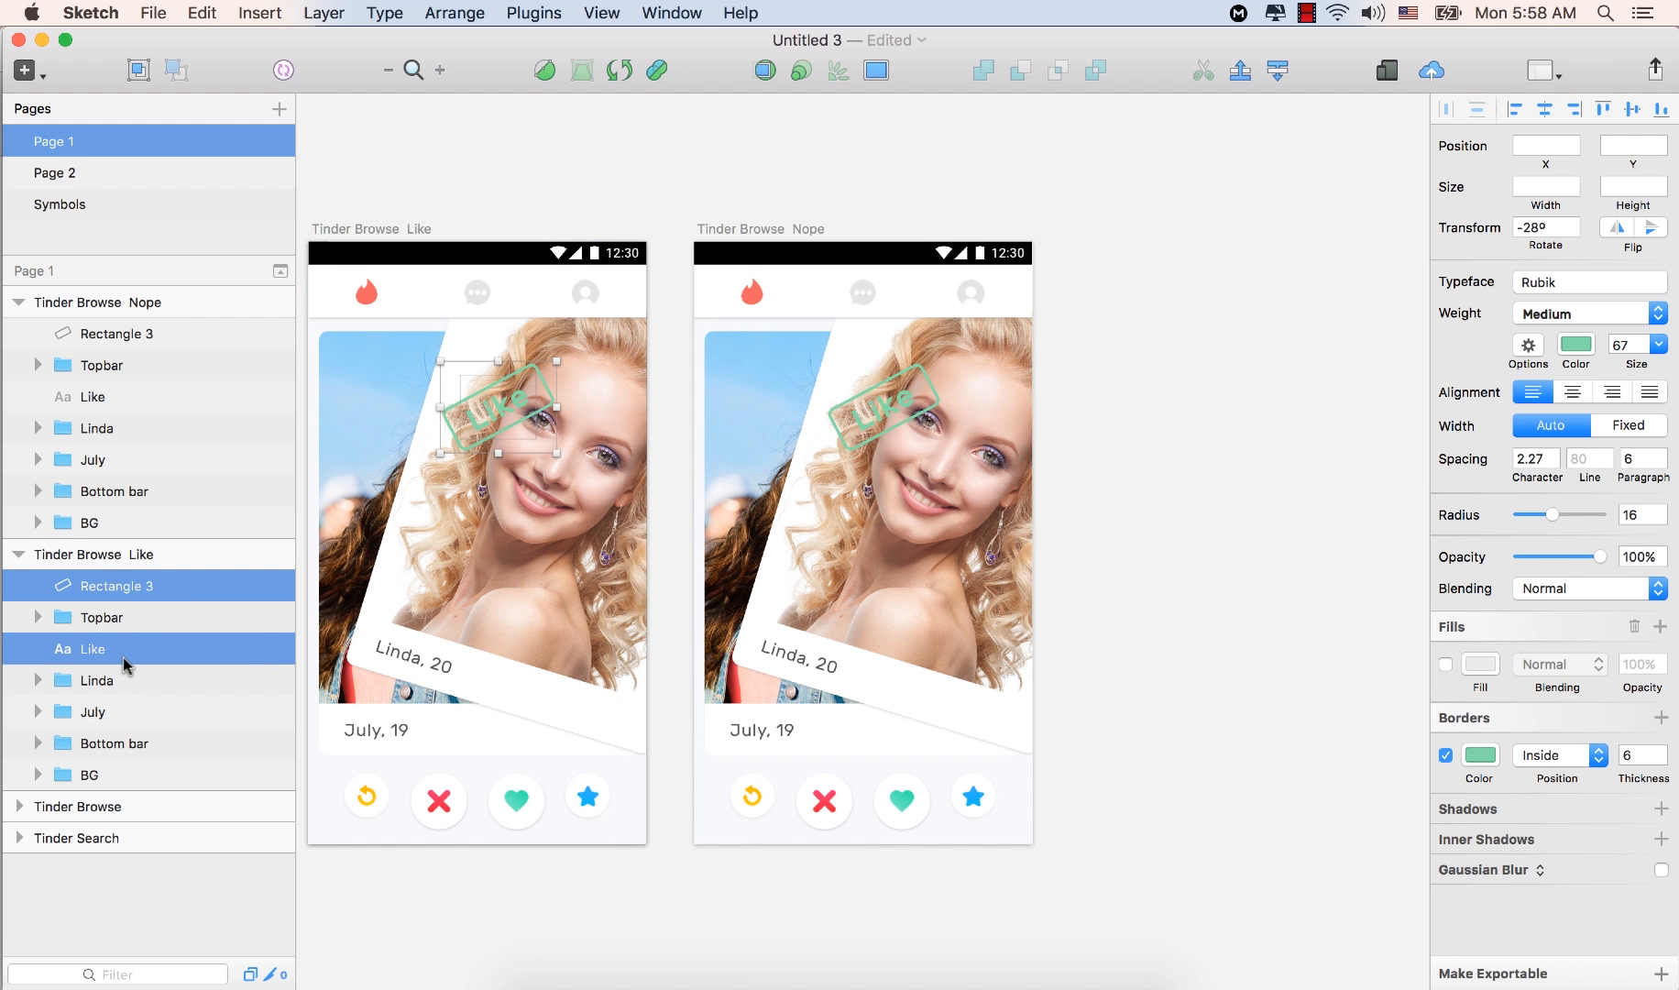
key(cmd+g)
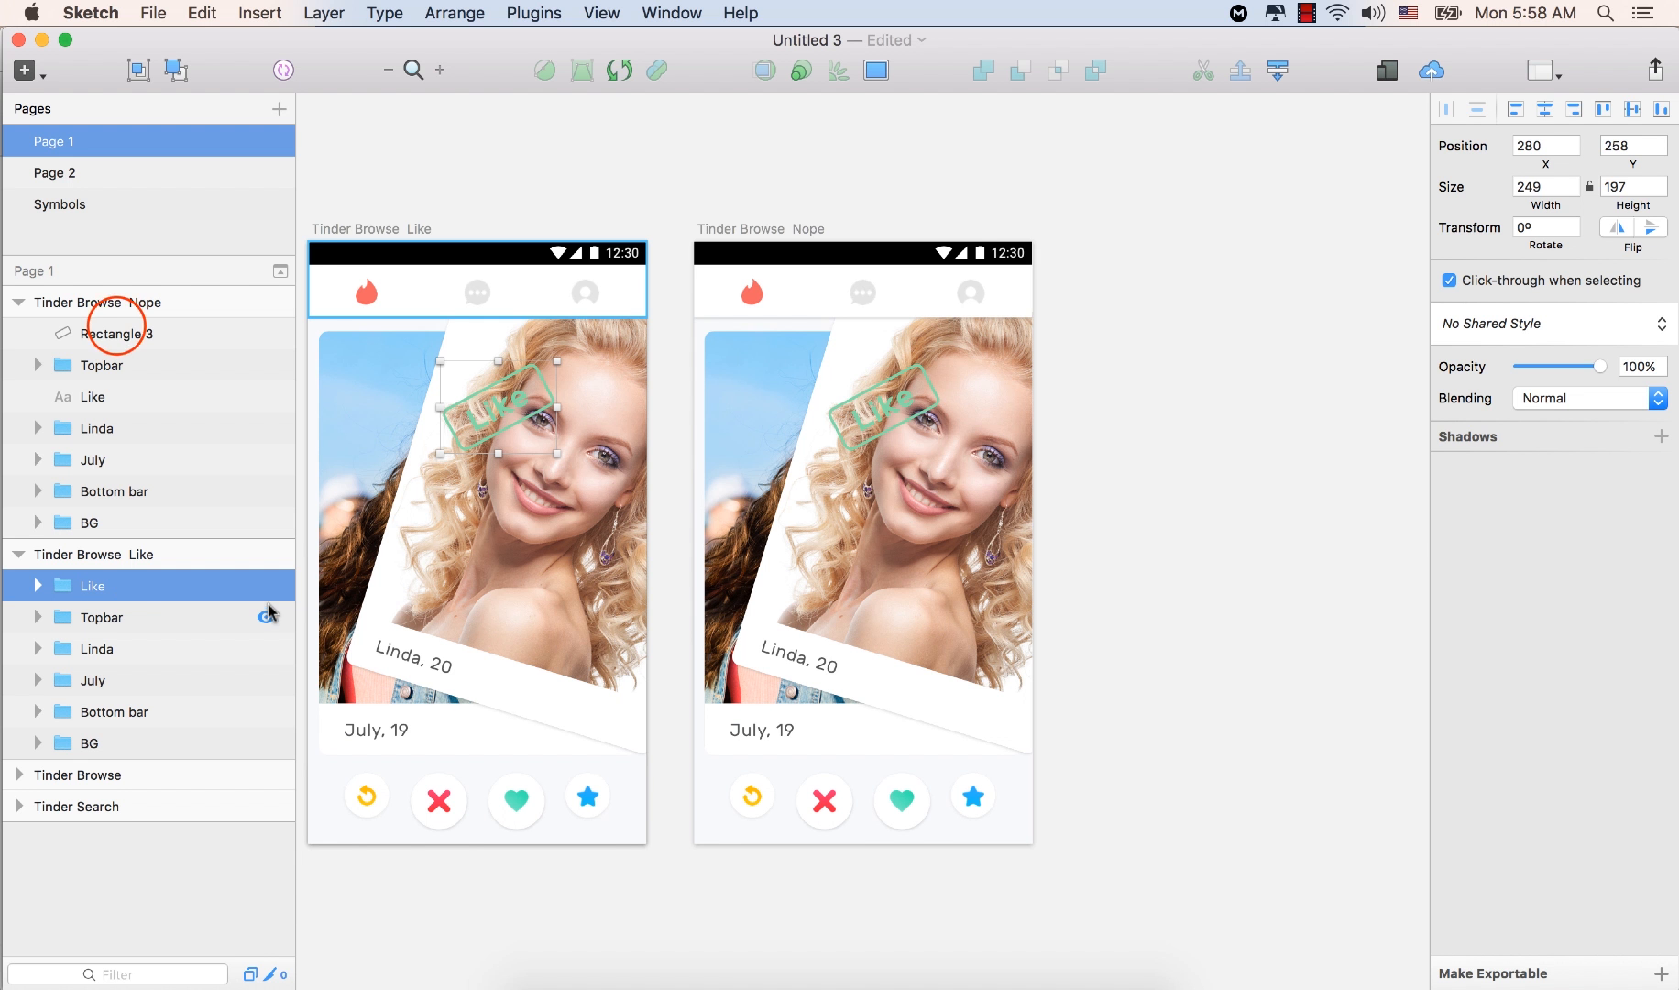
Group the Nope artboard's stamp rectangle and text and name the group 'Like'
click(117, 333)
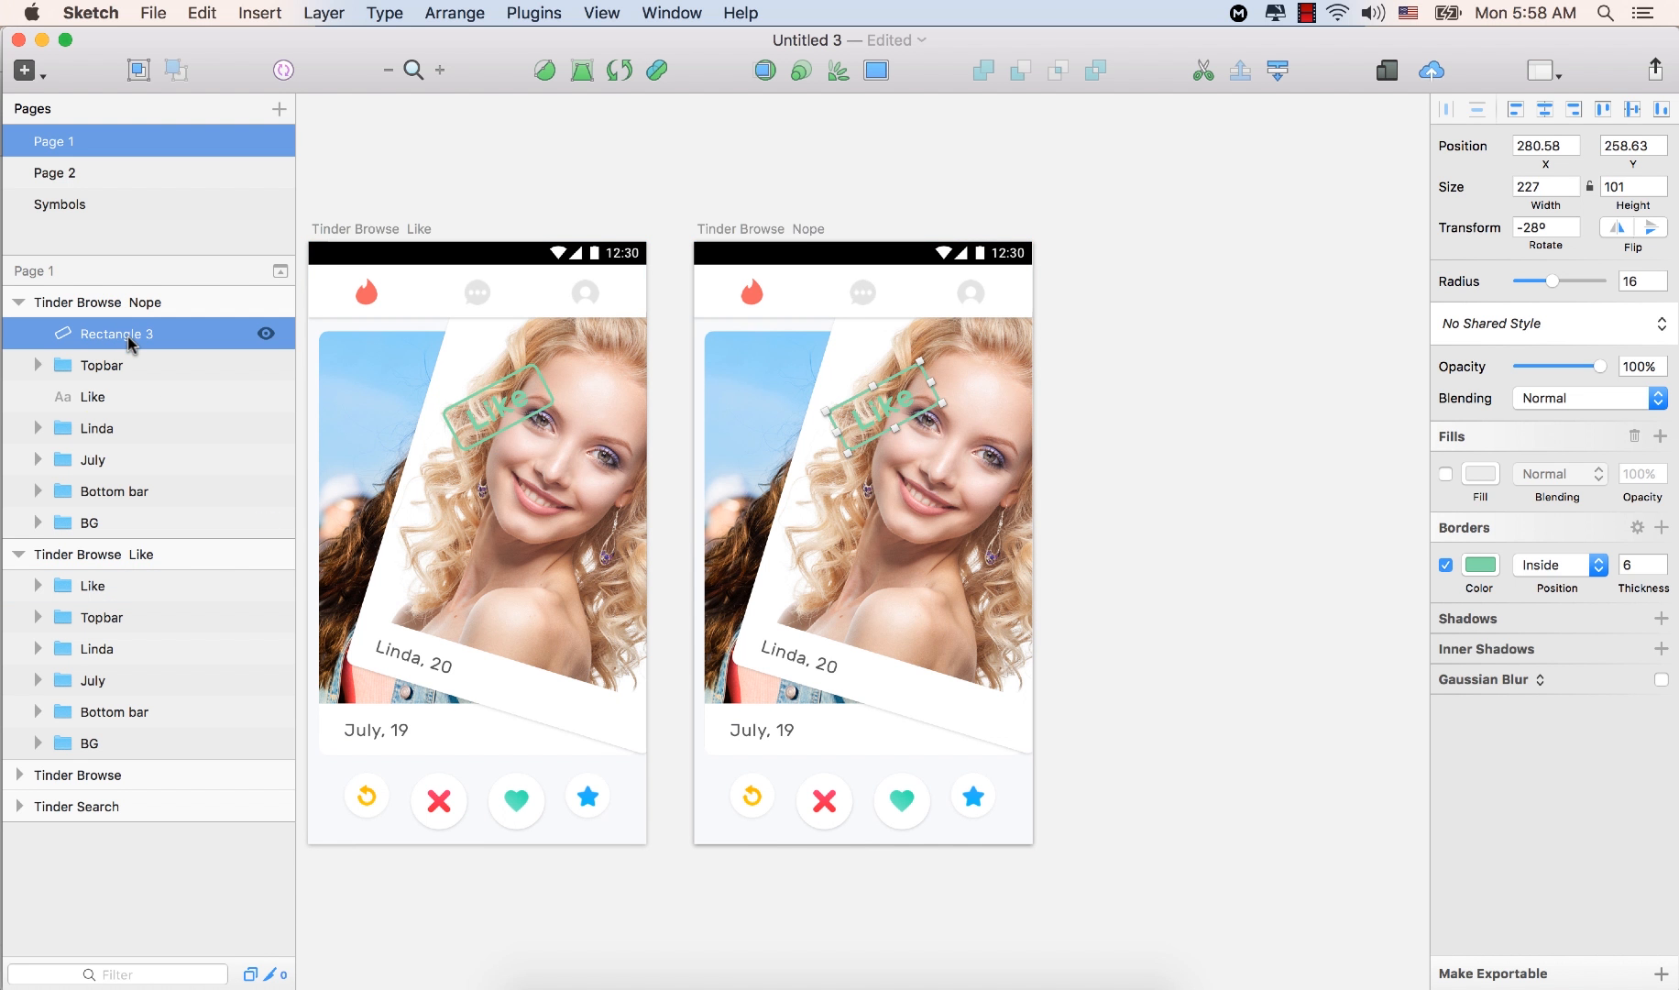
click(91, 398)
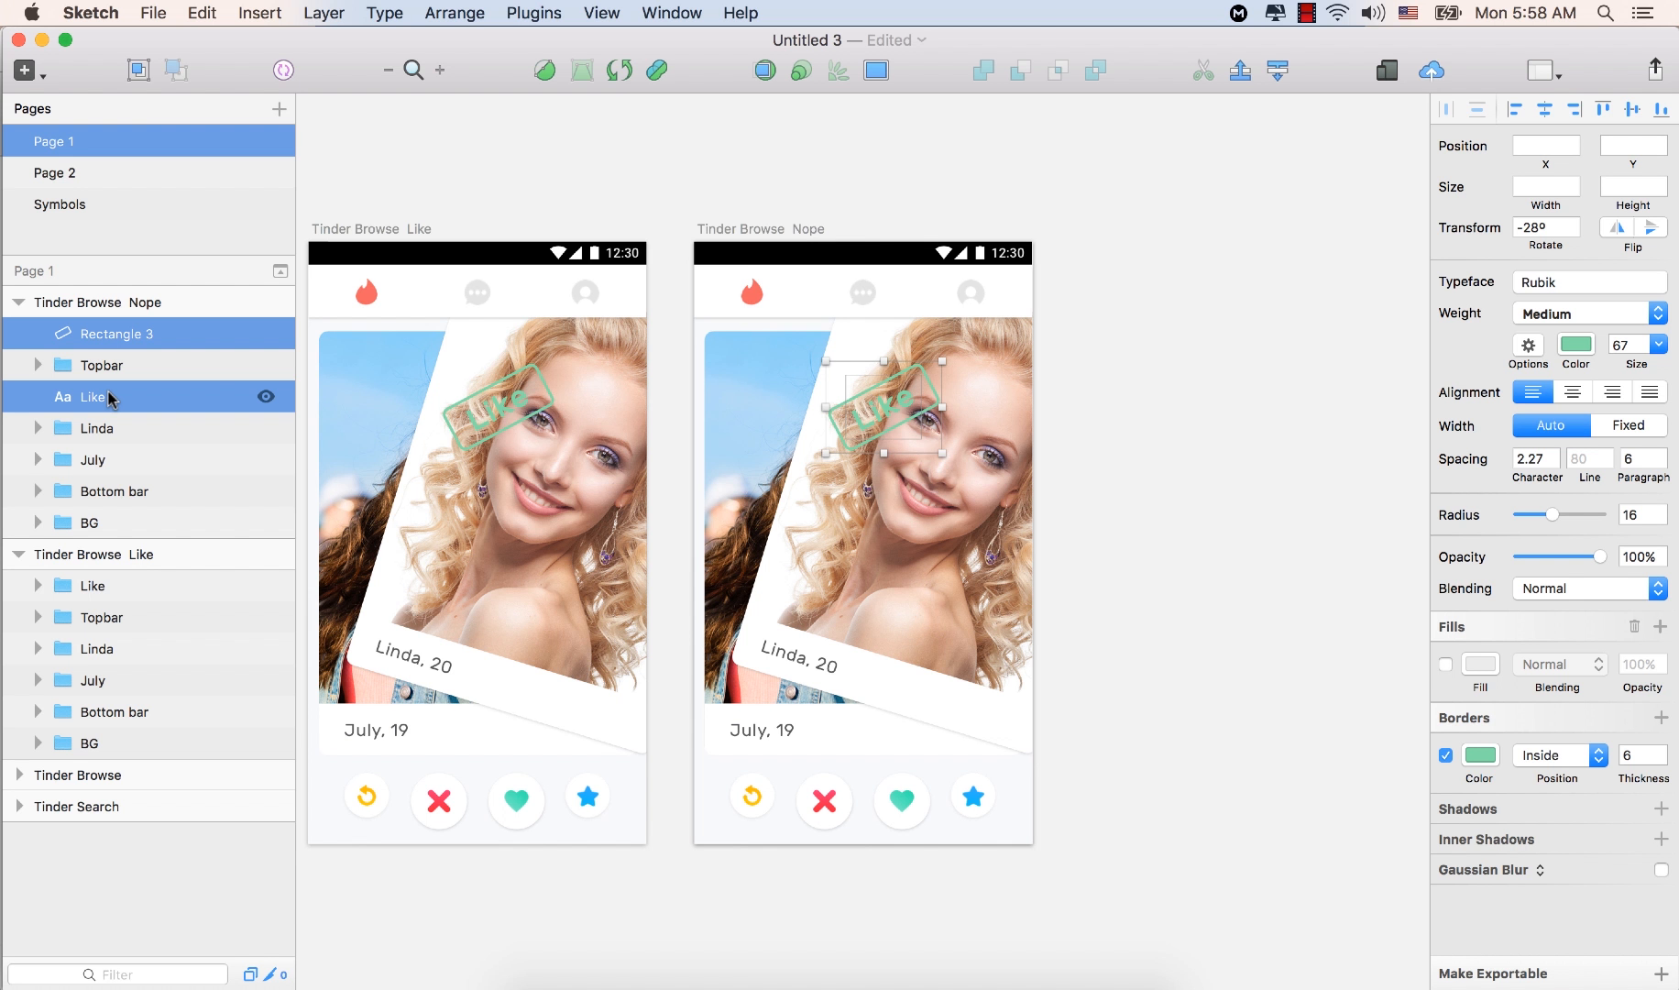
key(cmd+g)
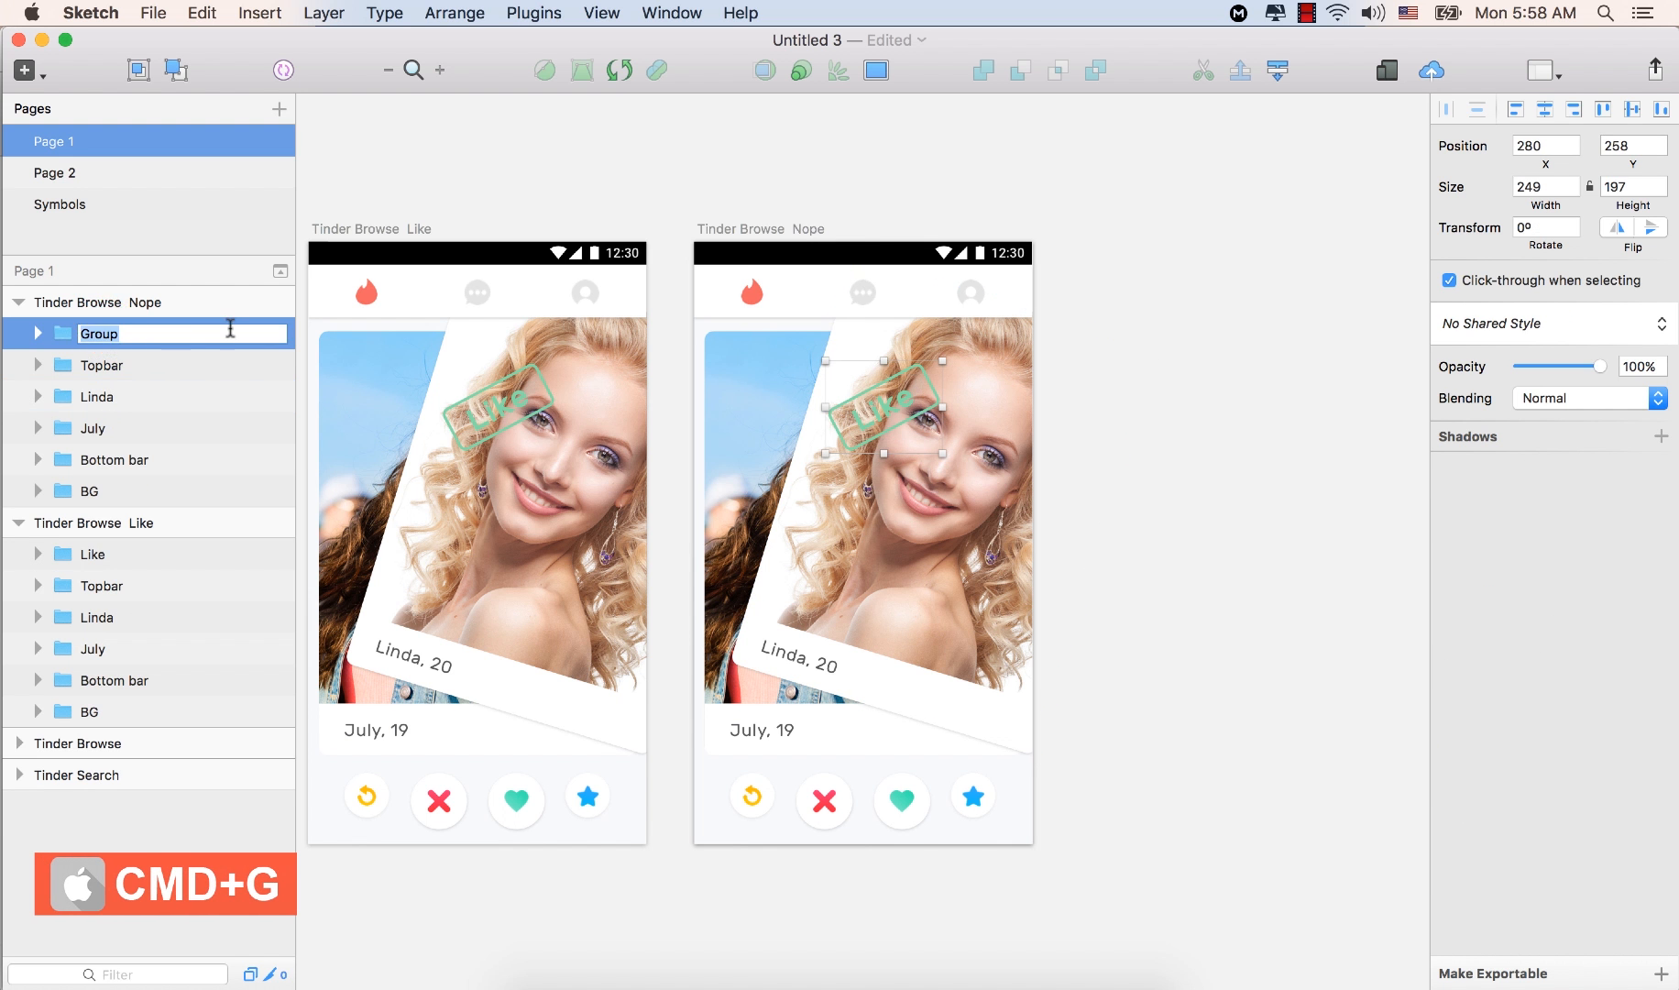
text(Like)
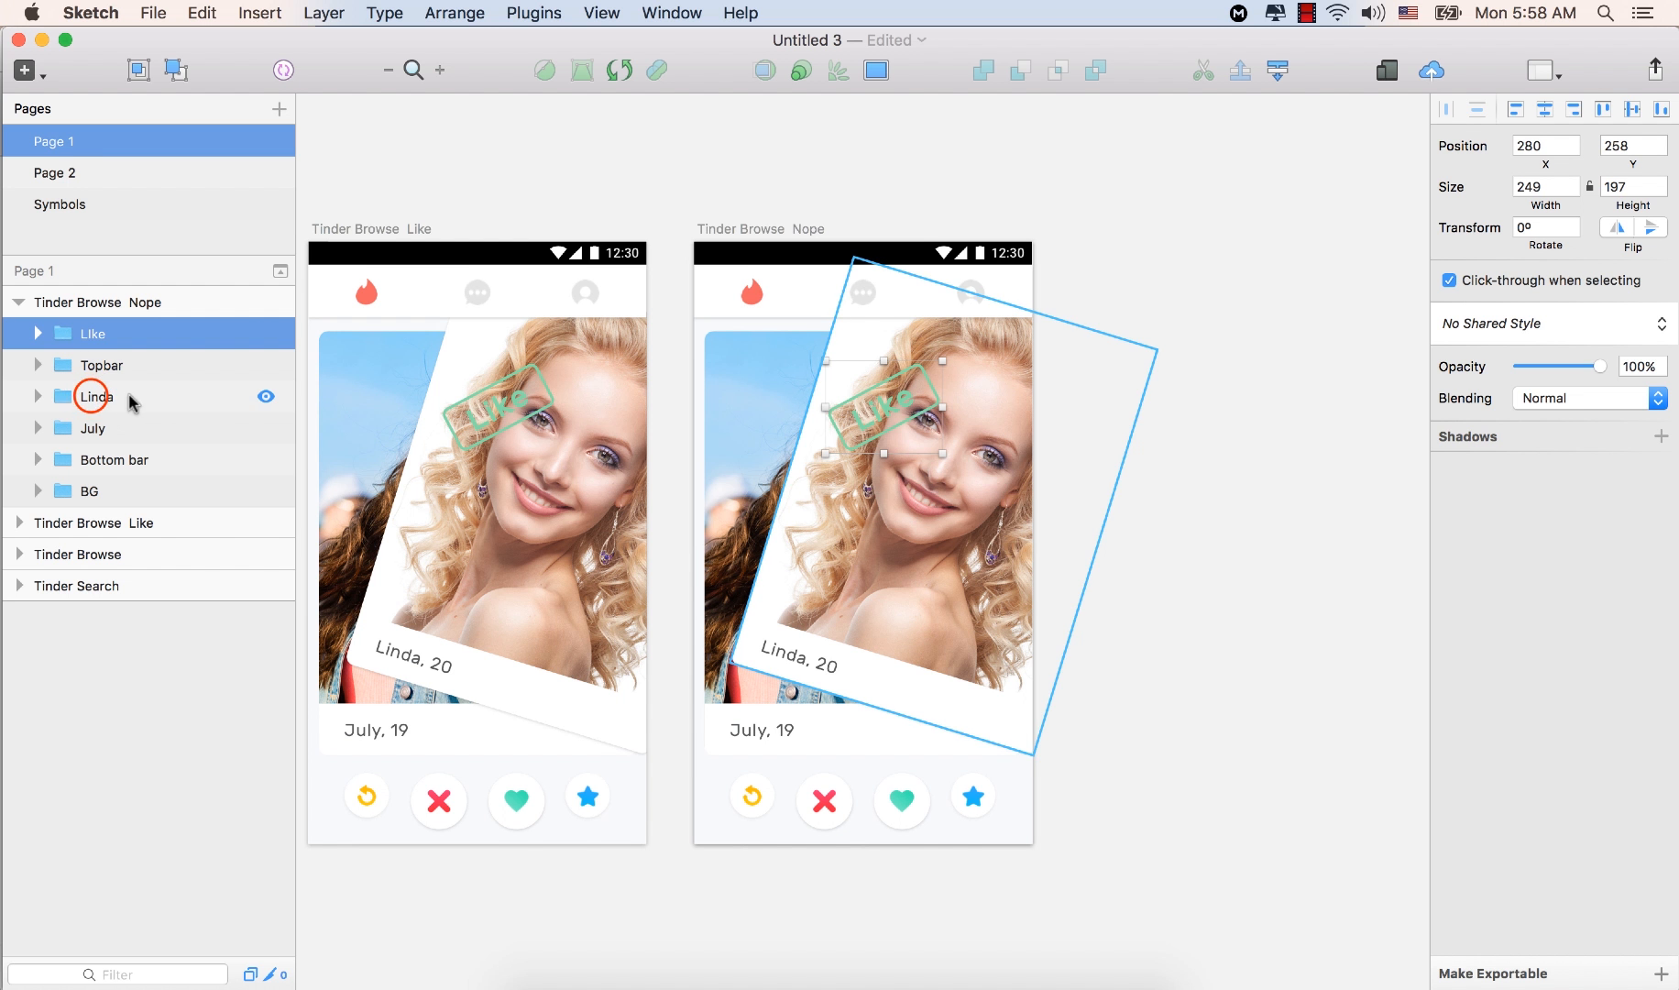
click(266, 397)
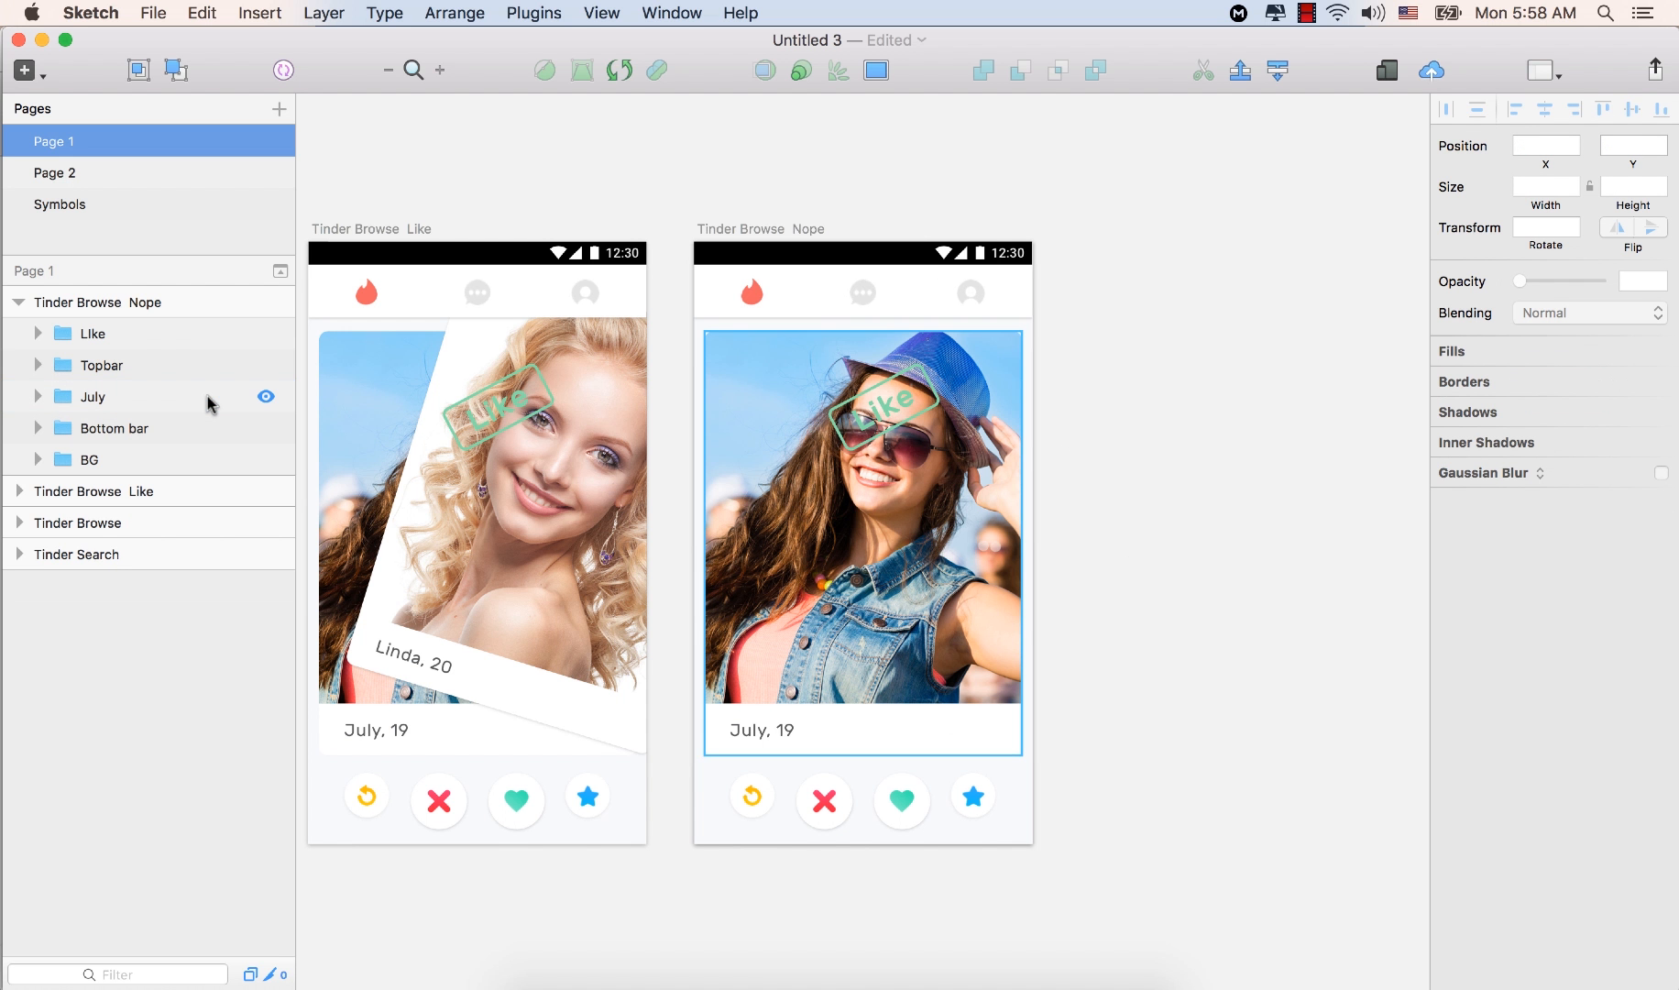
click(141, 333)
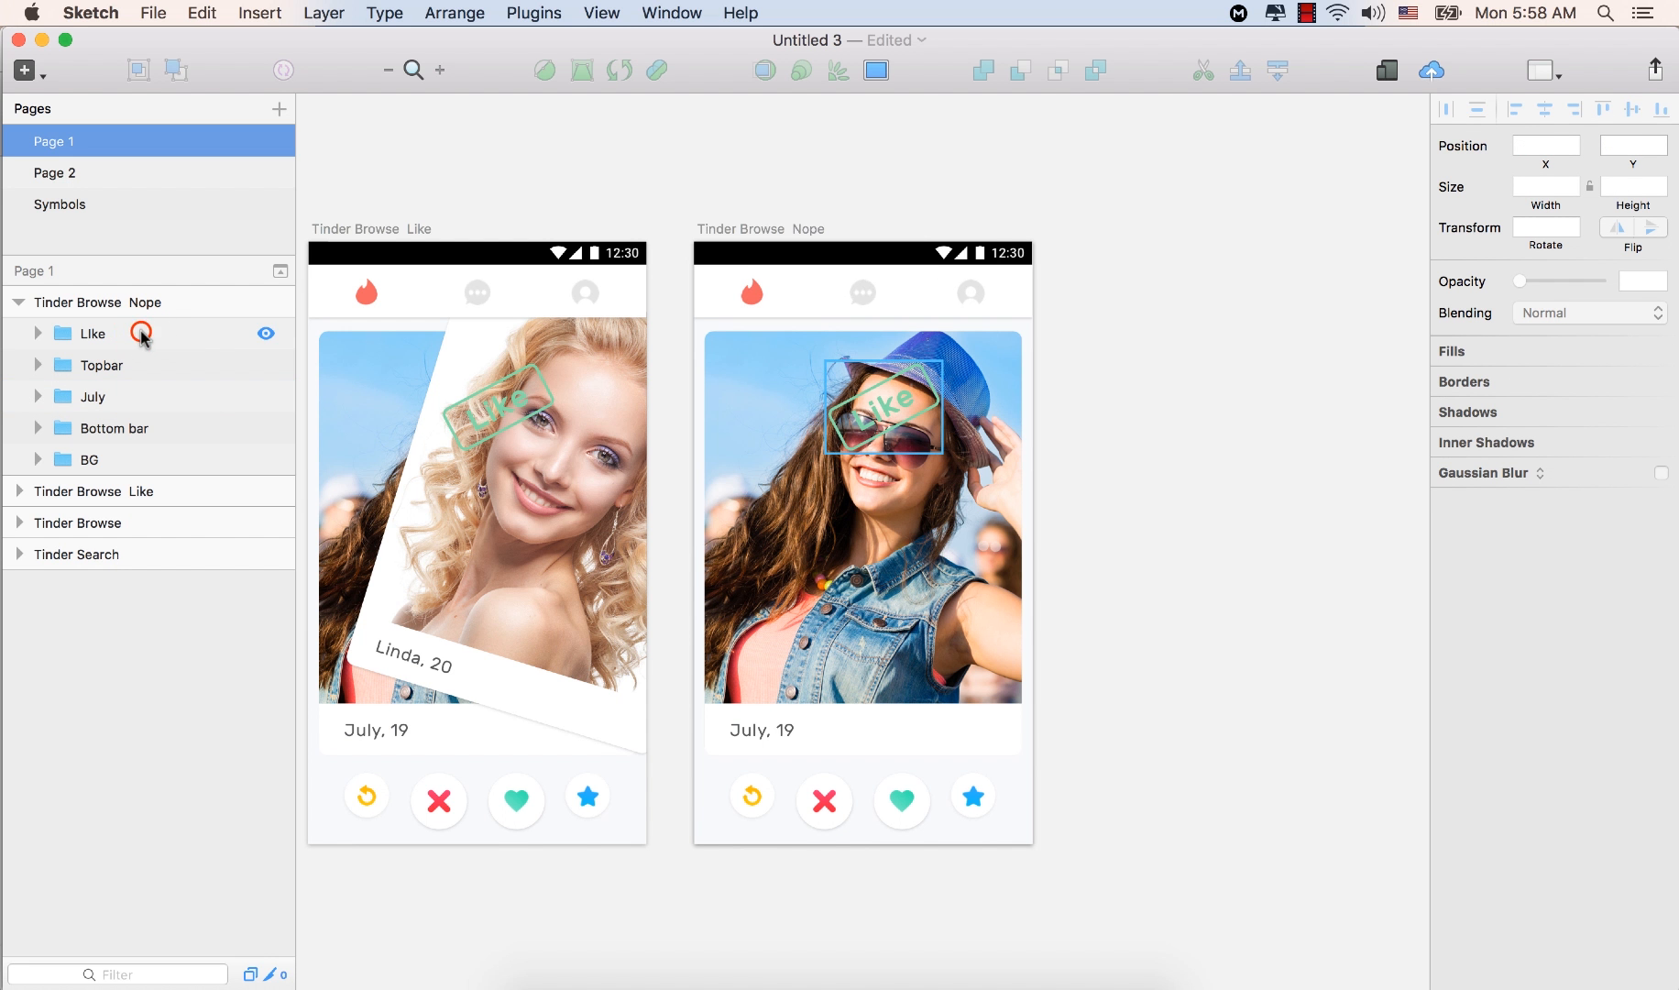
click(92, 333)
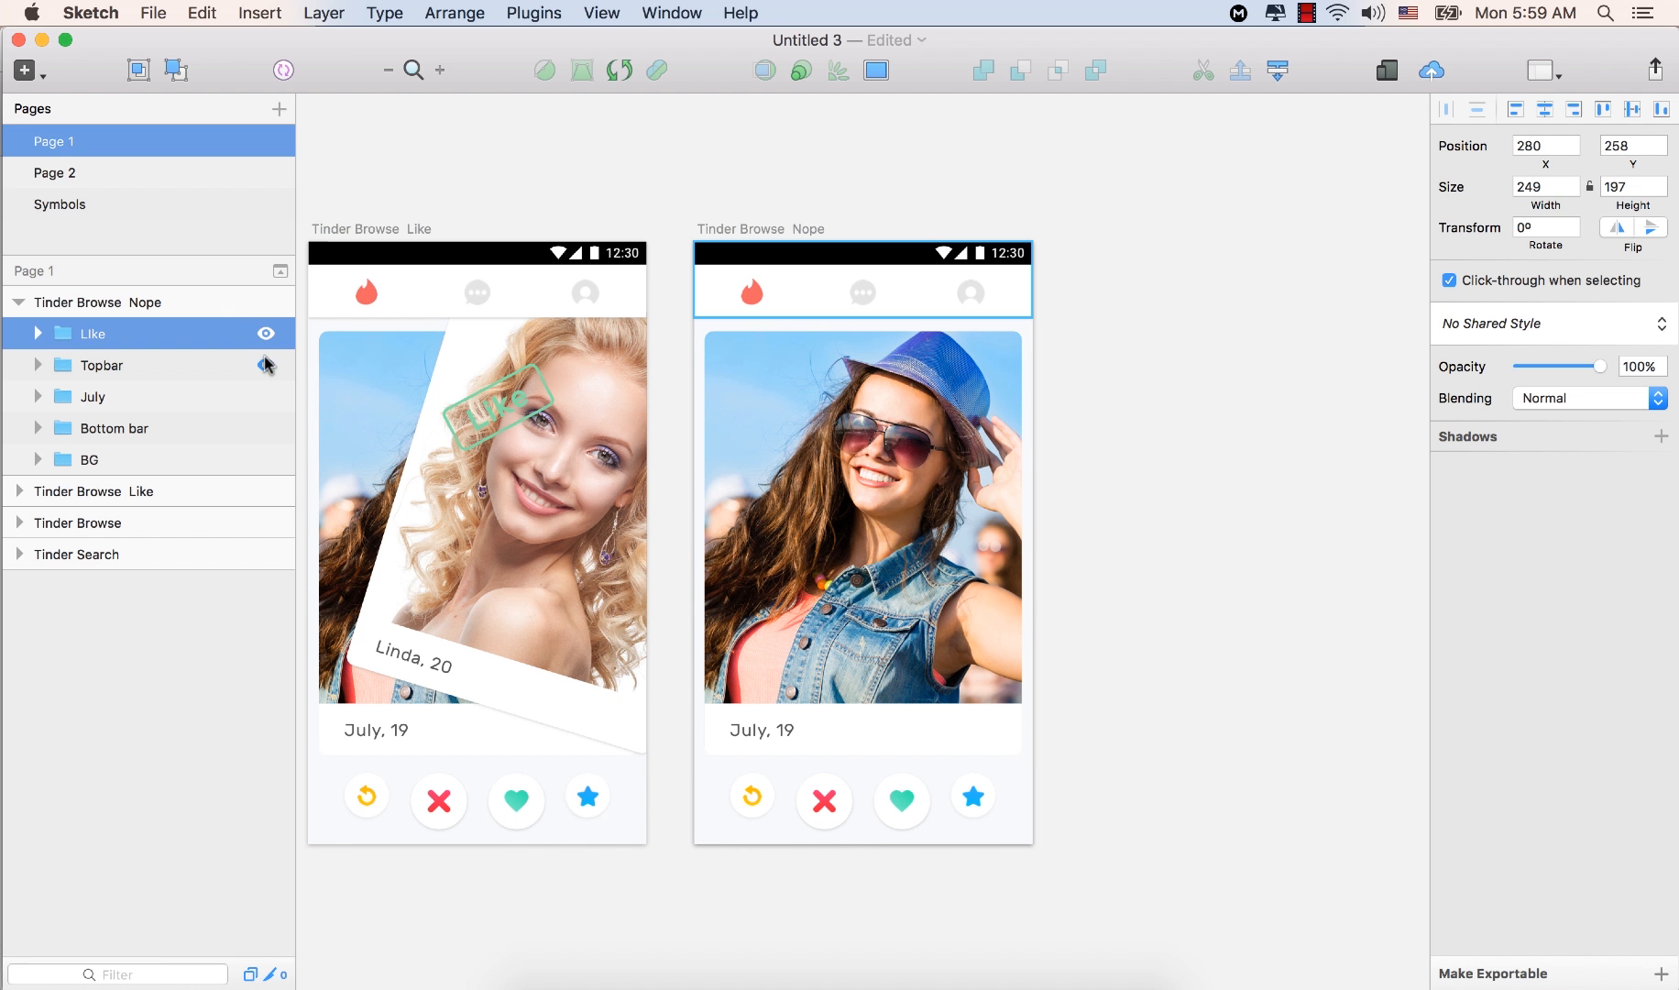
mouse_move(242, 378)
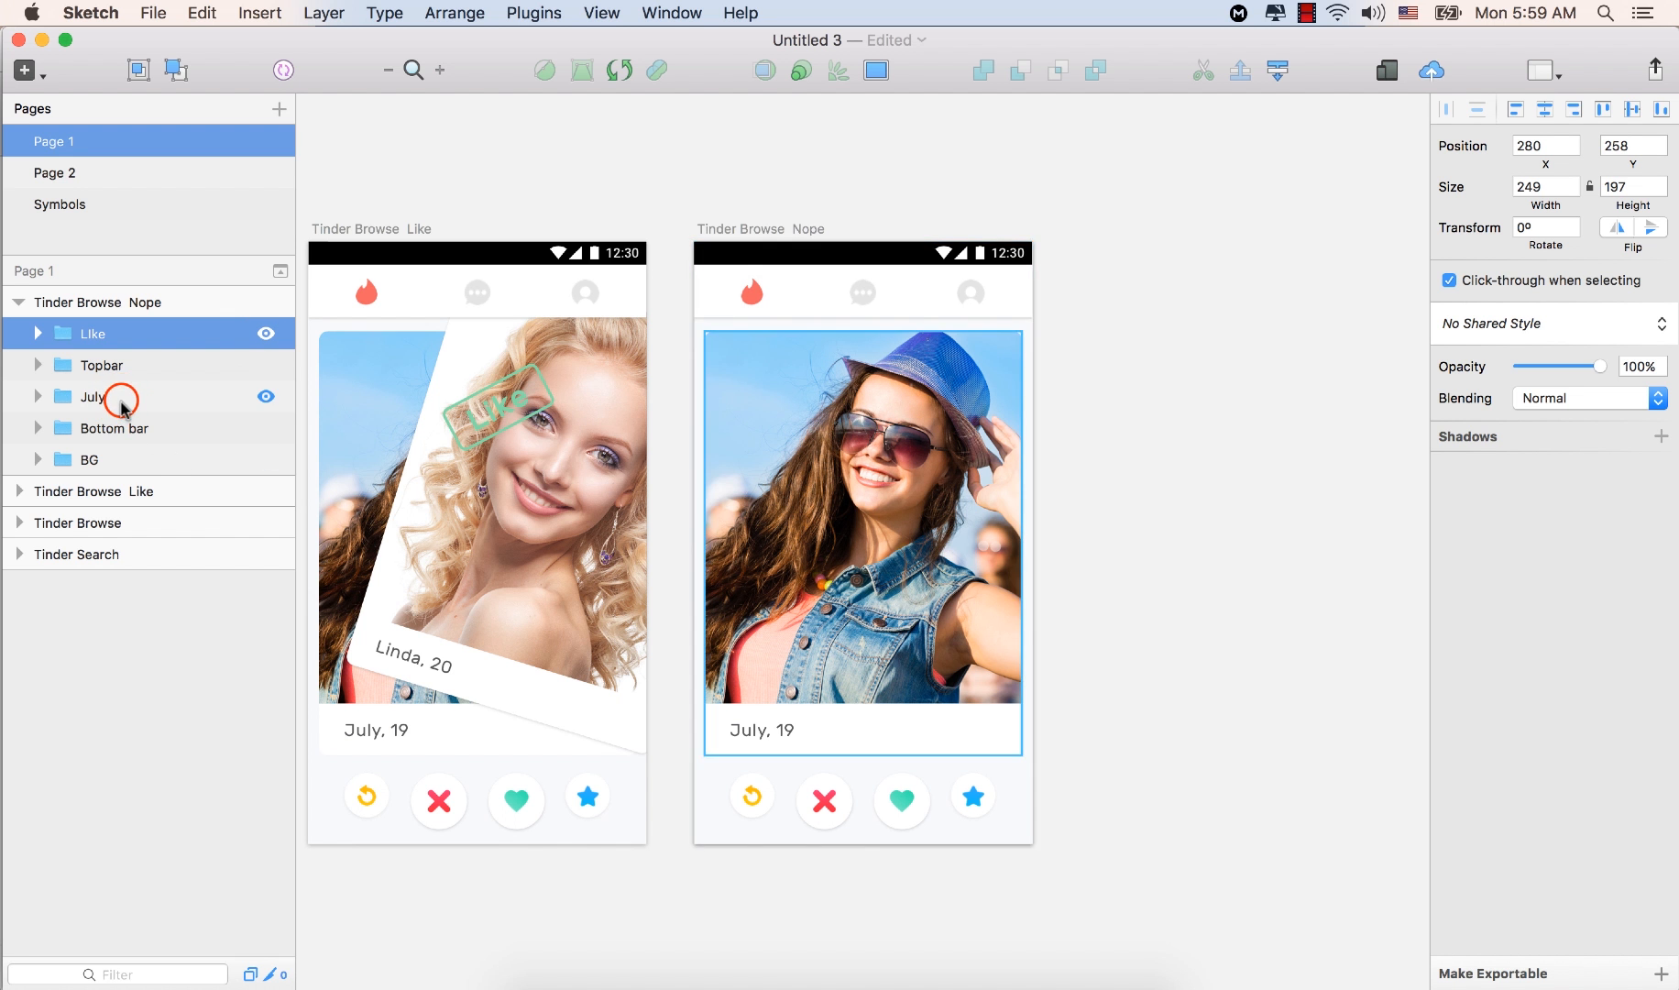
click(92, 396)
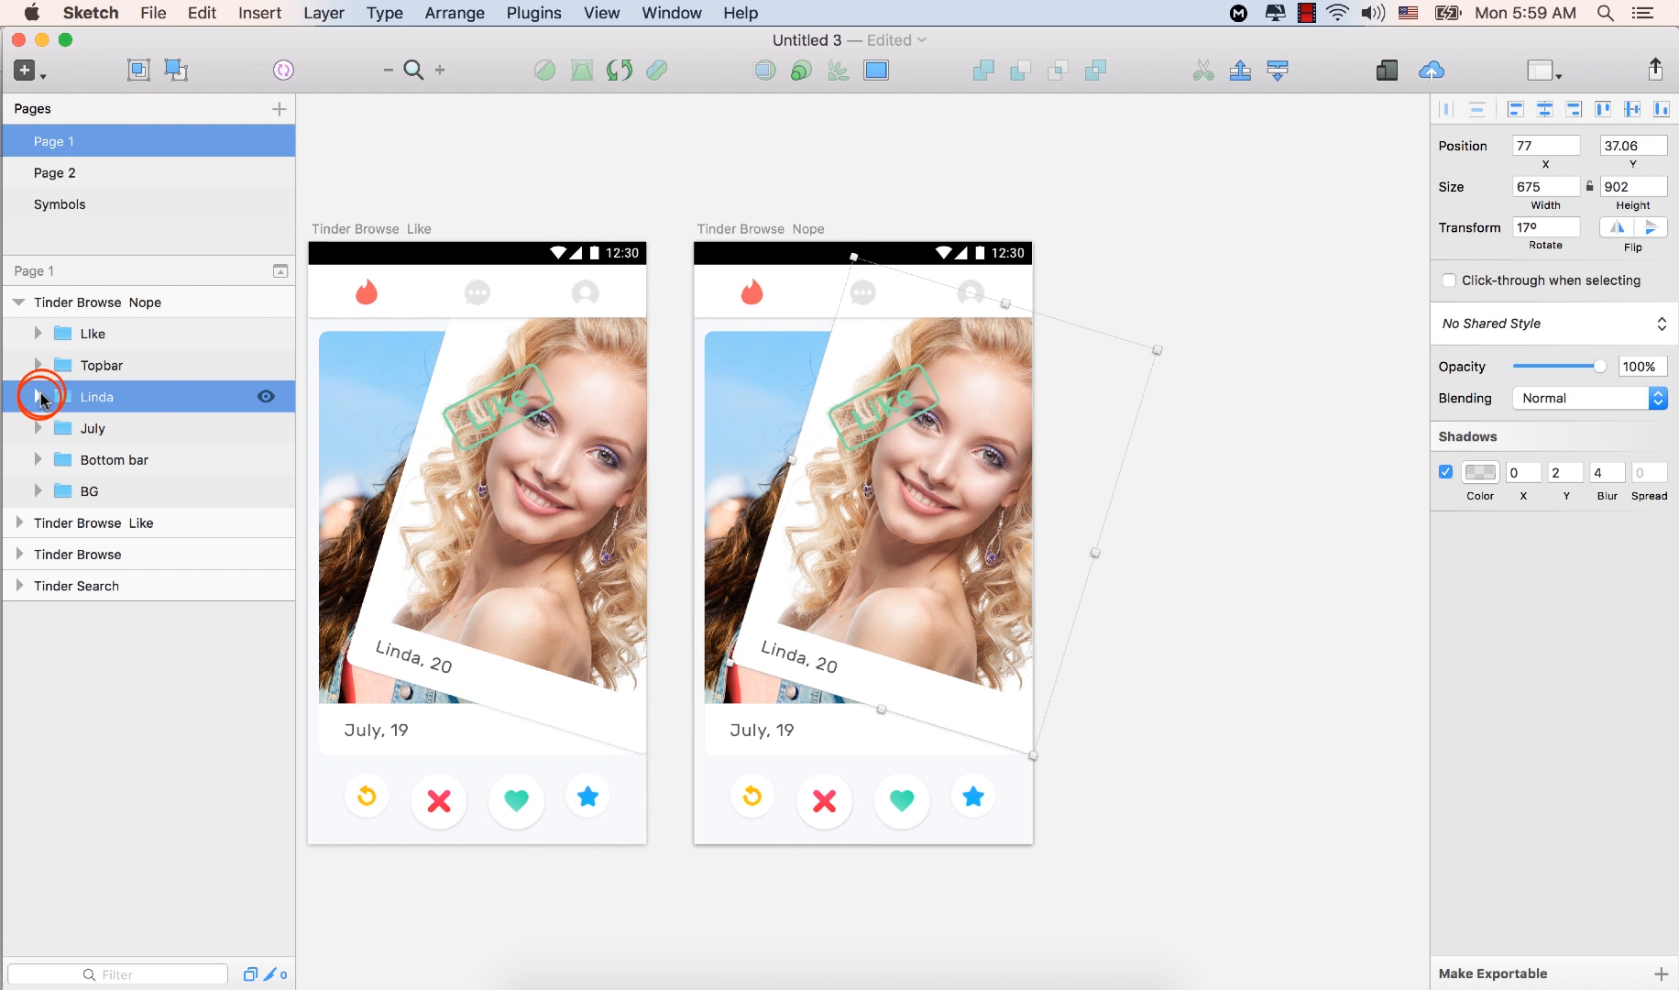
Replace the Linda card's TinderImage1 photo with TinderImage2.jpg
click(38, 398)
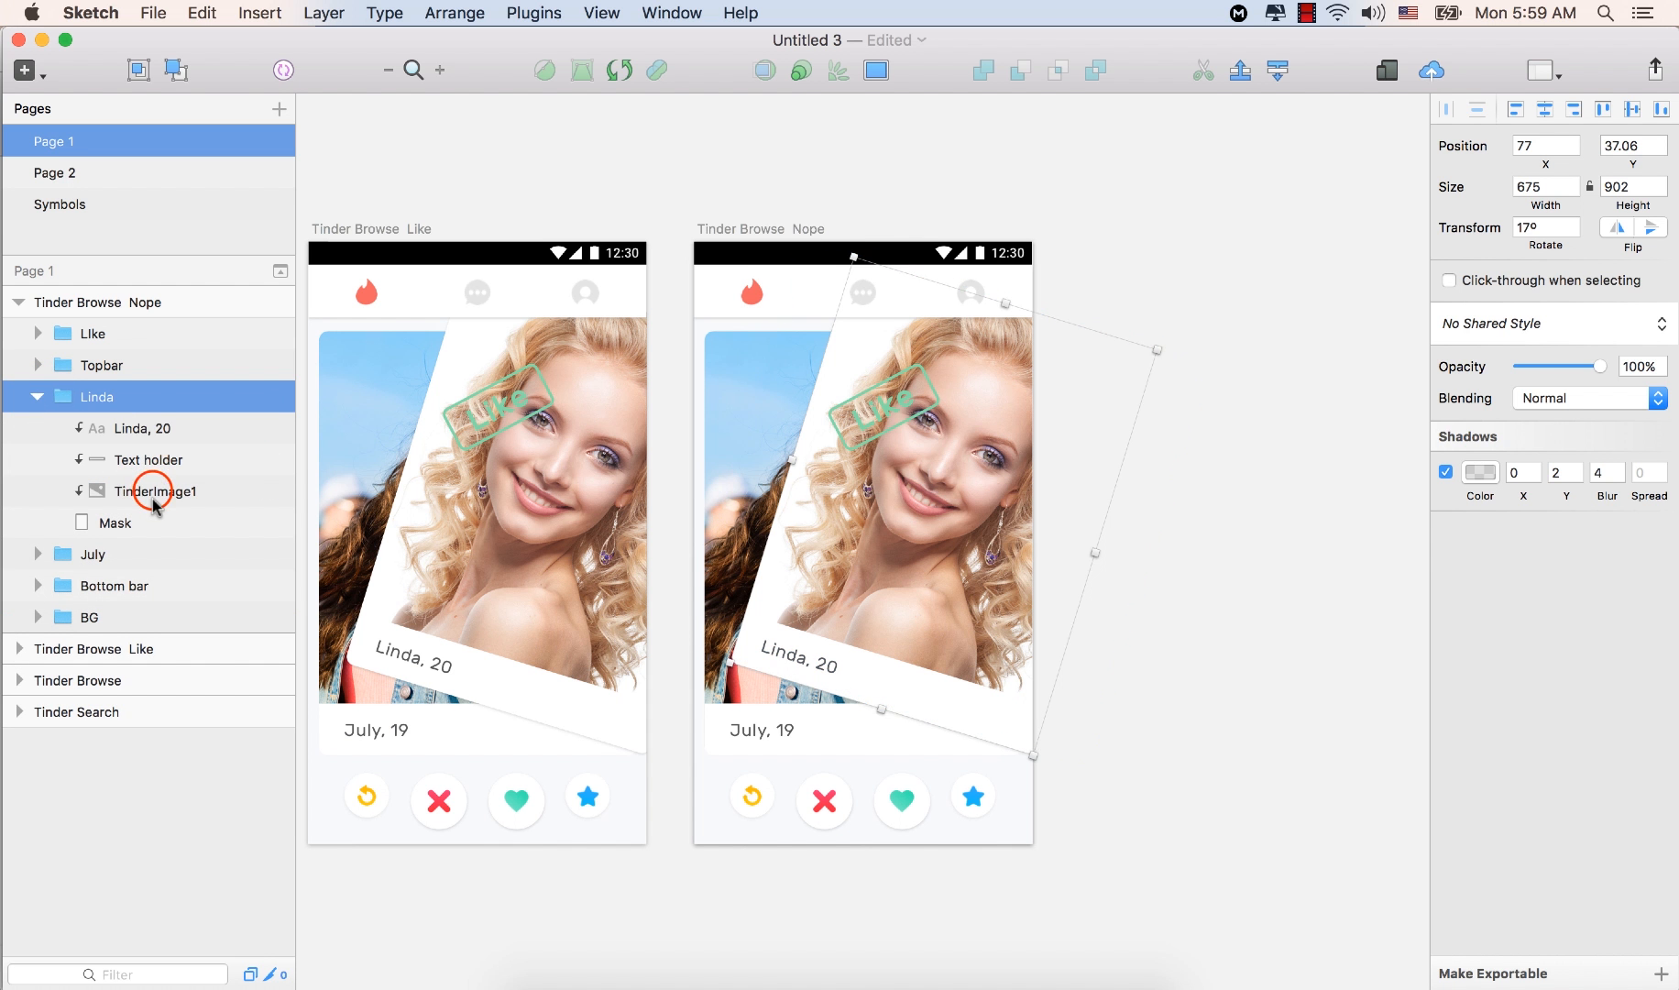
click(154, 491)
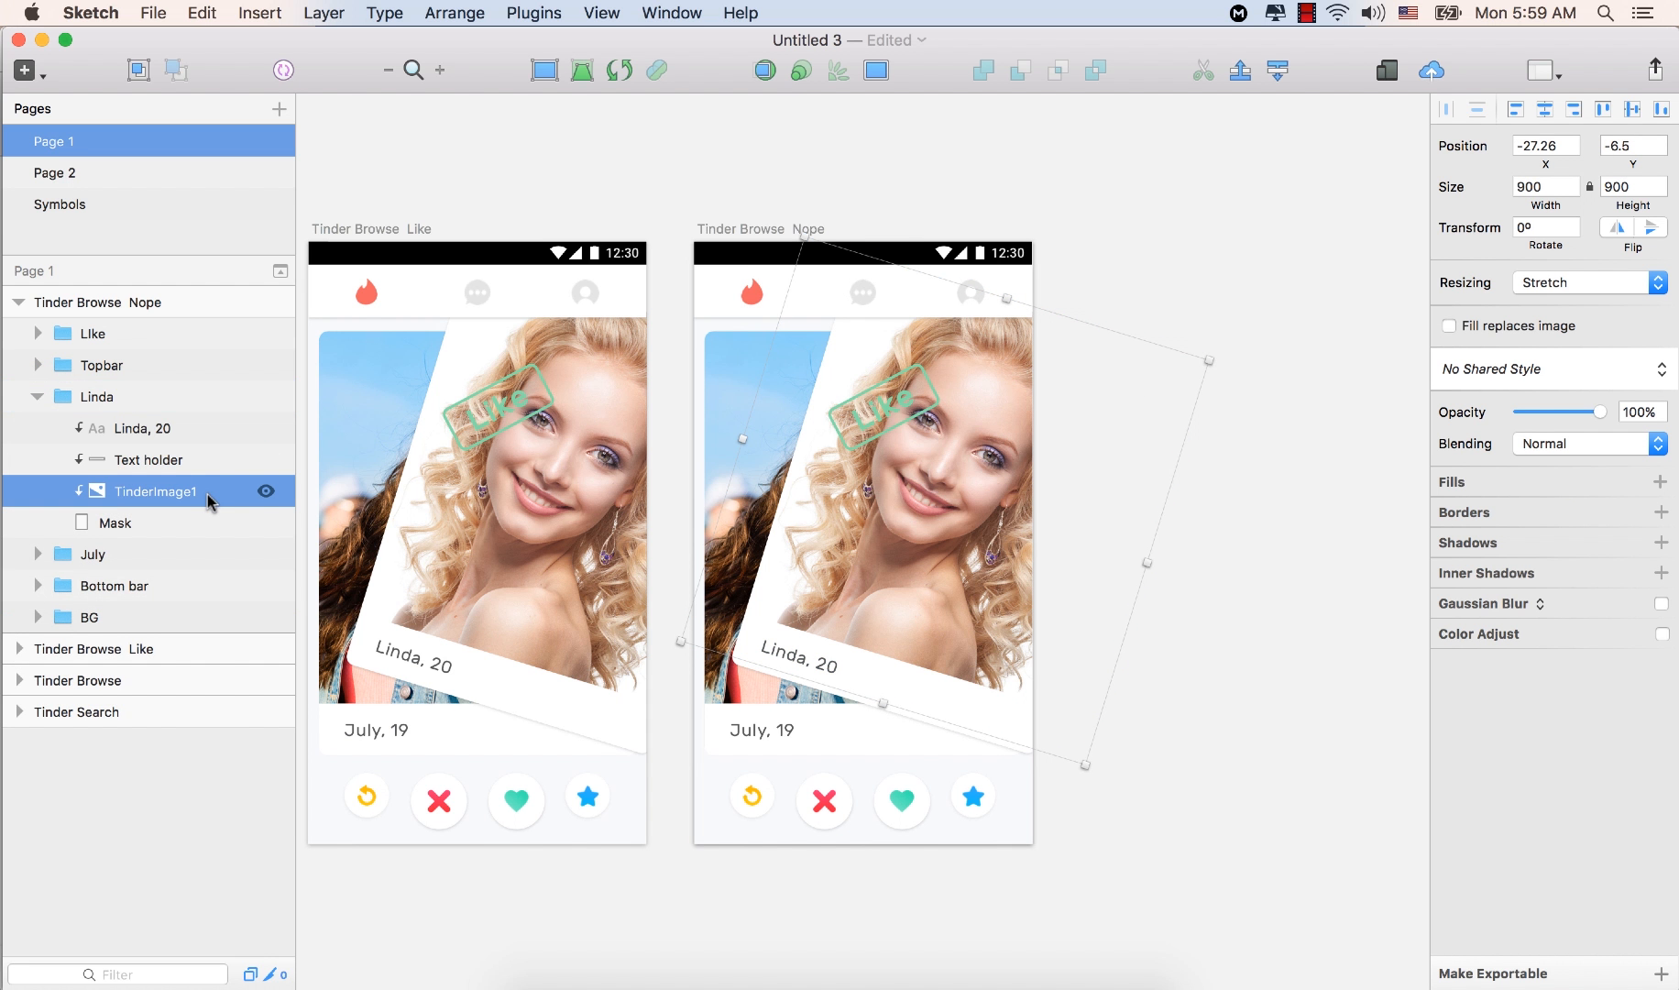
right_click(198, 491)
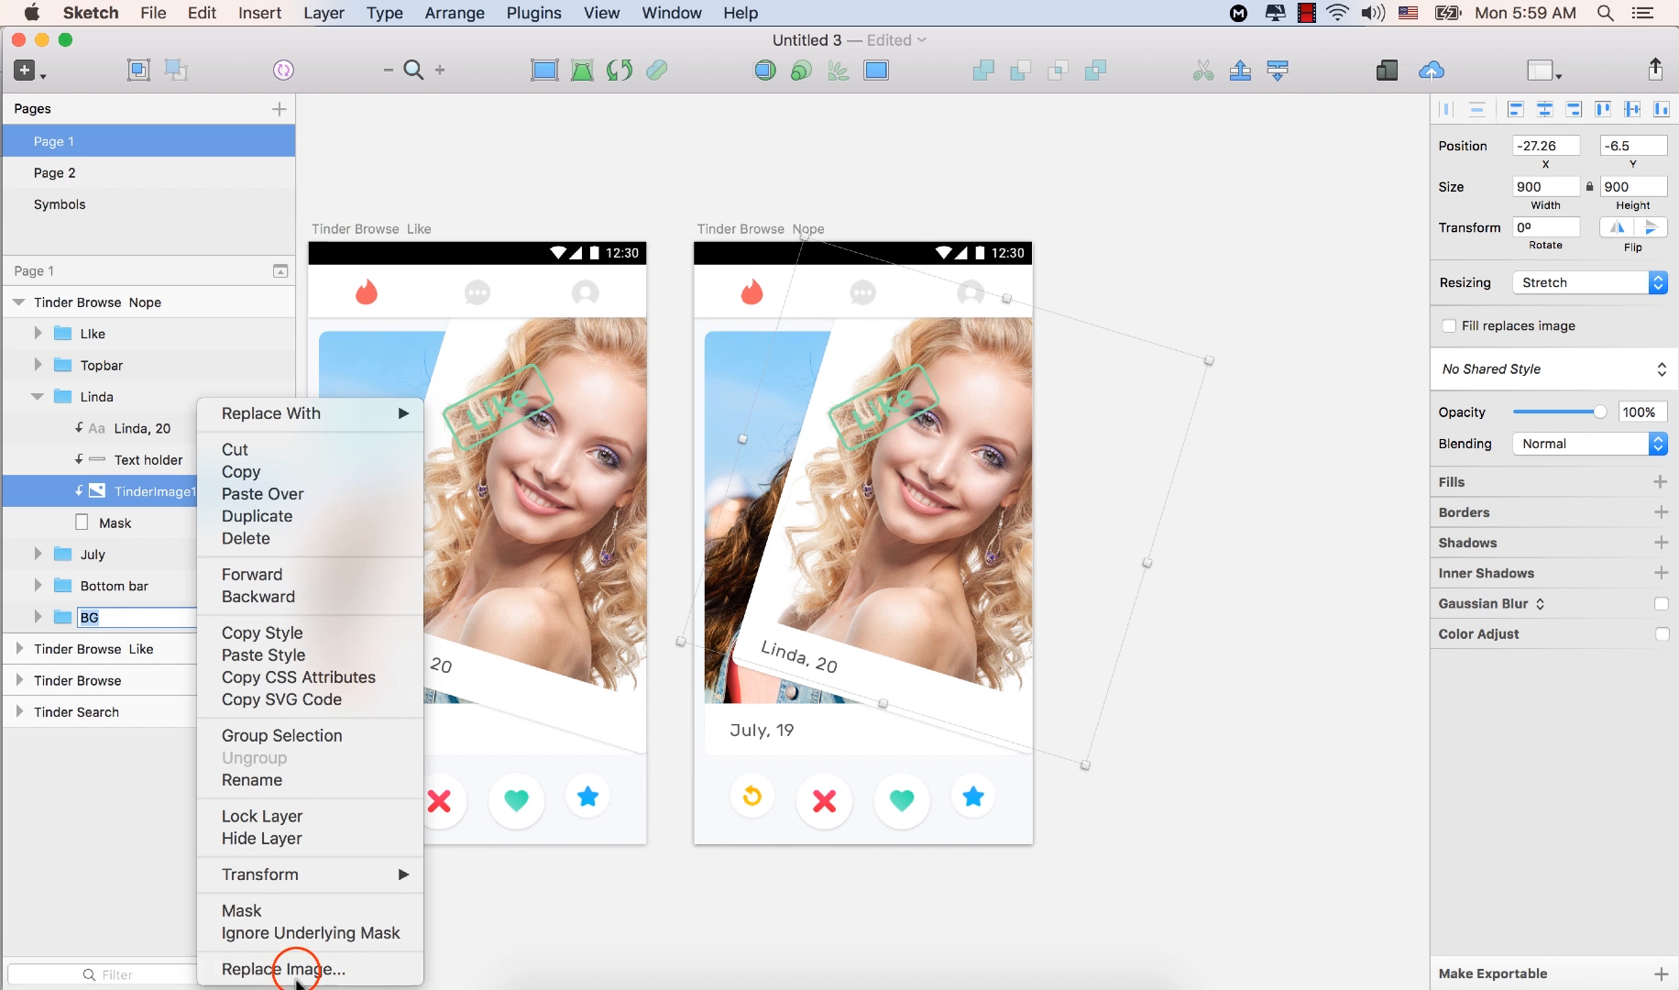
click(281, 969)
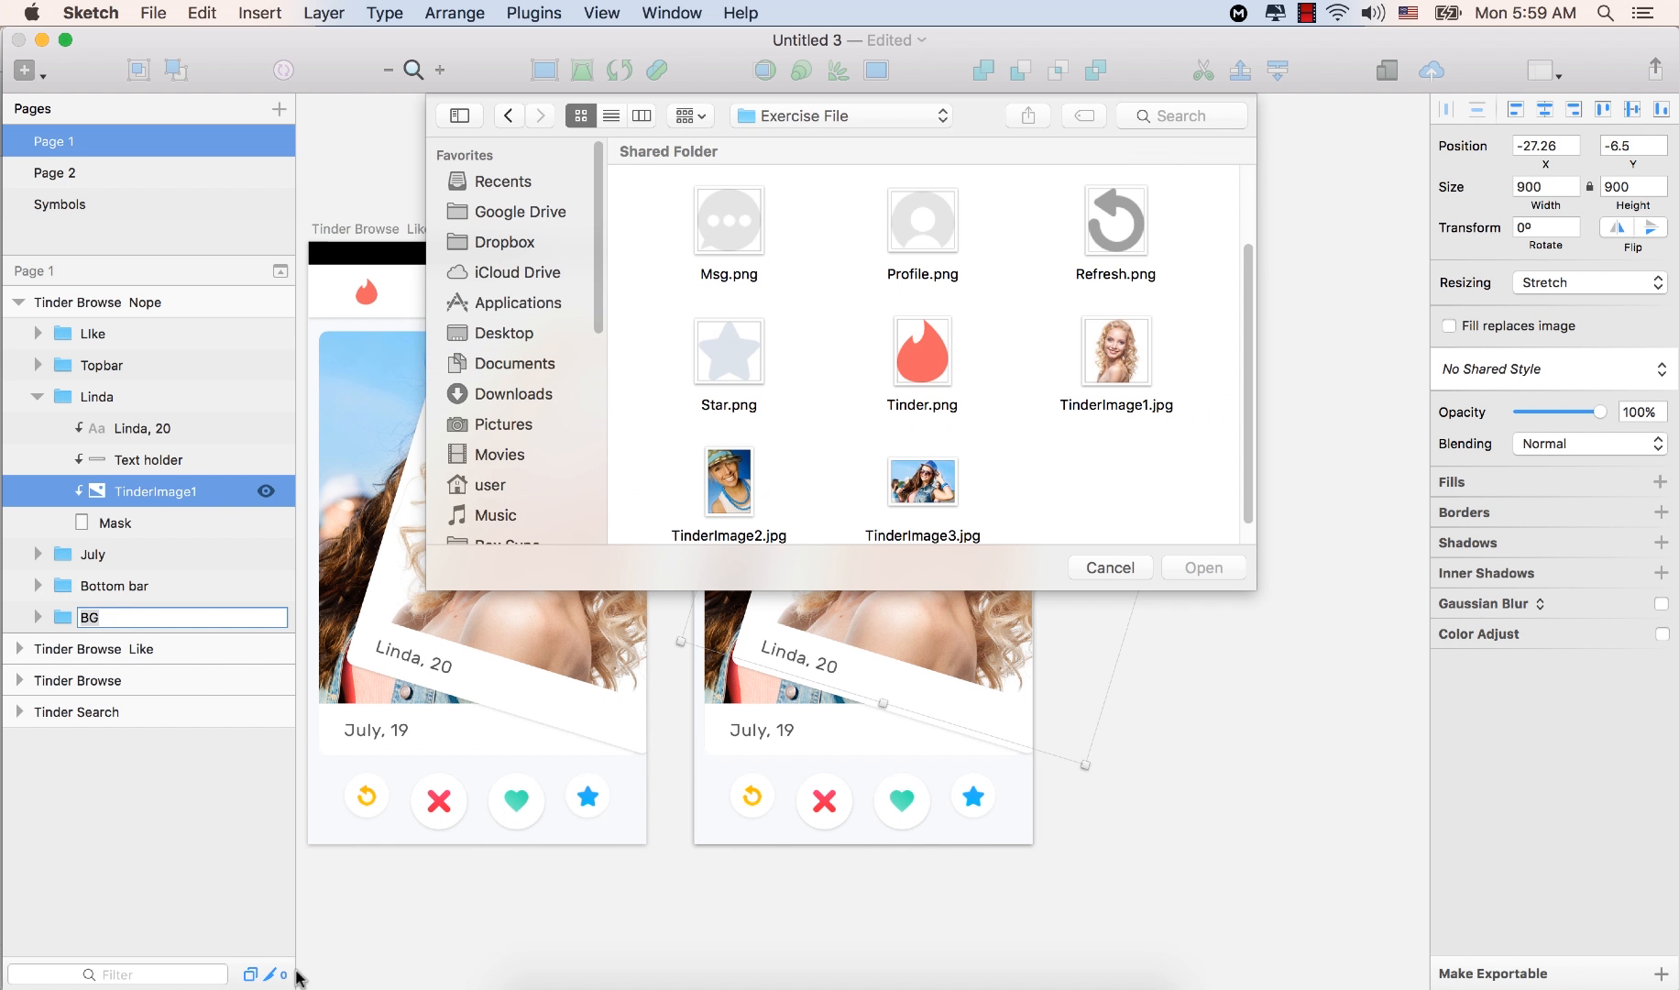
click(730, 482)
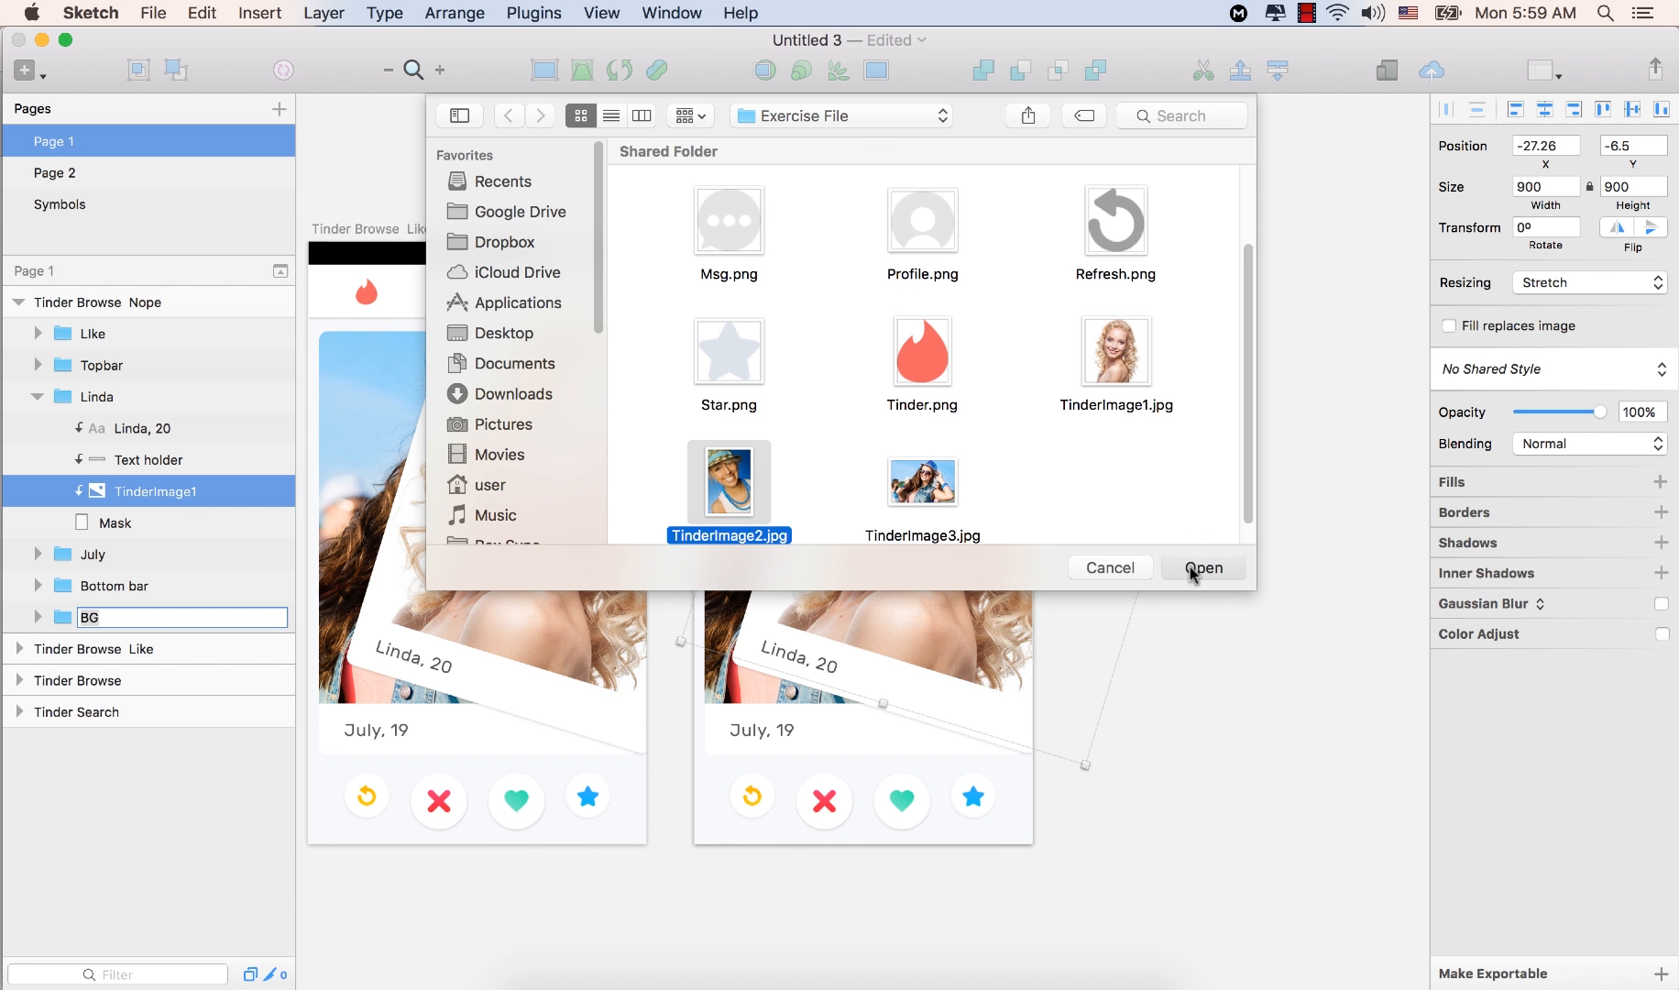
click(1204, 568)
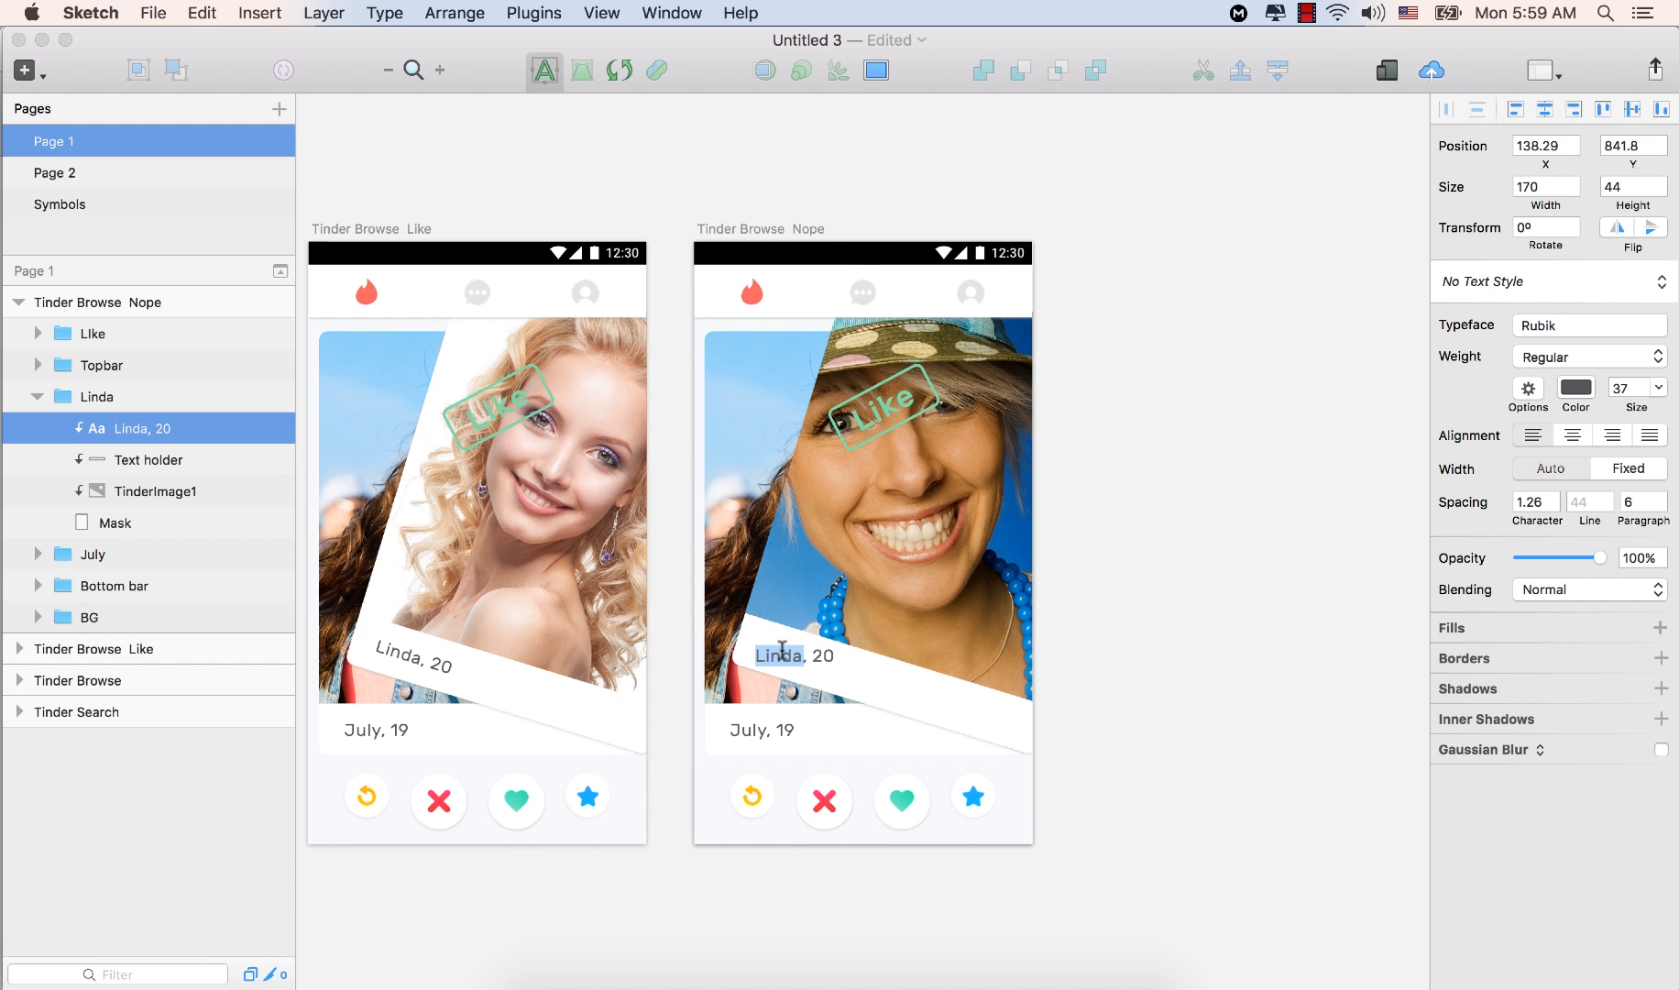
Change the card's name label to read 'Mary, 40'
text(M, 20)
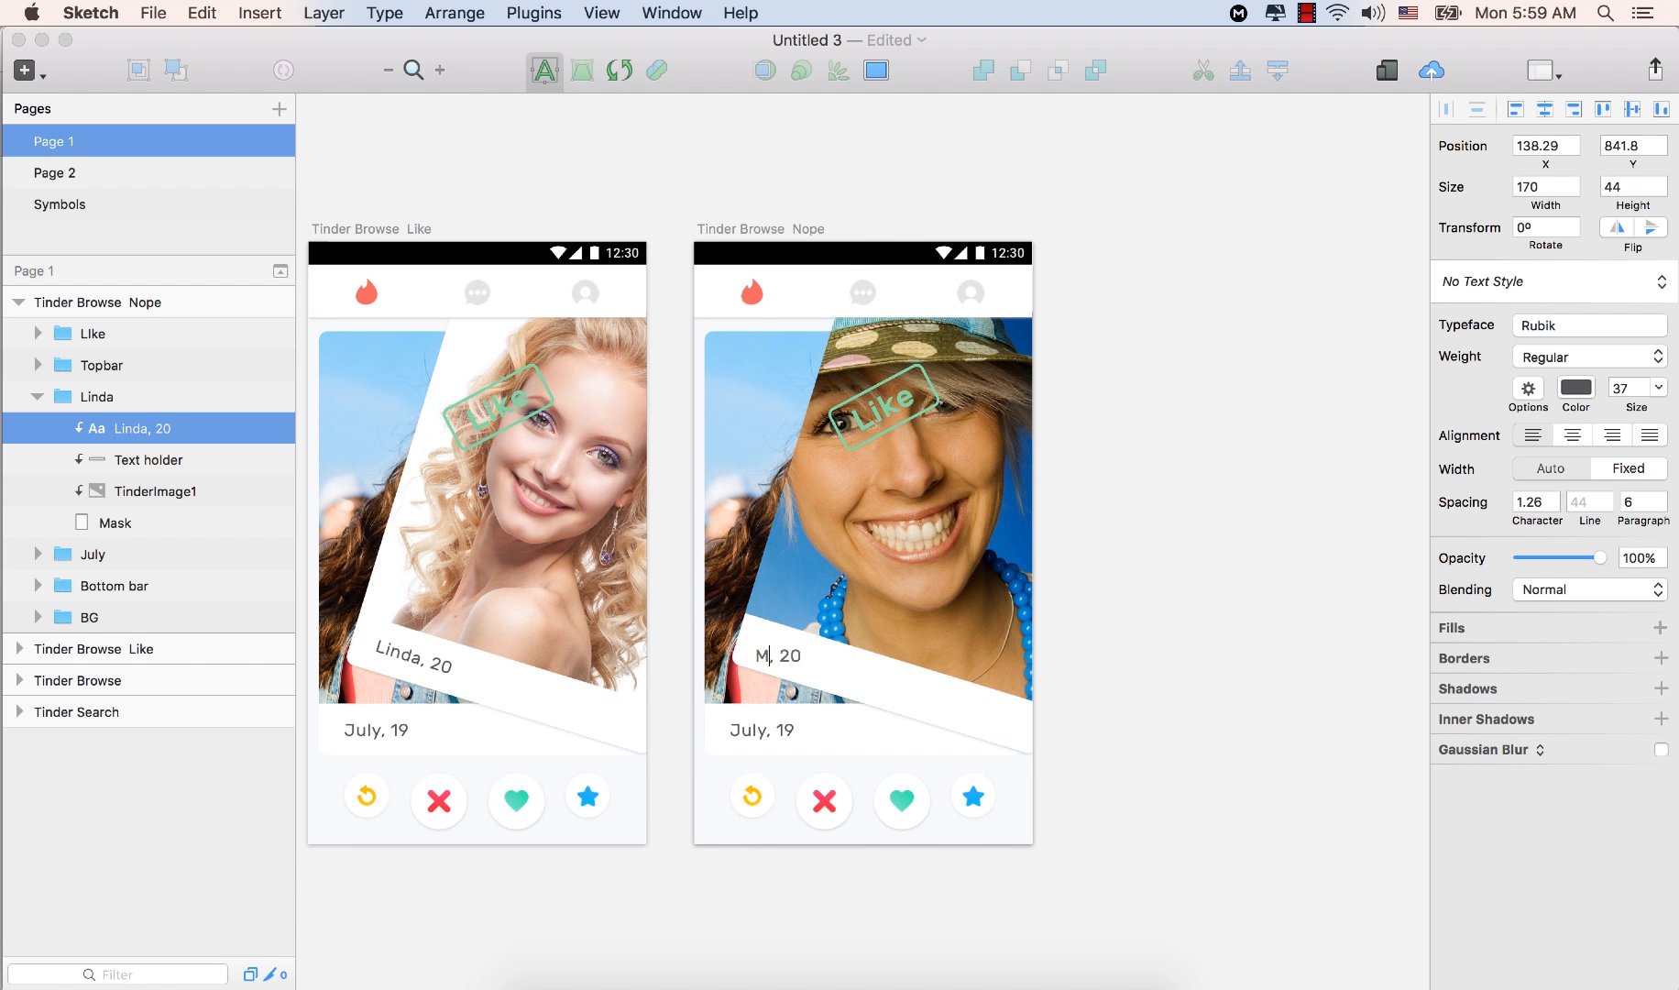
text(ary)
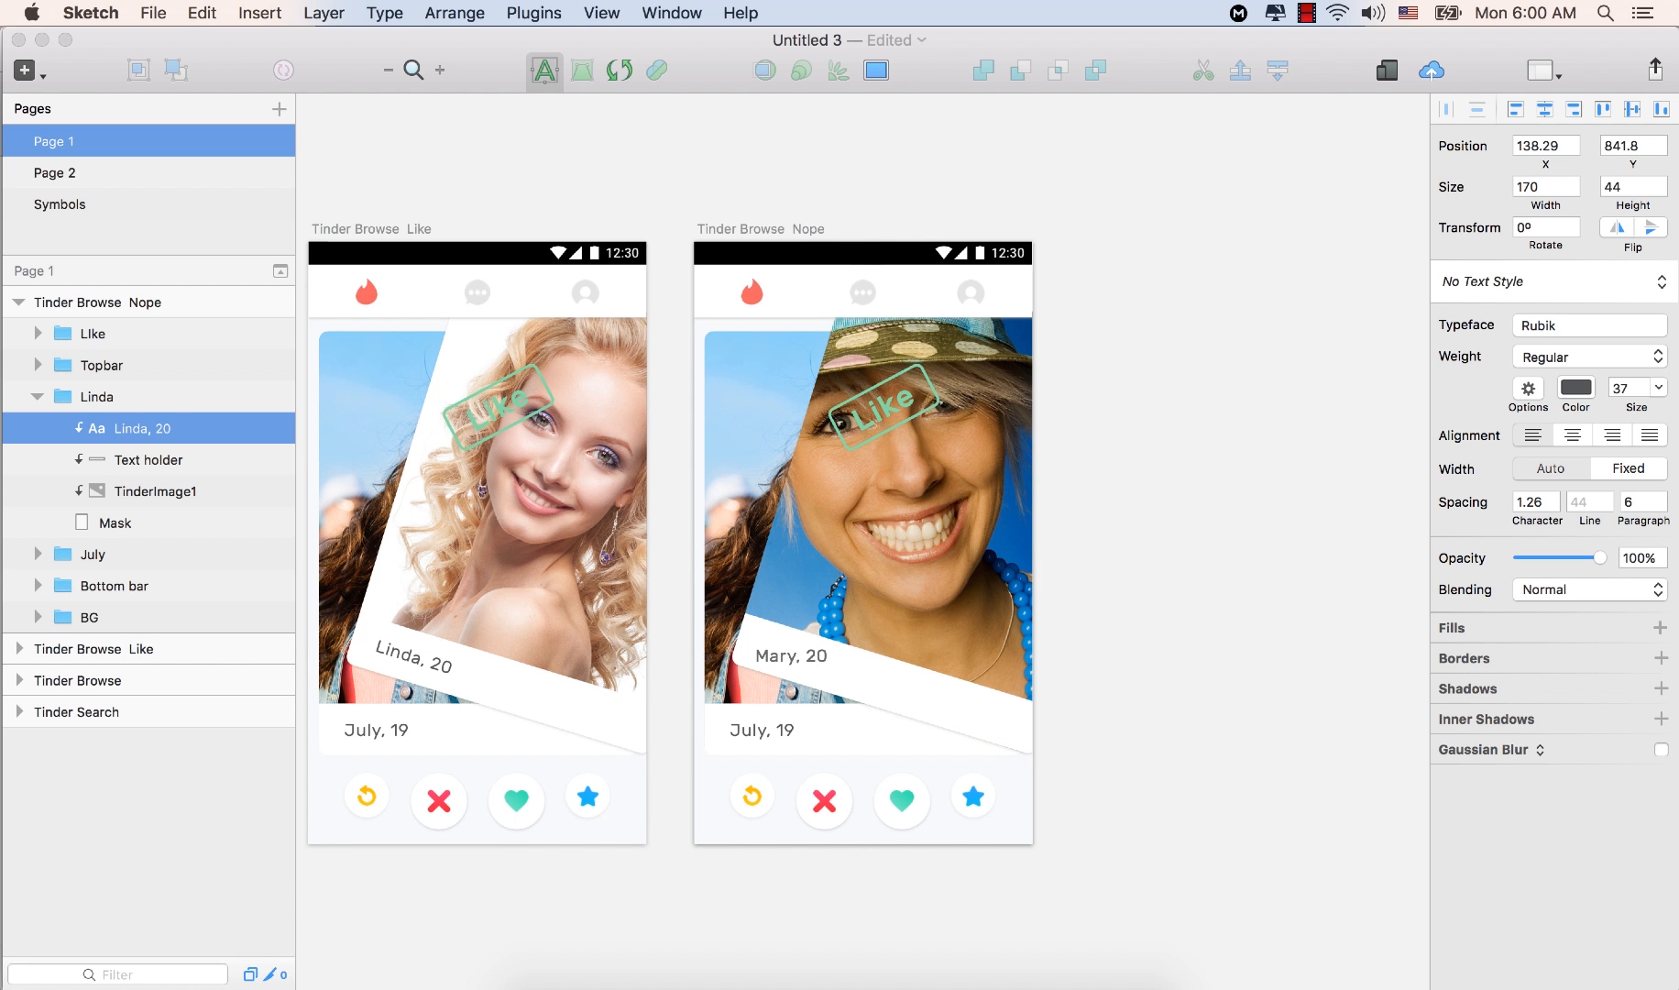
text(40)
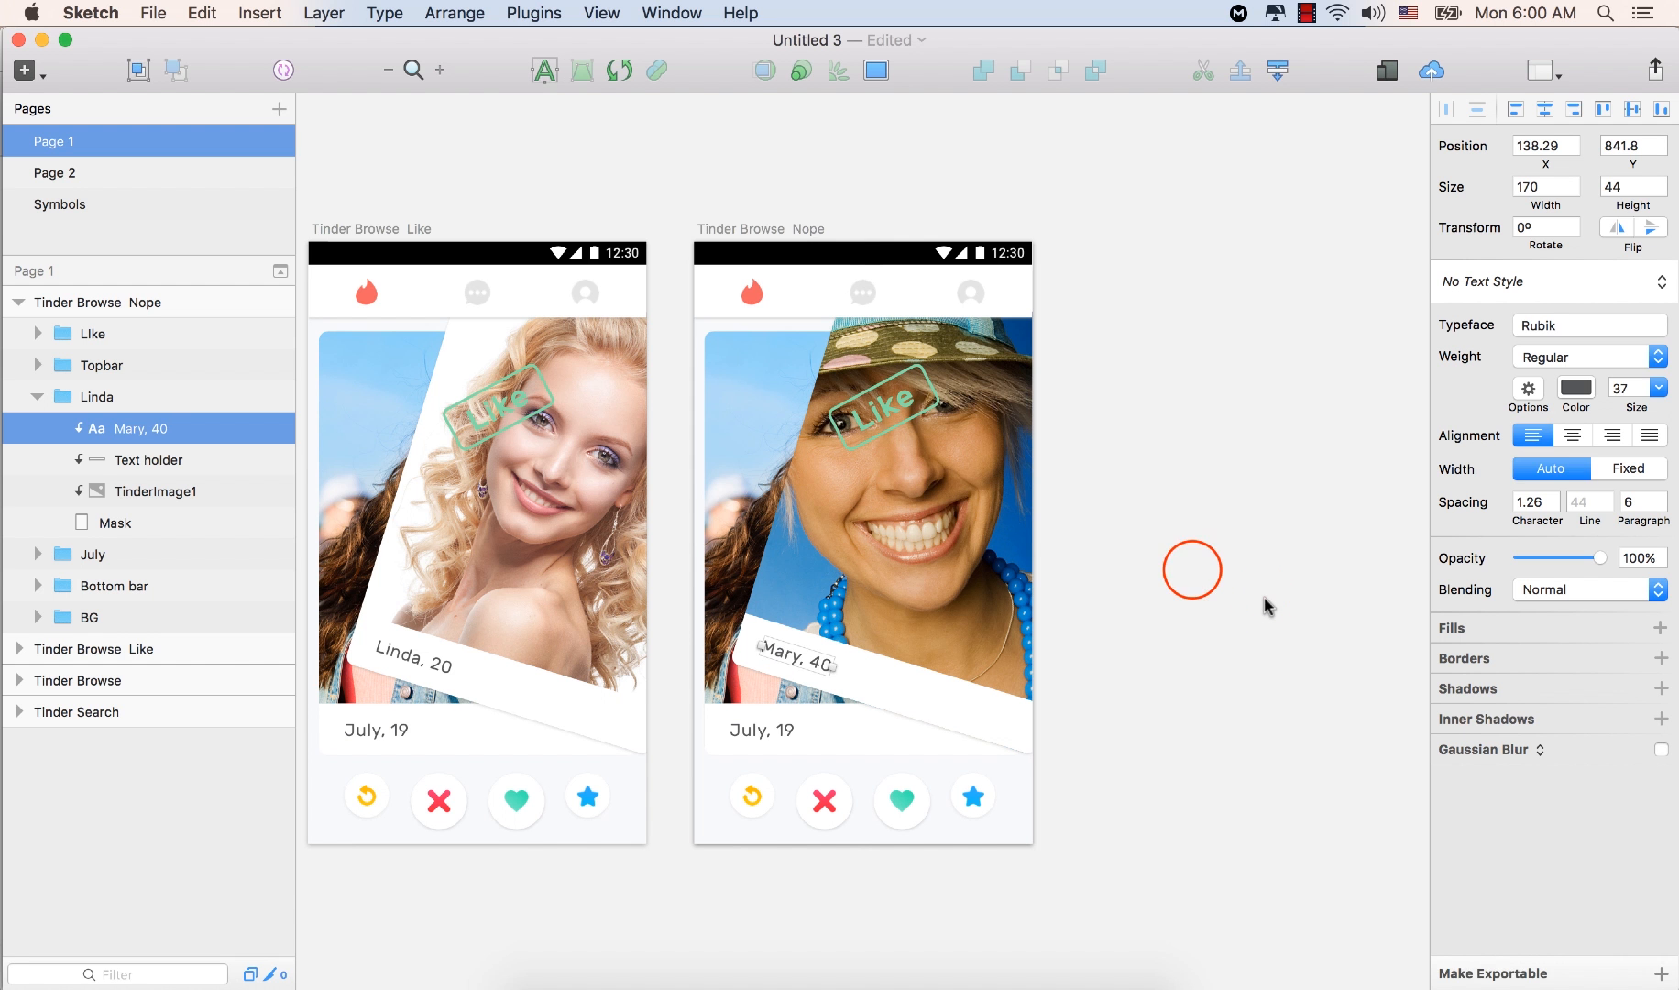
click(96, 396)
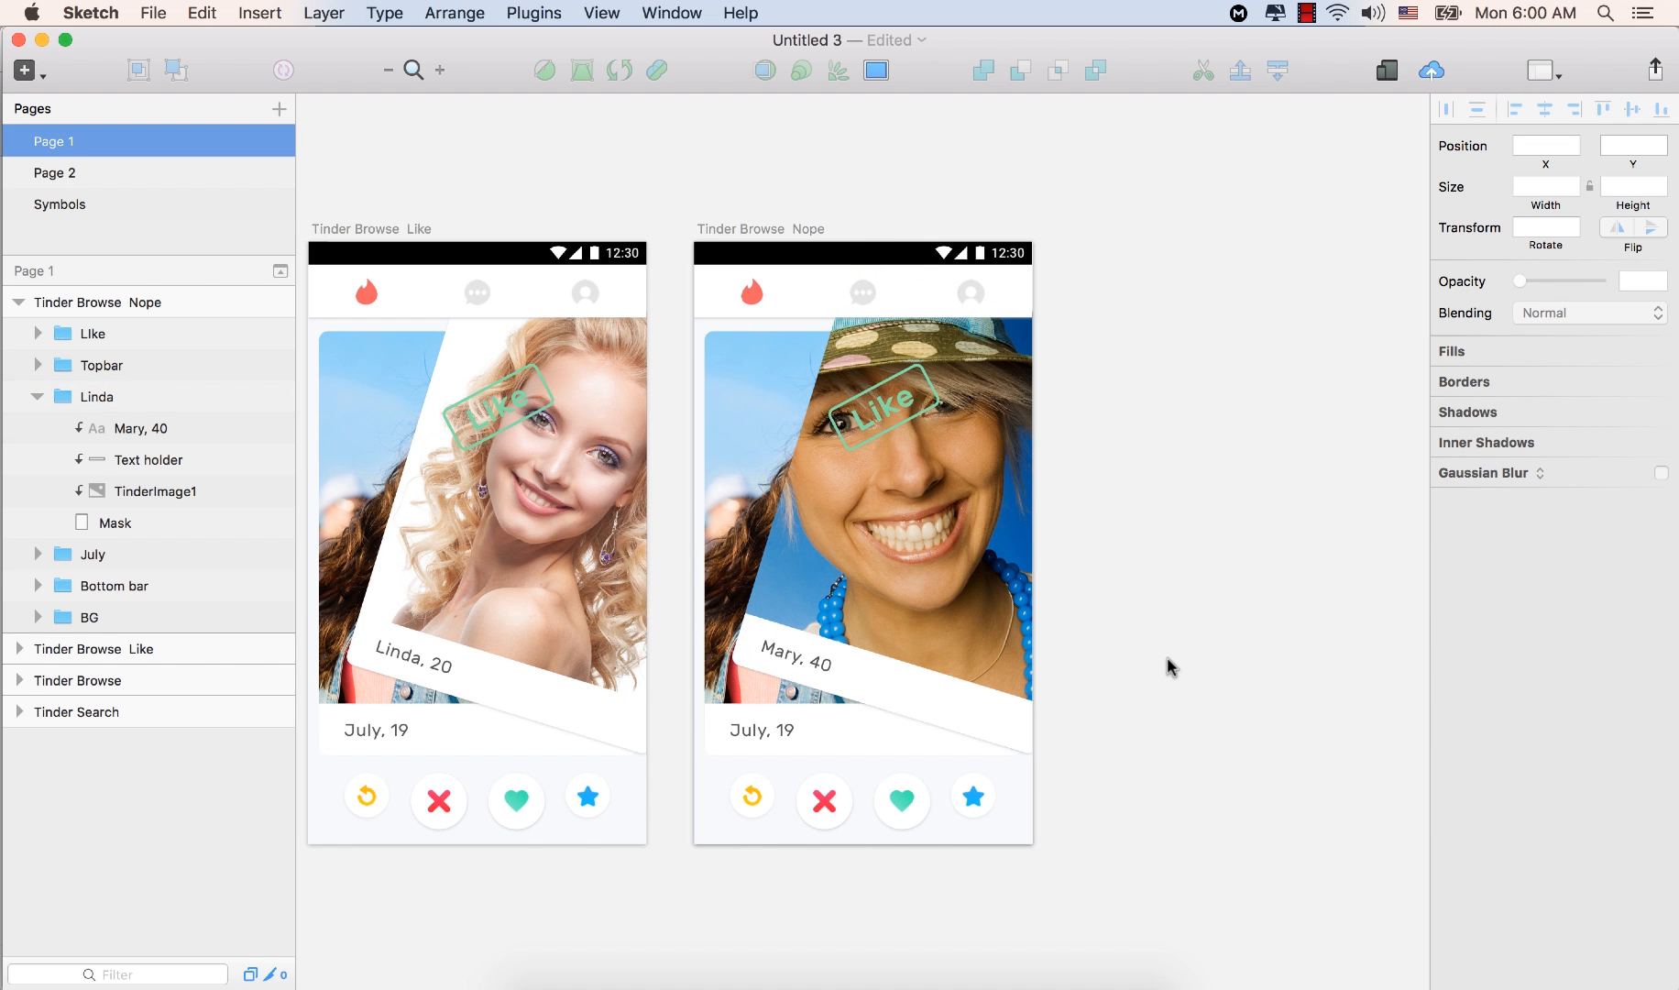
mouse_move(1305, 660)
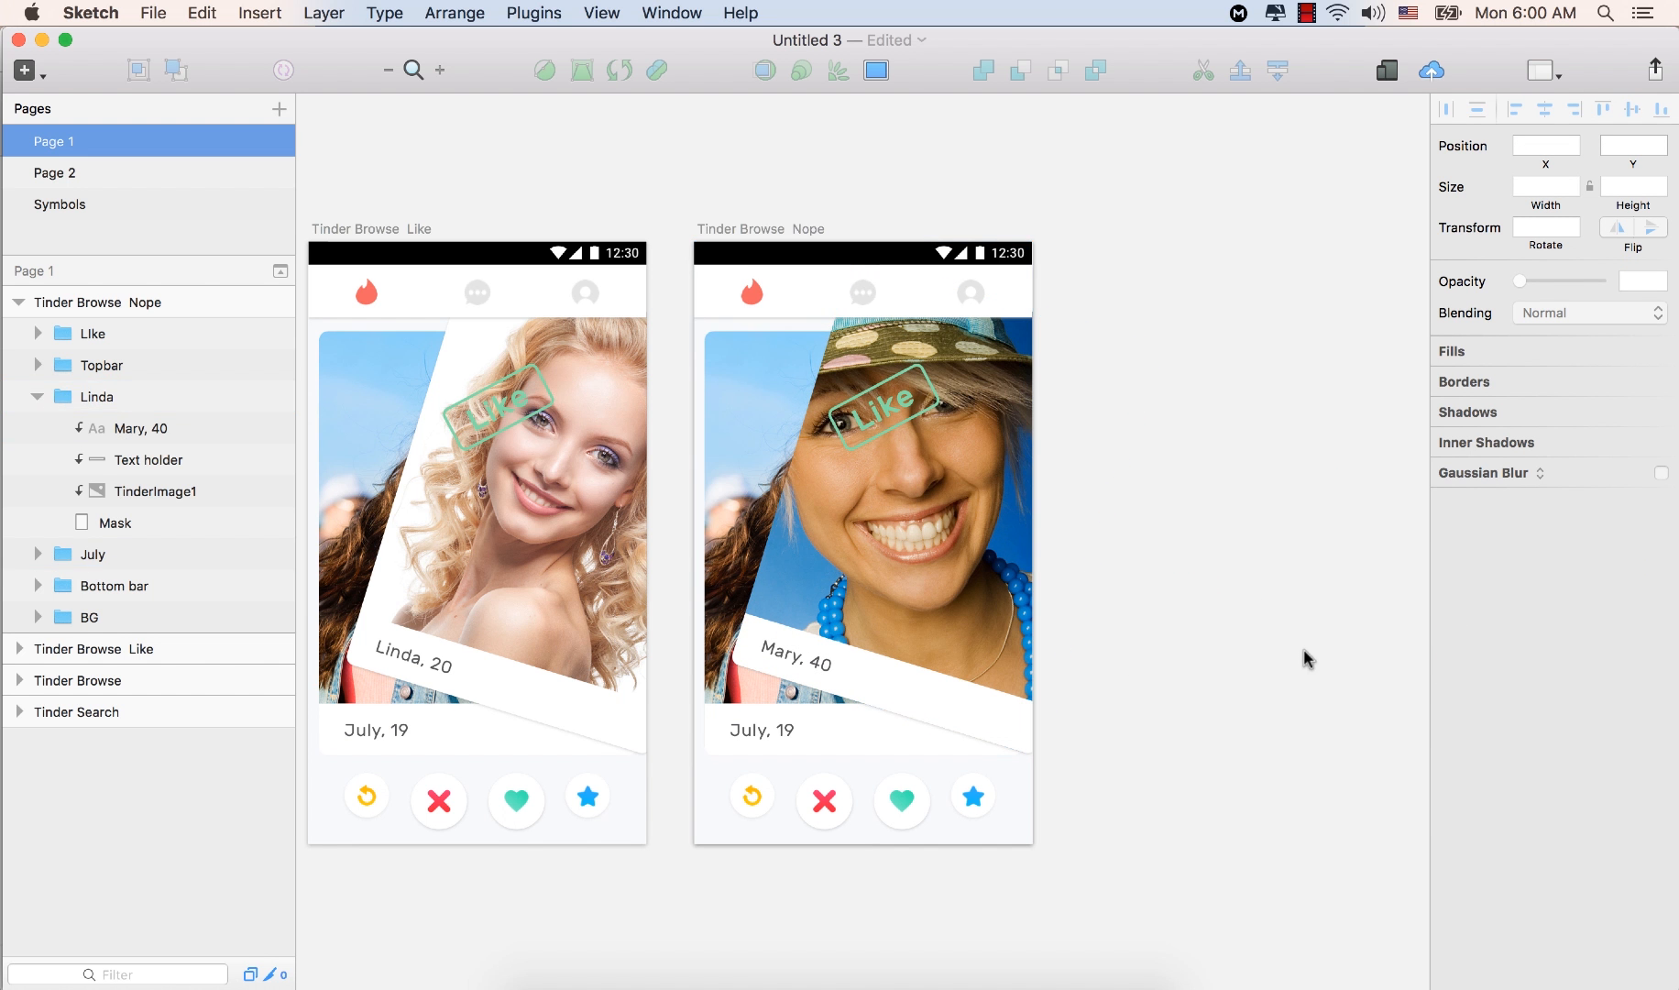
Hide the Like stamp group on the Nope card
click(458, 493)
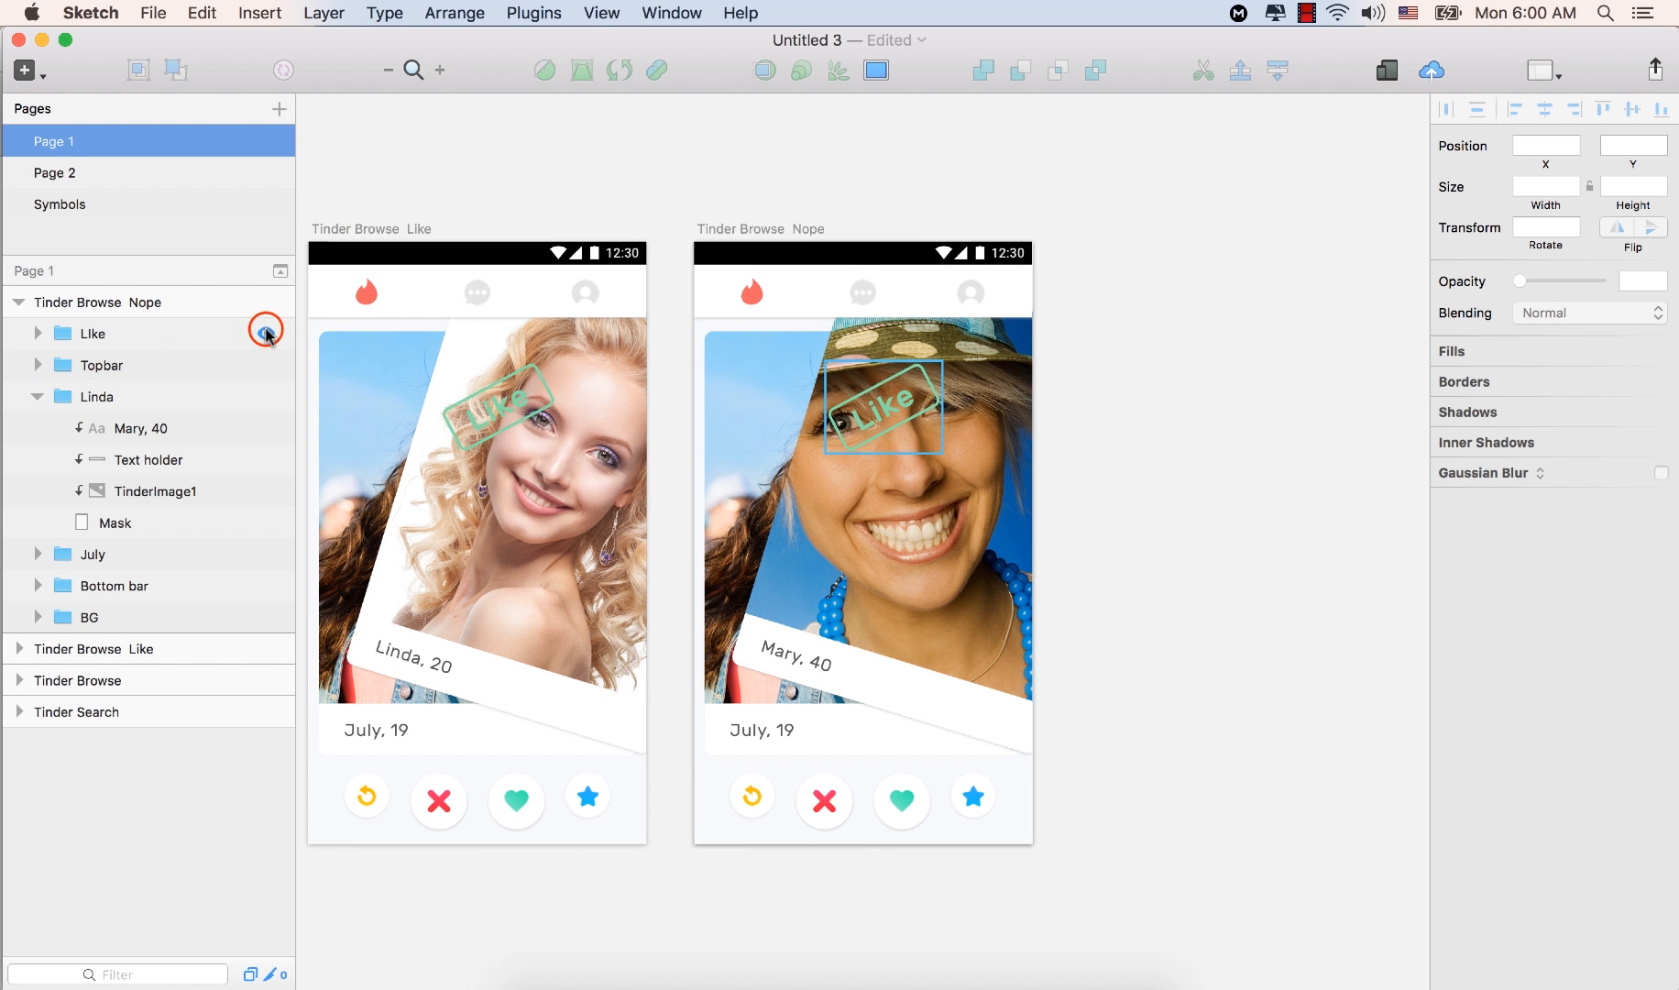
click(264, 334)
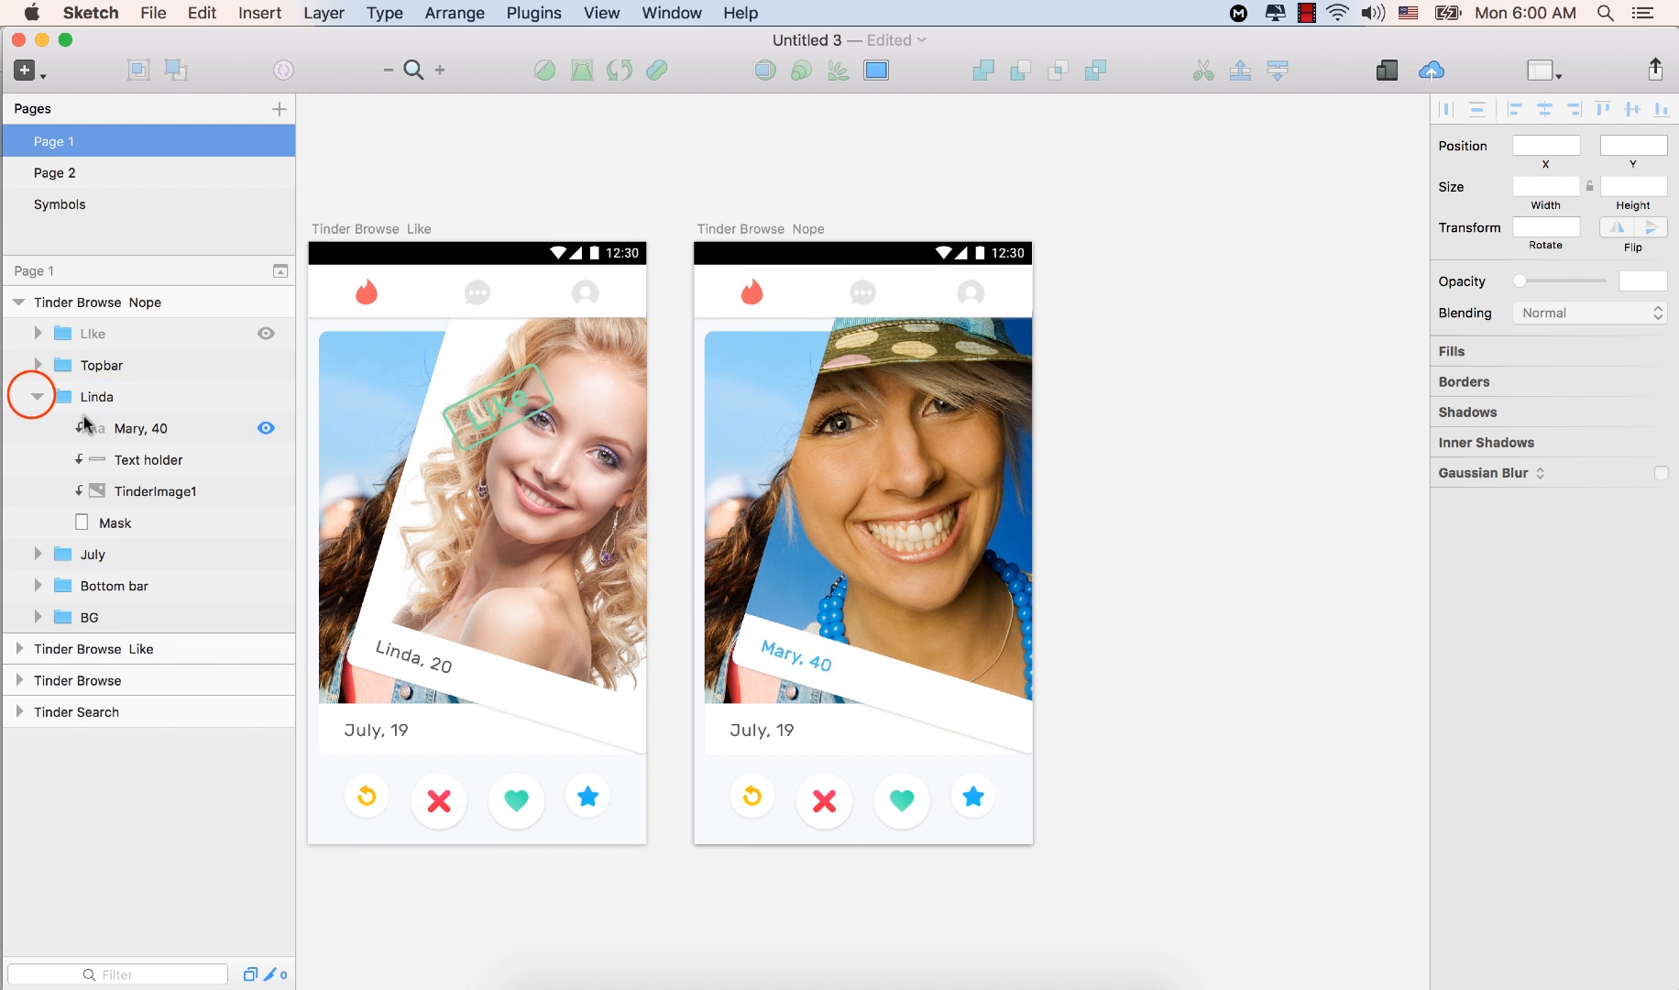
Collapse the Linda folder and rename it 'Mary'
click(97, 398)
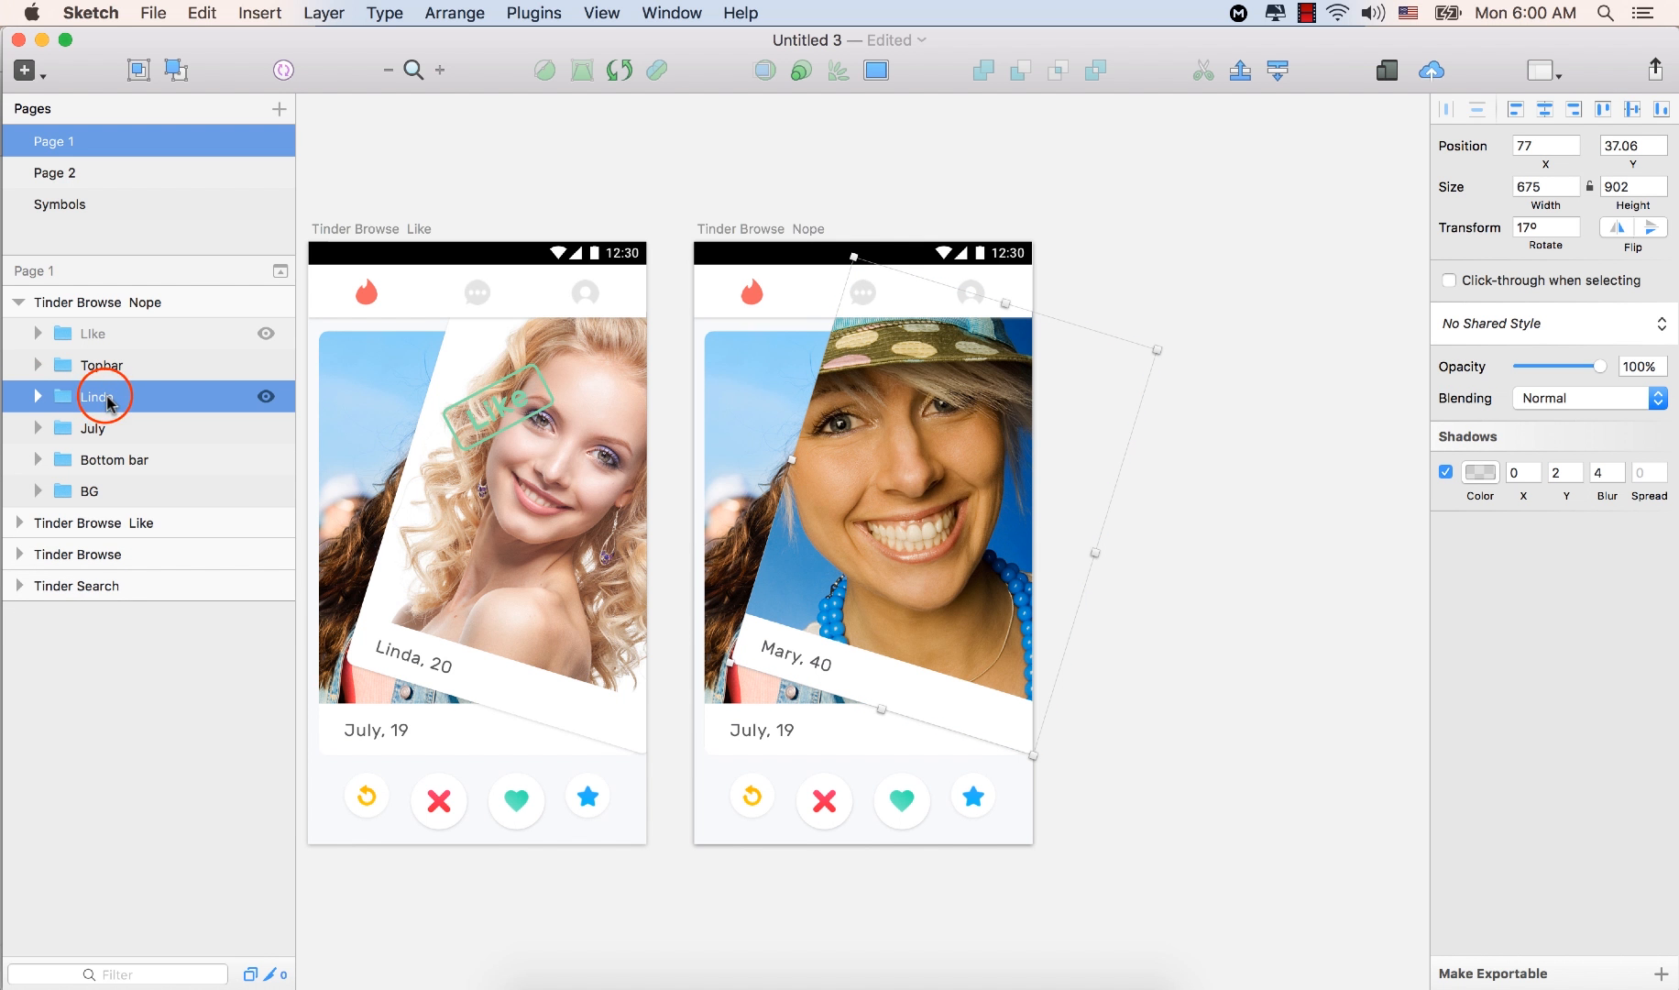
double_click(95, 396)
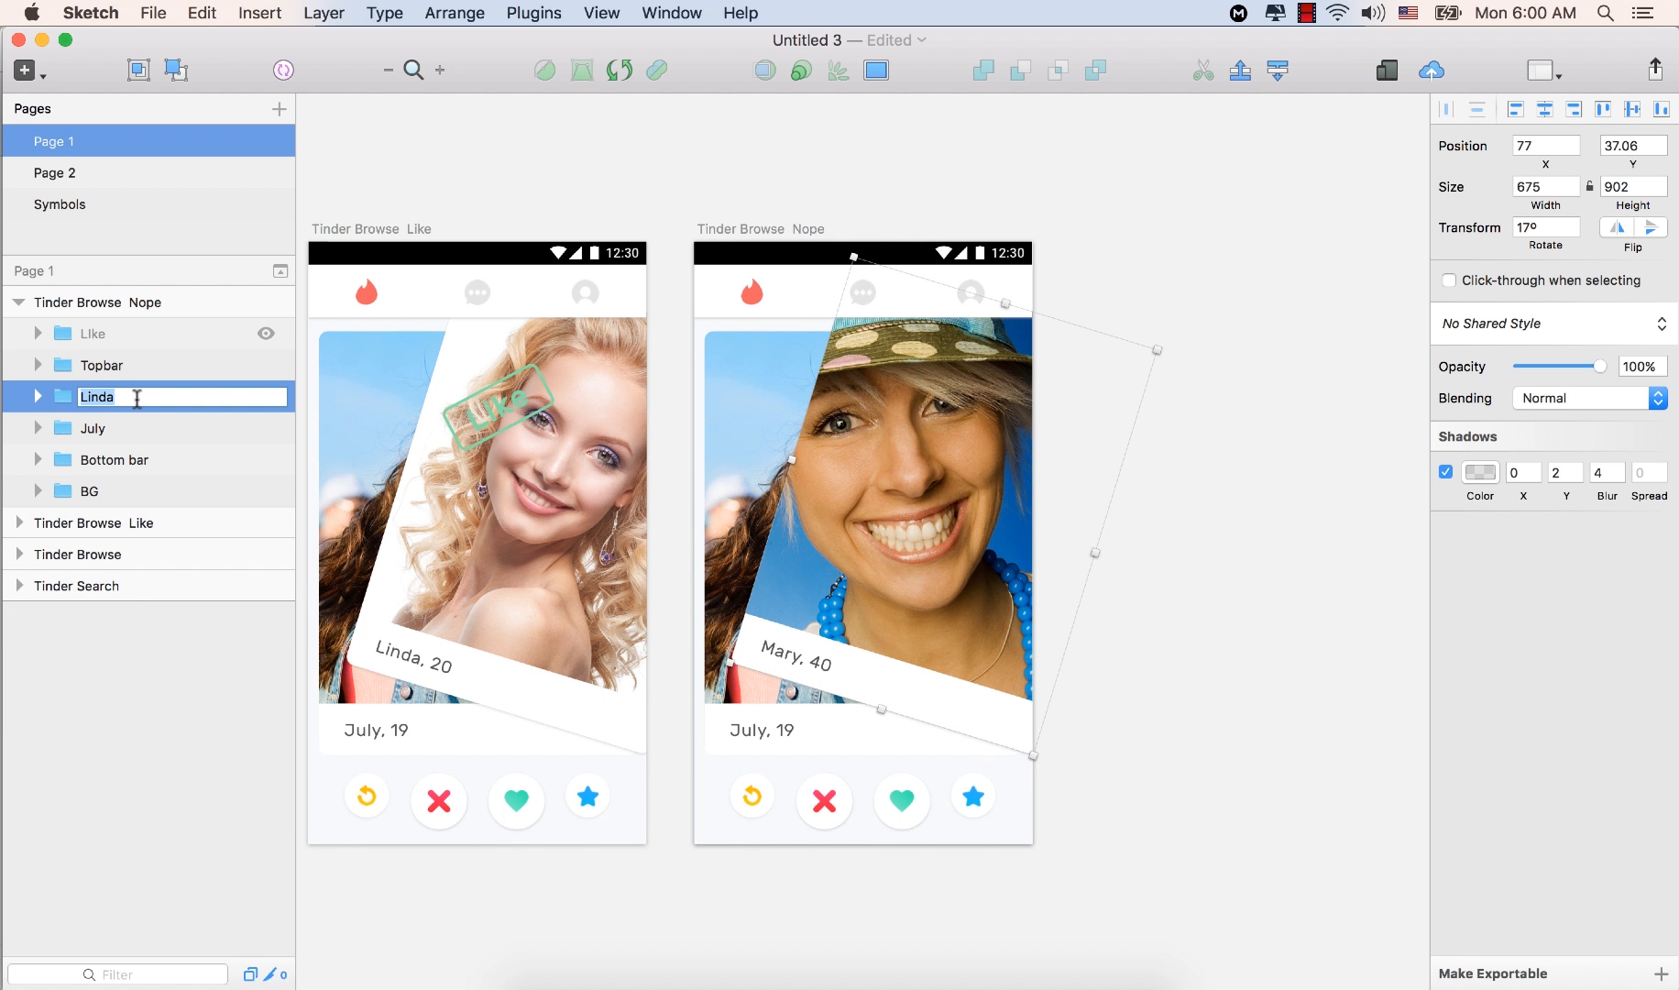
text(Mary)
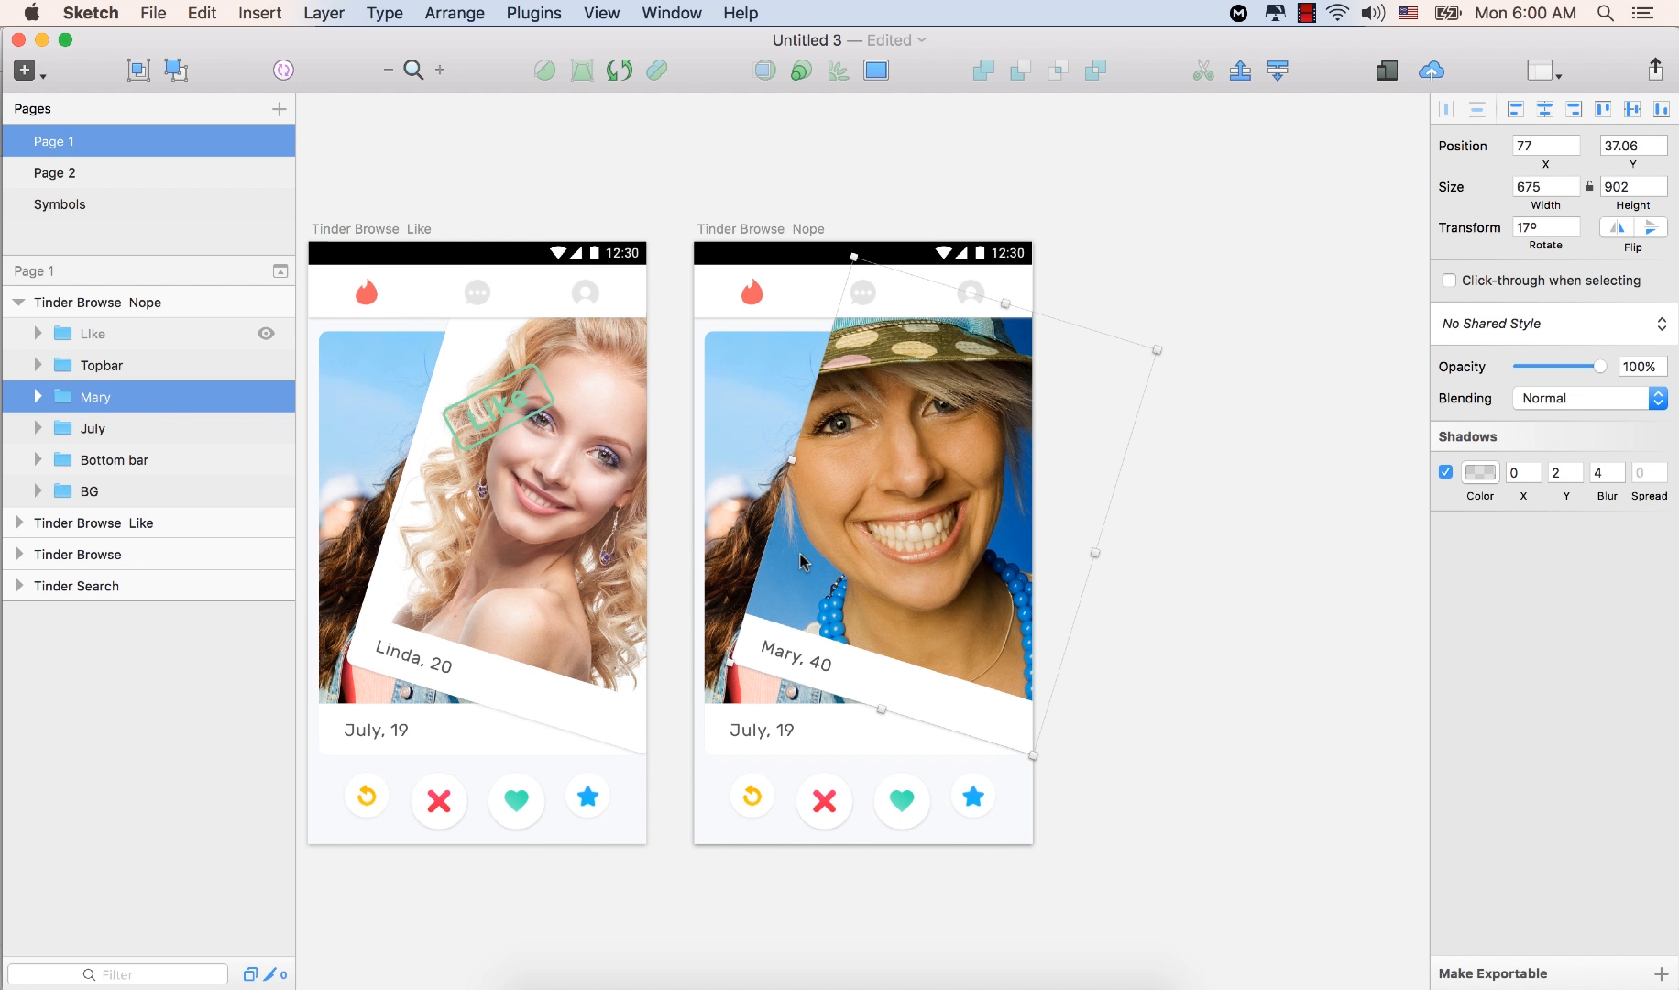
click(91, 429)
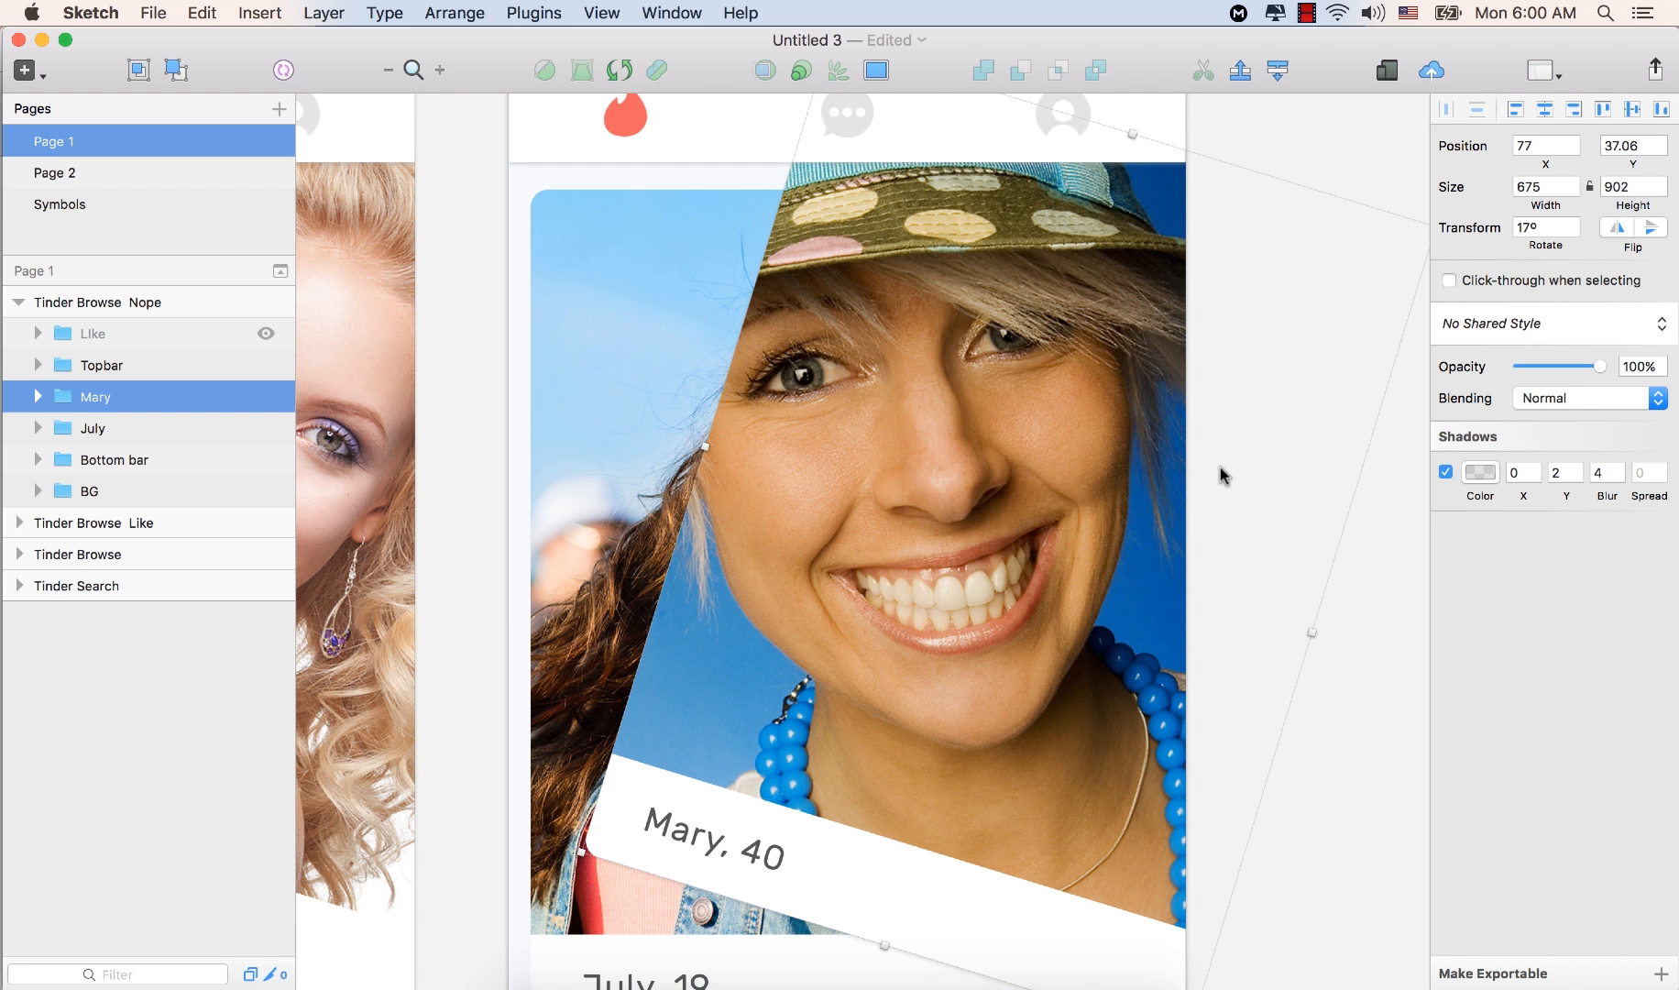
mouse_move(897, 476)
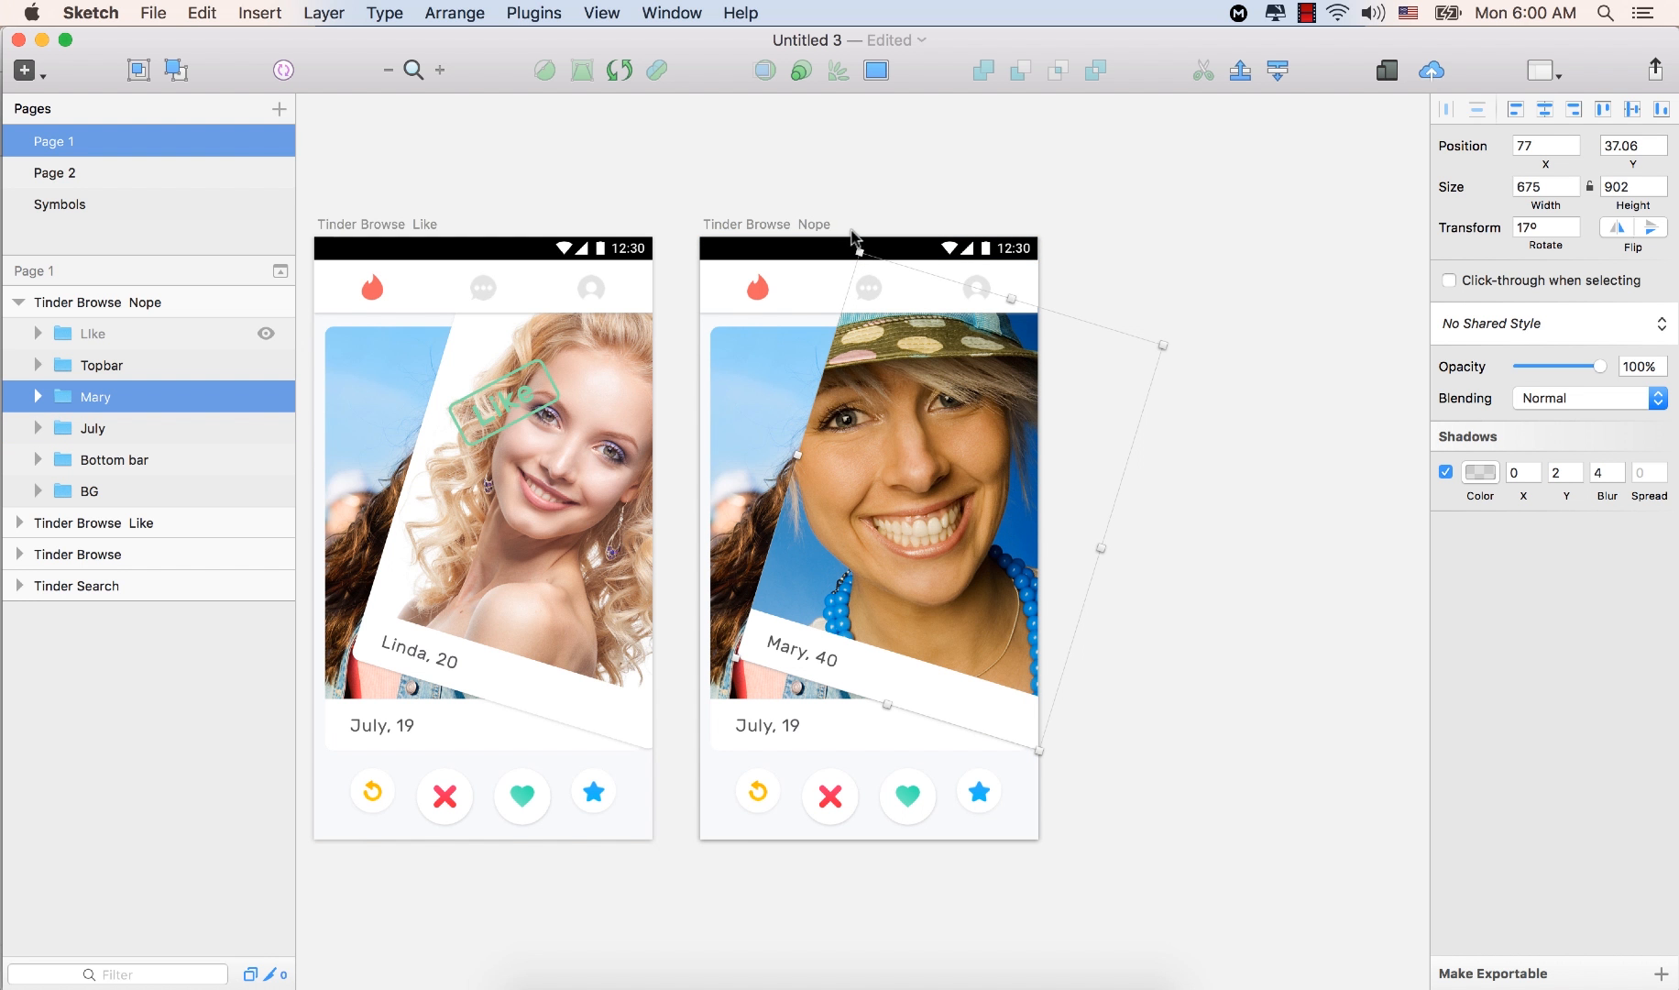
click(139, 396)
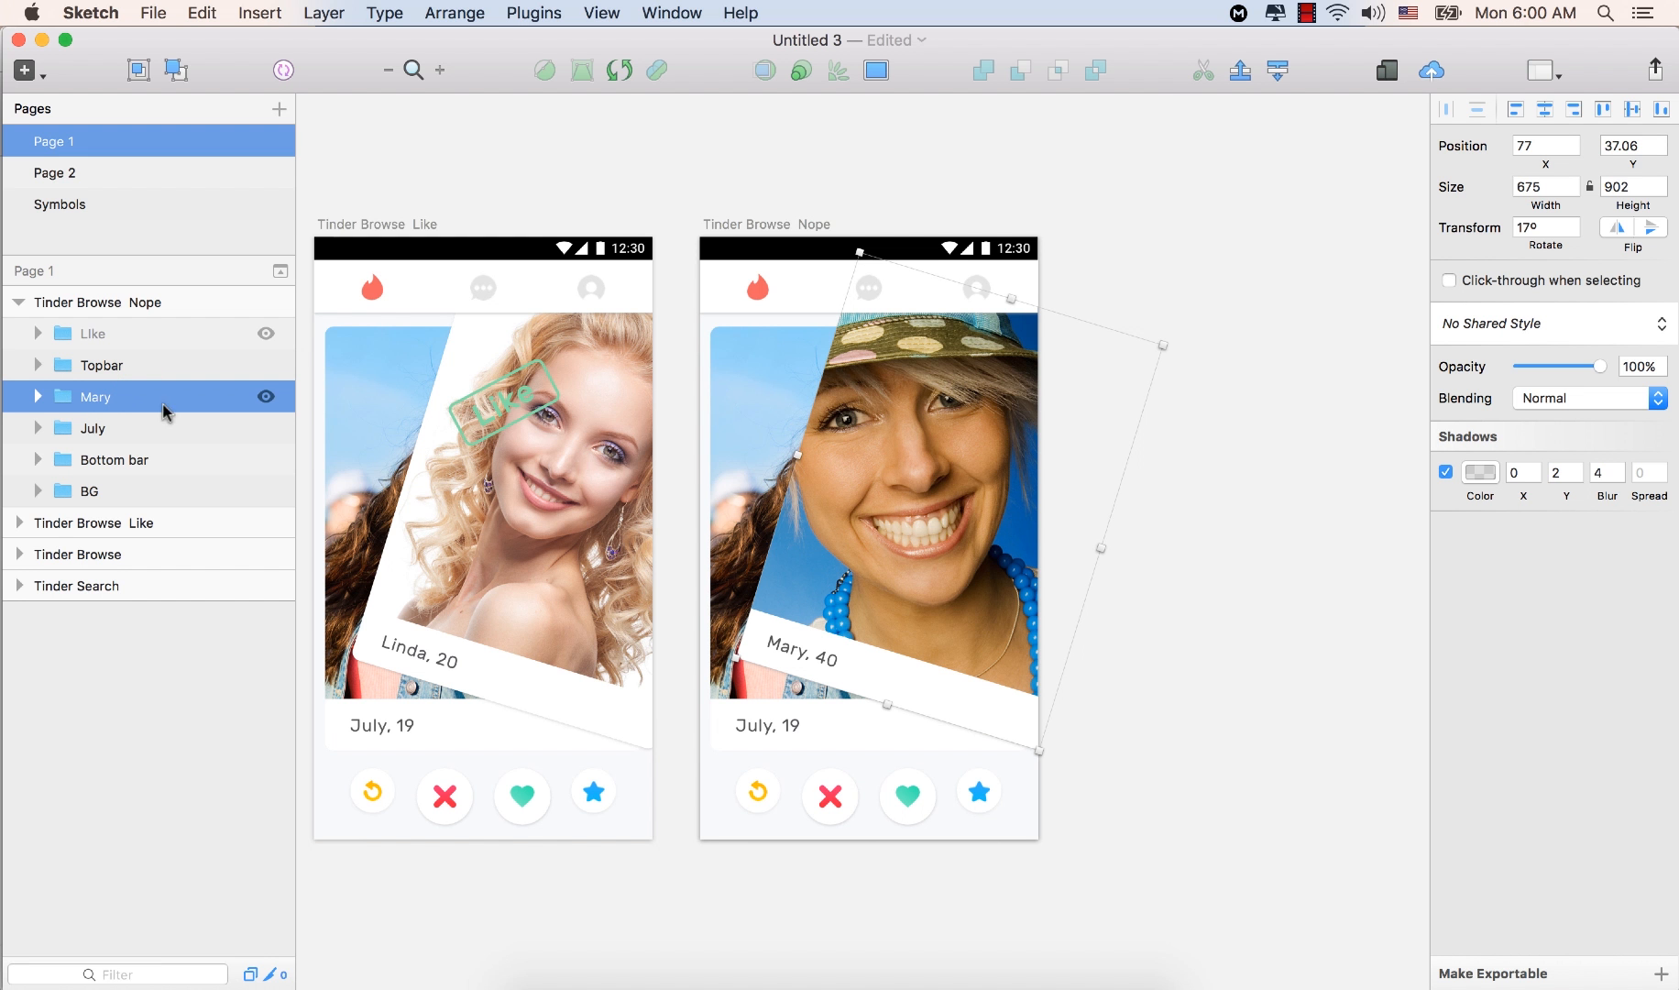
mouse_move(1171, 350)
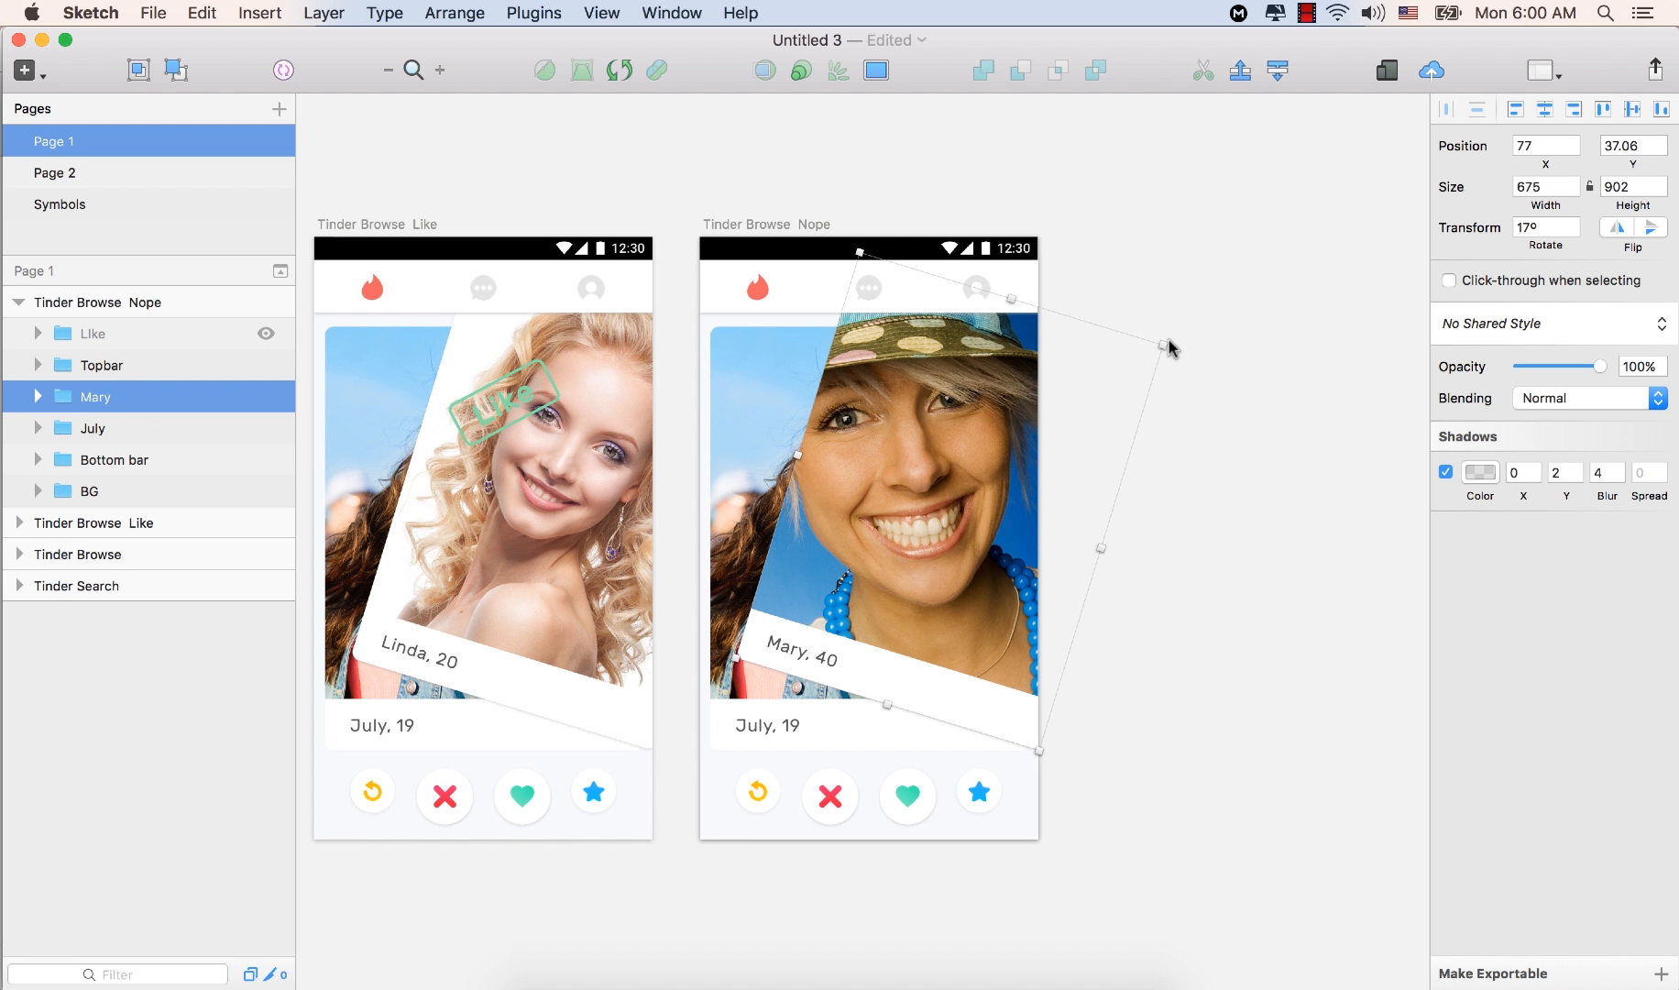
Rotate the Mary card to a negative angle and move it toward the artboard's left
drag(1166, 346, 1158, 332)
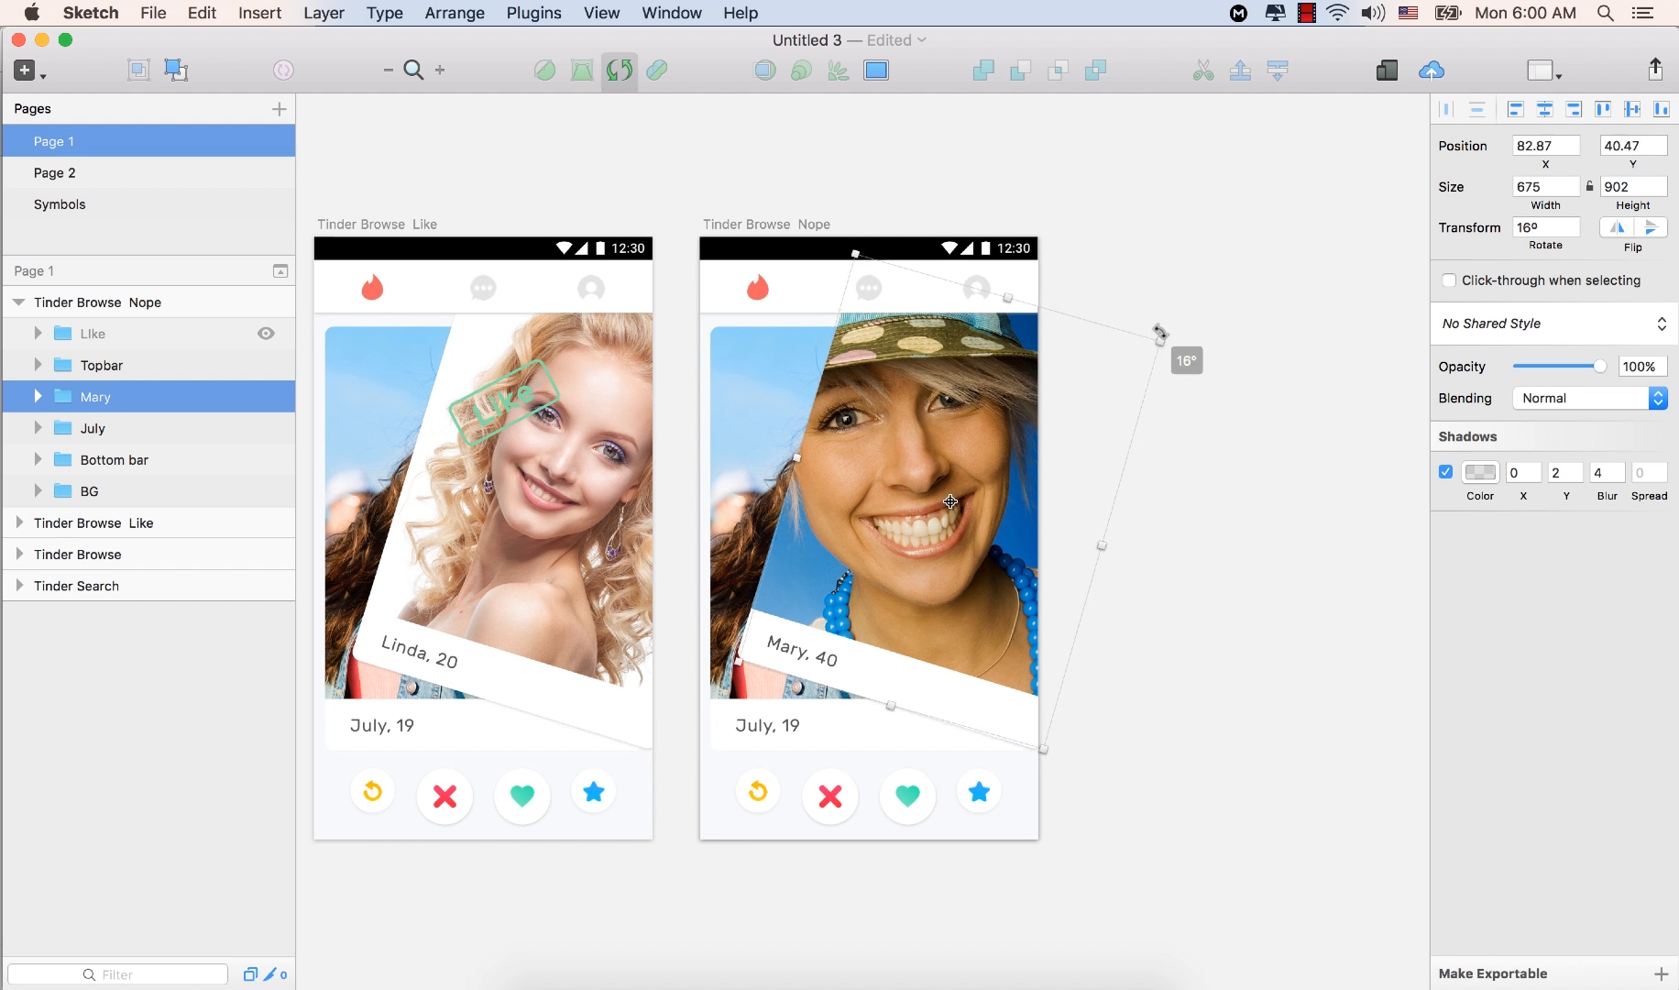
drag(1159, 332, 1155, 344)
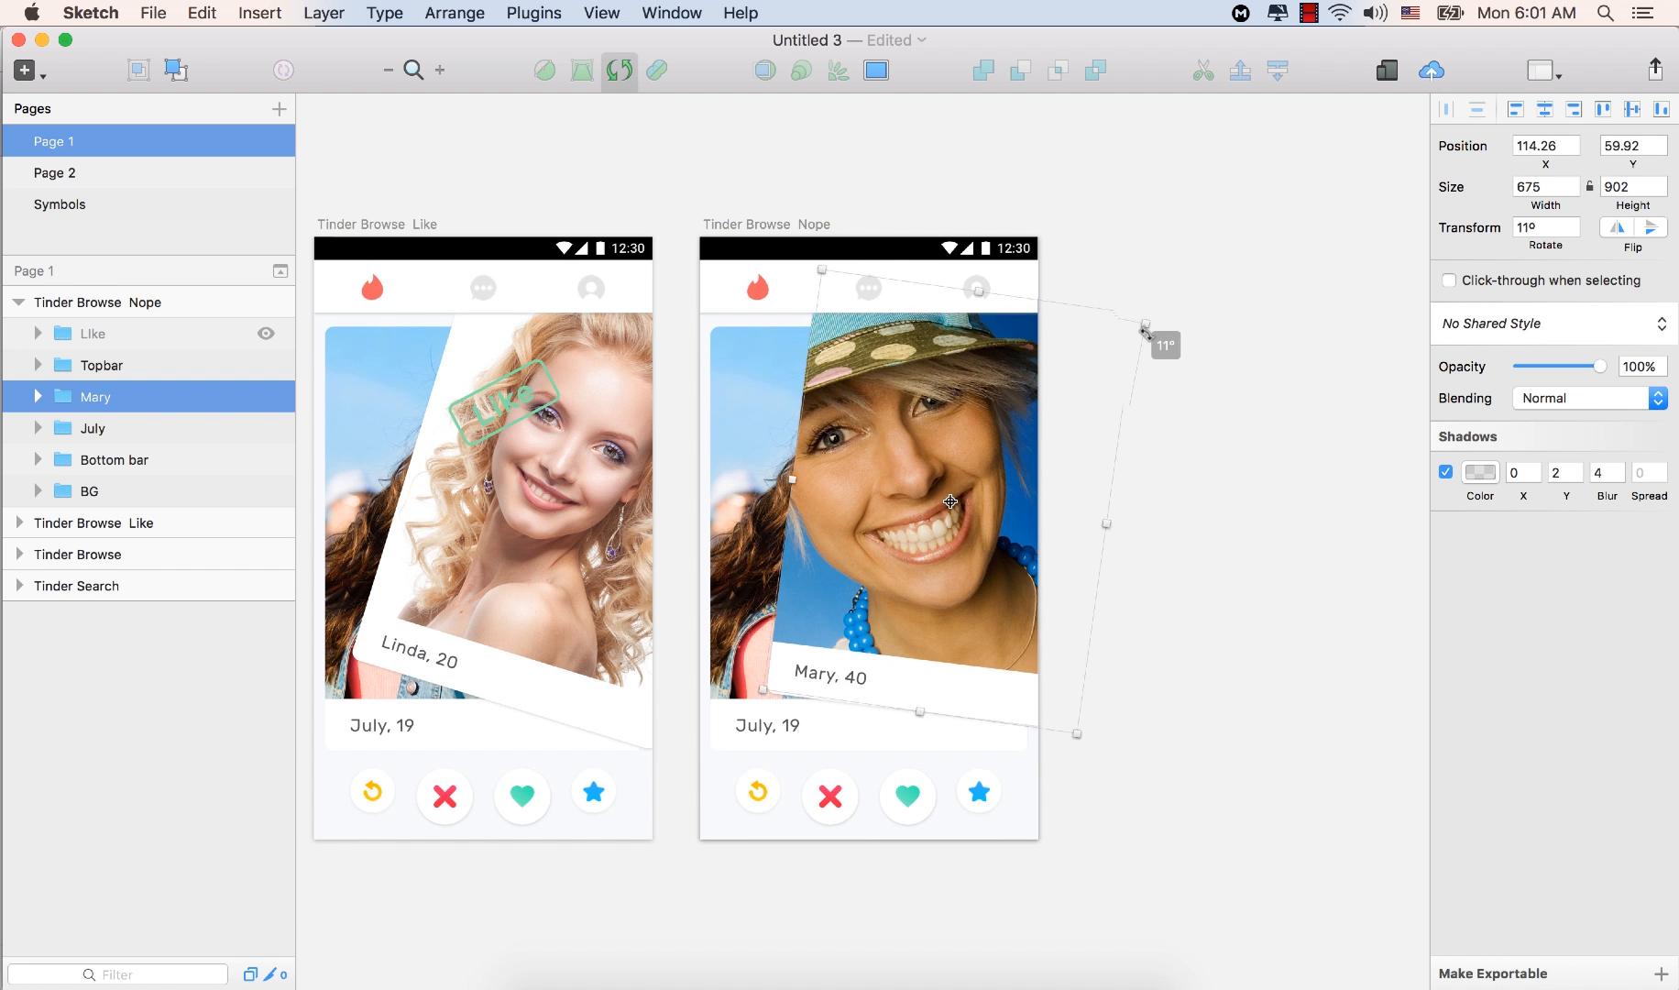
drag(1162, 345, 1060, 249)
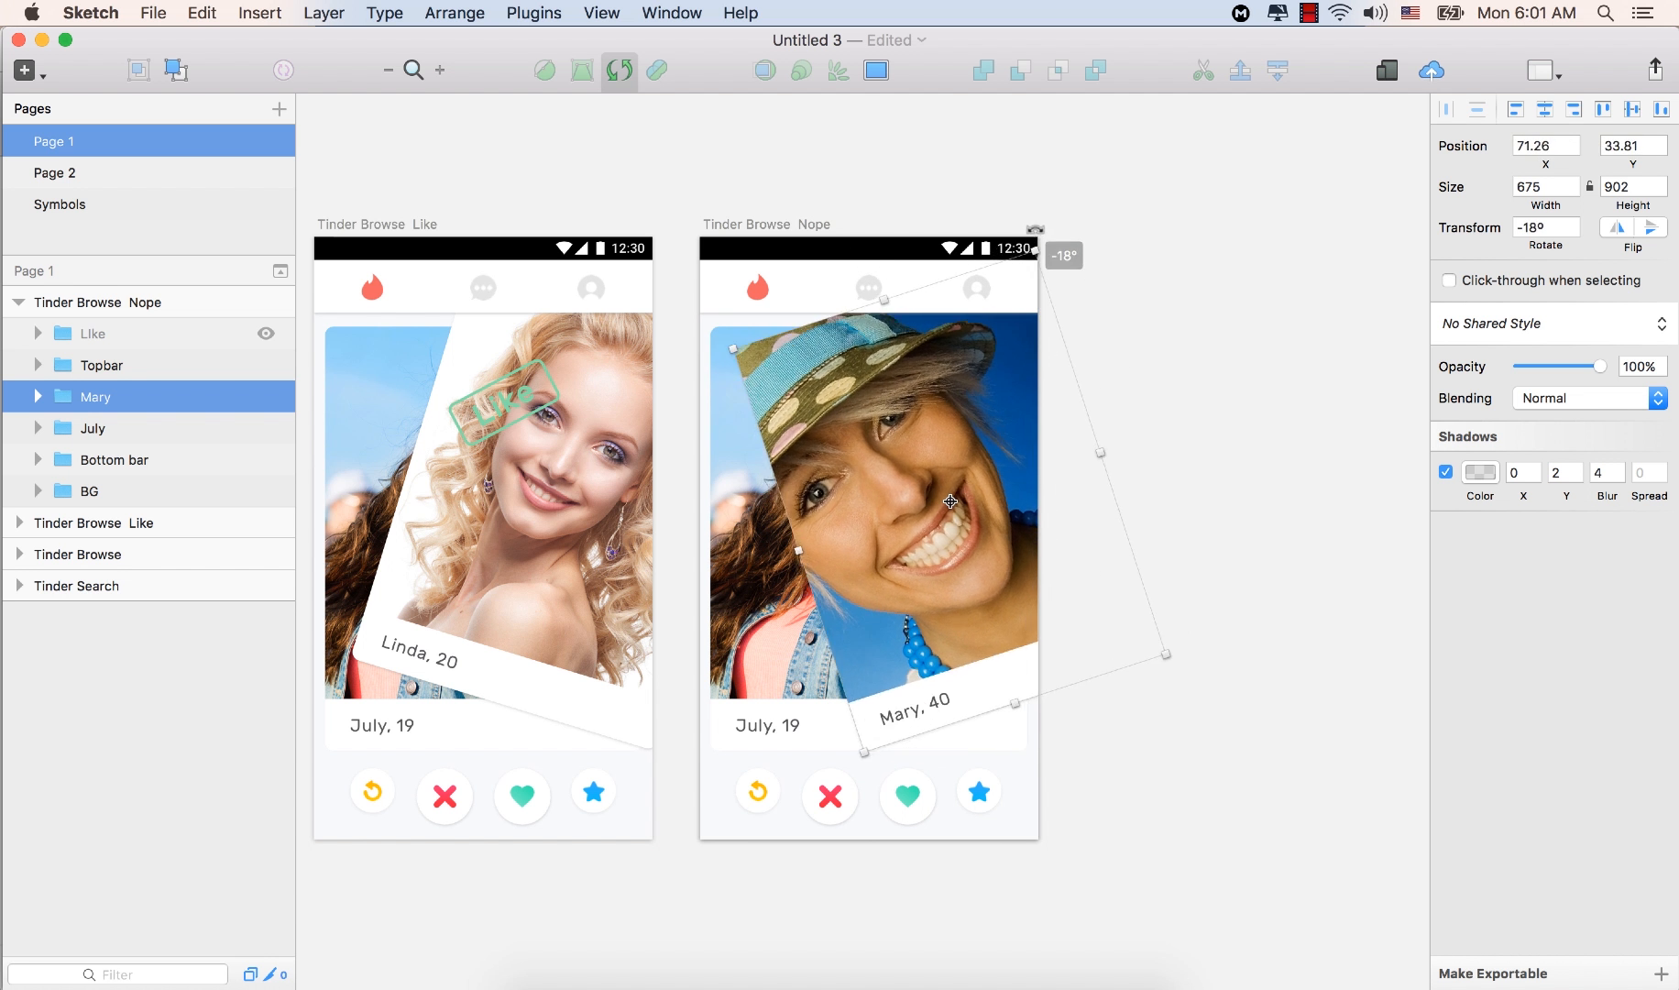
drag(1036, 227, 1016, 207)
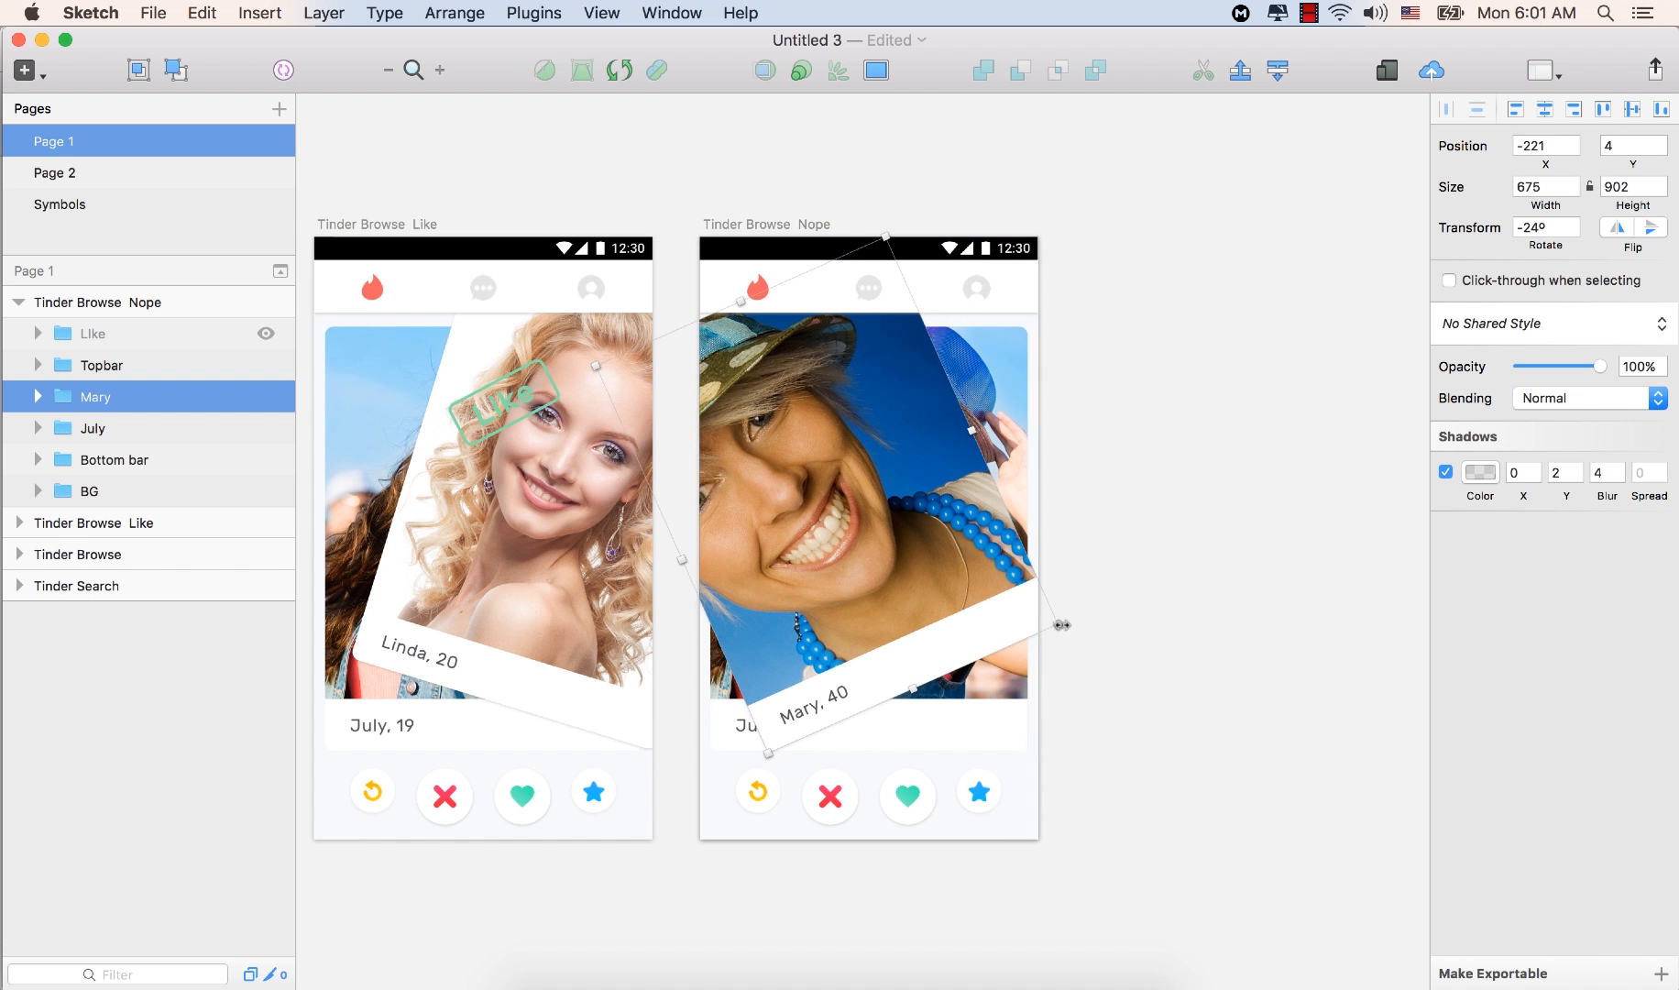
mouse_move(1065, 629)
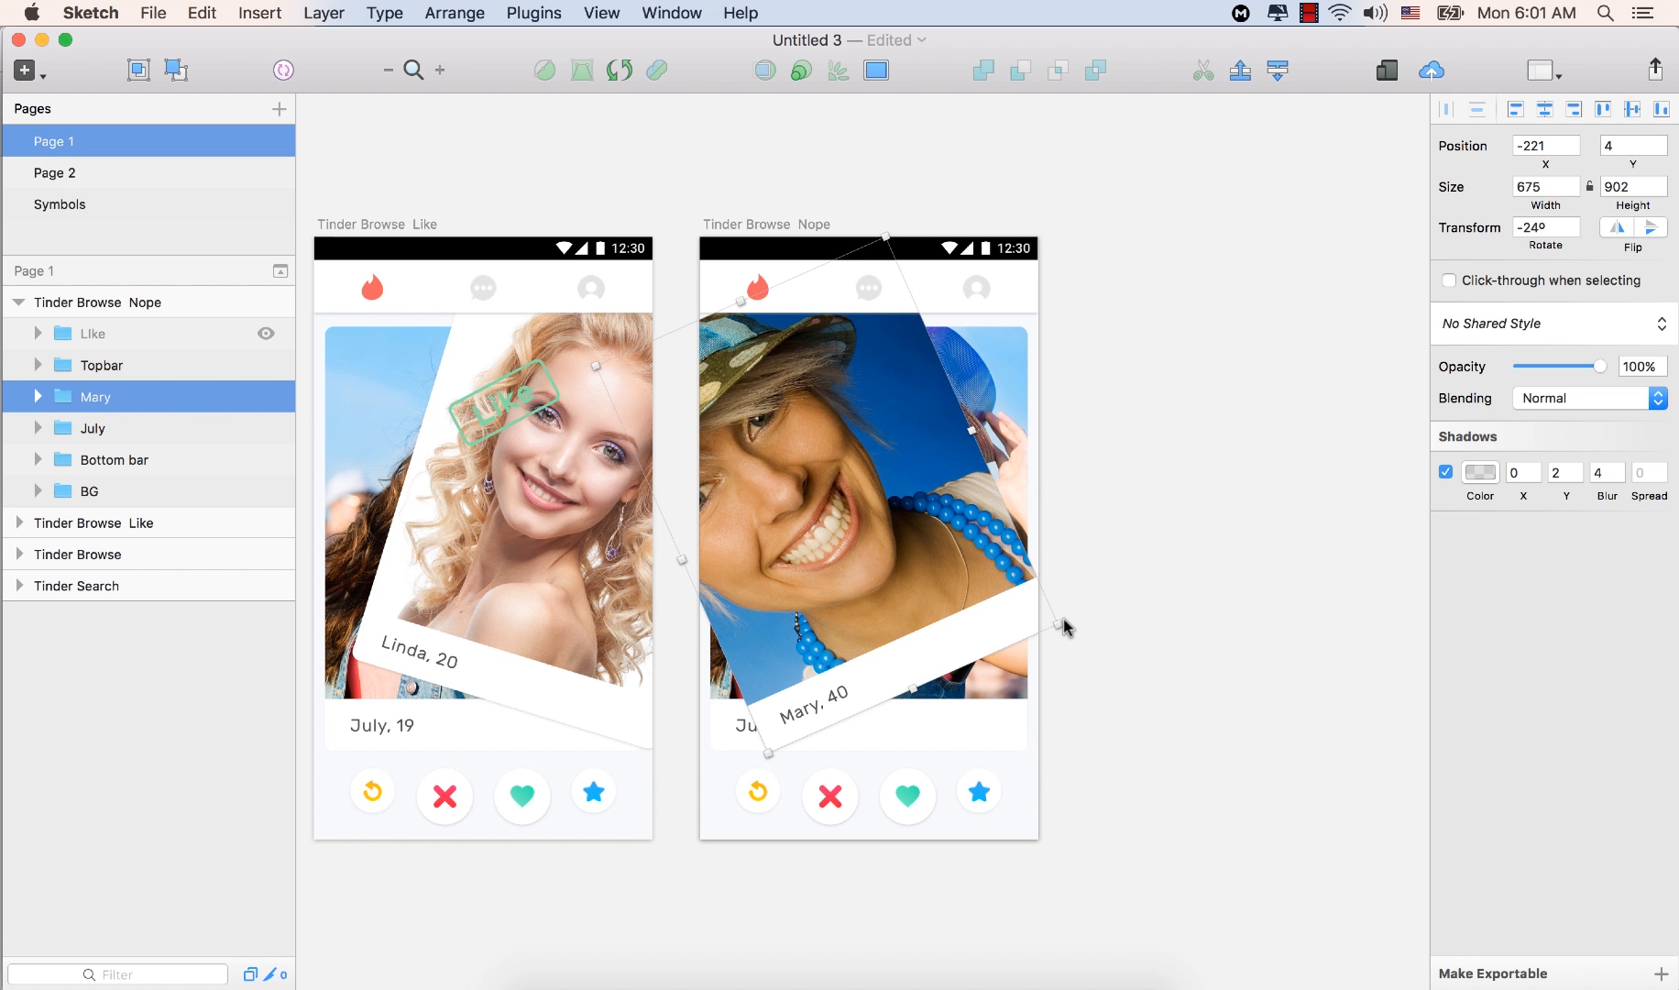
Reduce the Mary card's tilt and fine-tune its angle and placement
drag(1065, 627, 1054, 644)
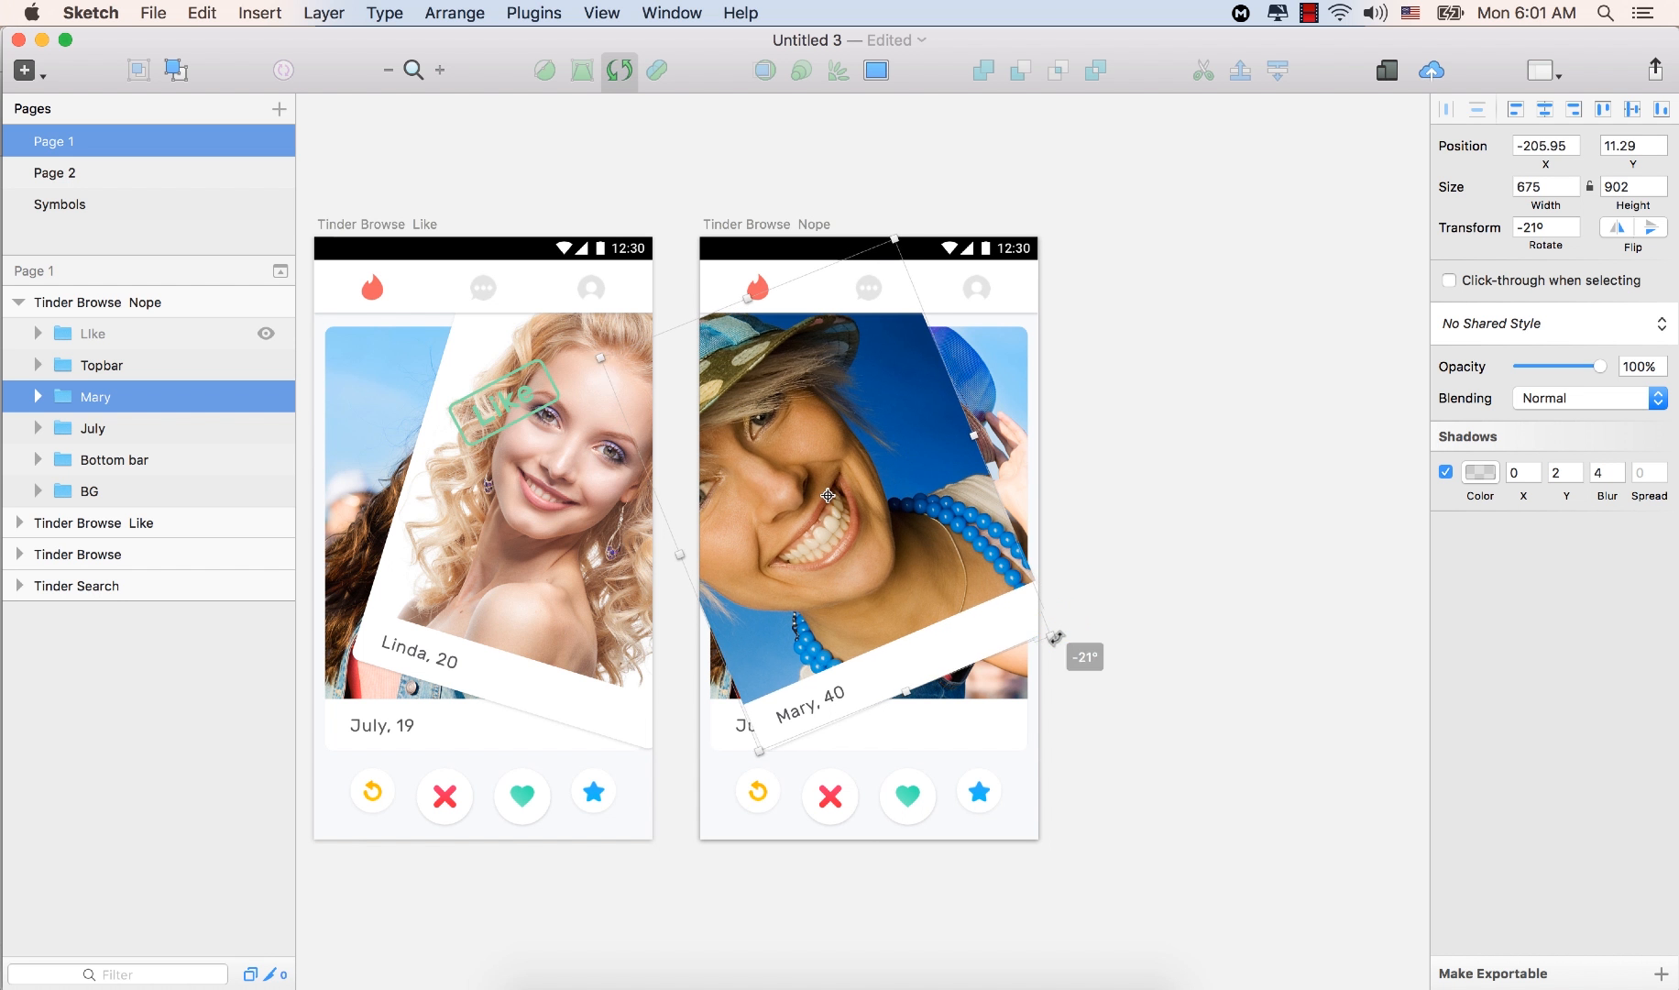
drag(1056, 626, 1081, 656)
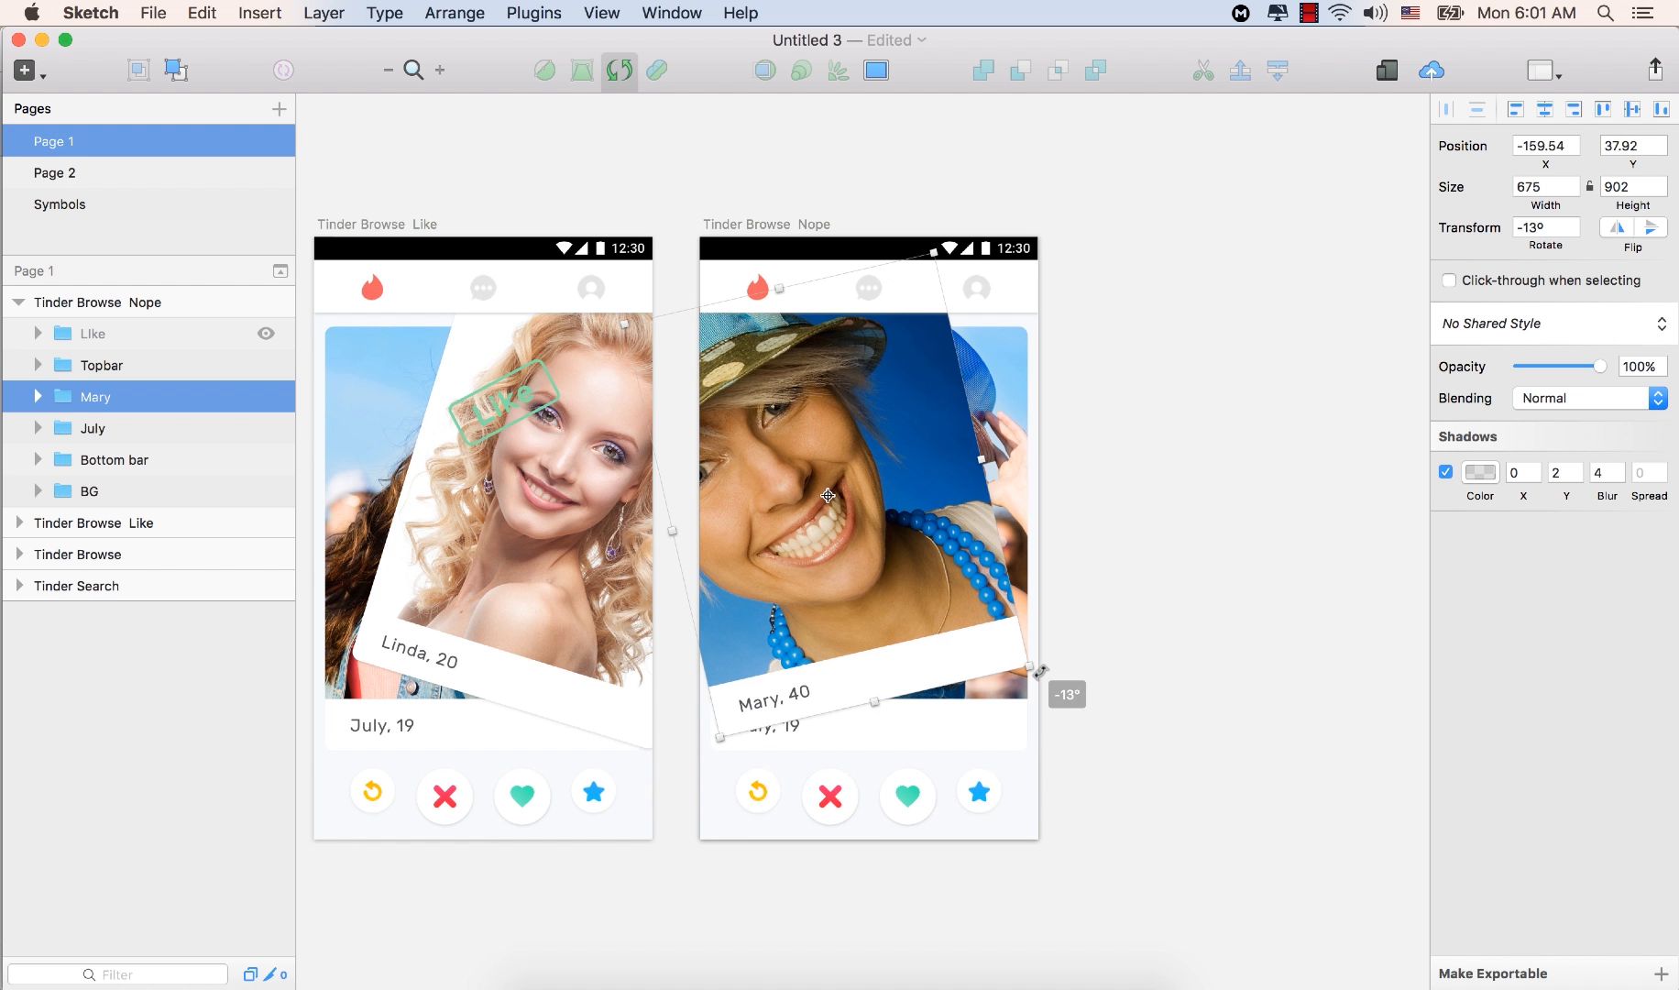
drag(1036, 671, 1036, 669)
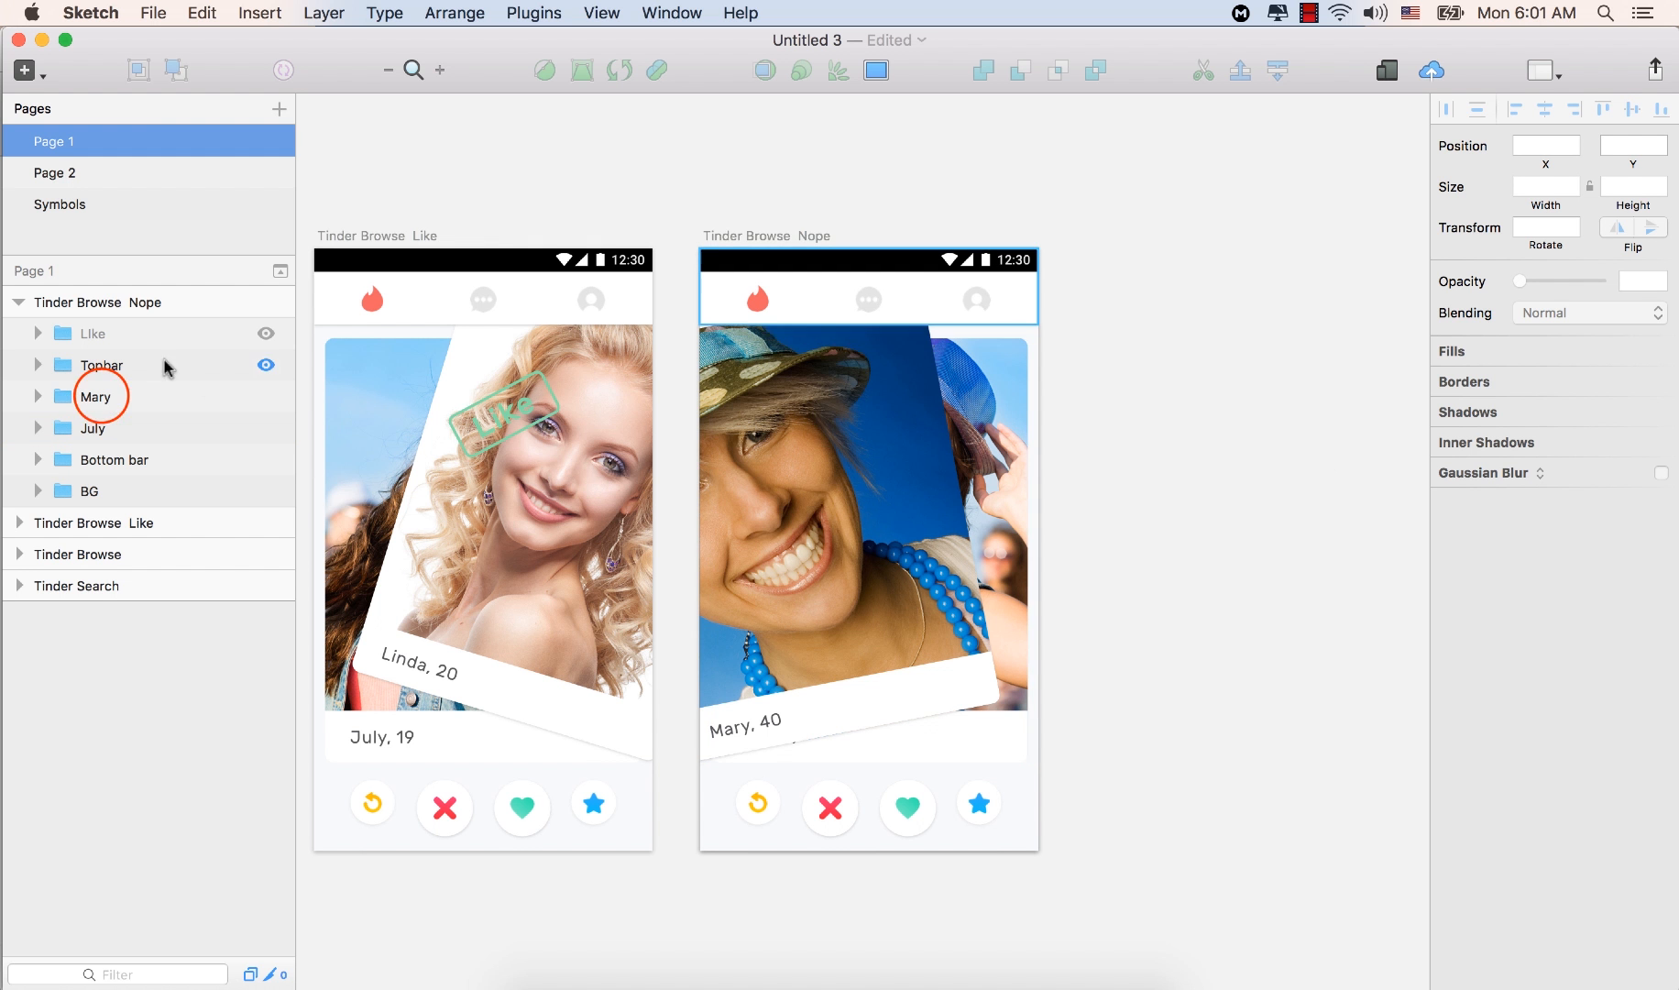
Unhide the Like stamp group over Mary's photo
click(96, 398)
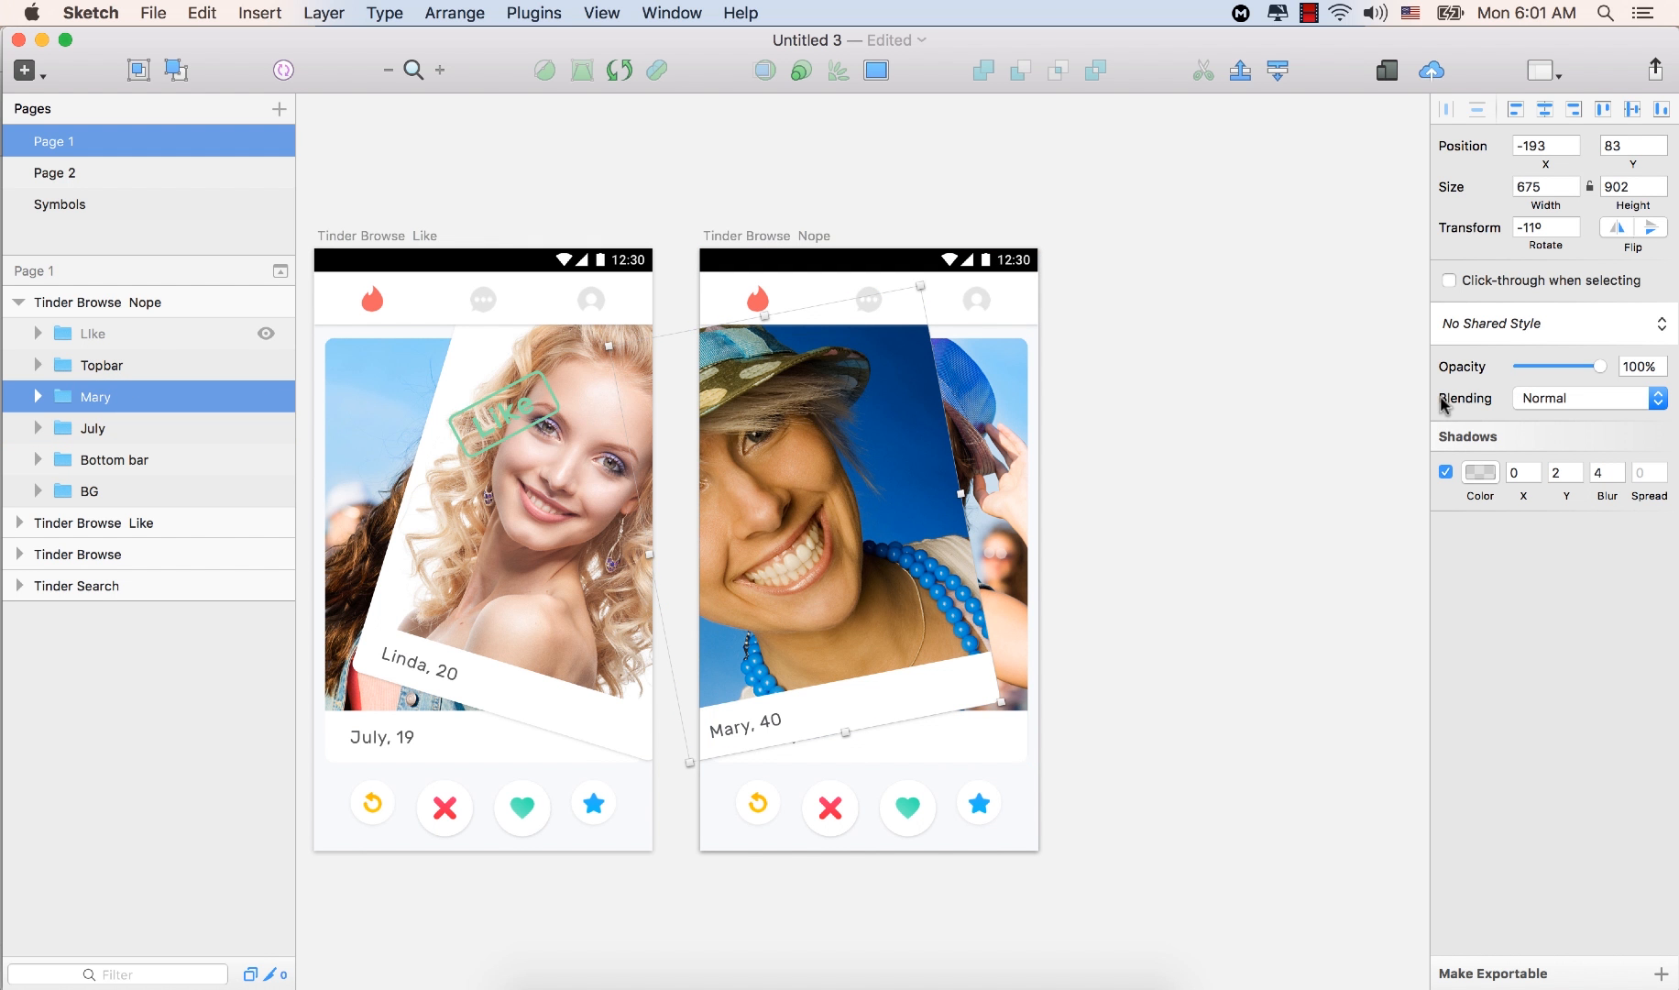
mouse_move(781, 558)
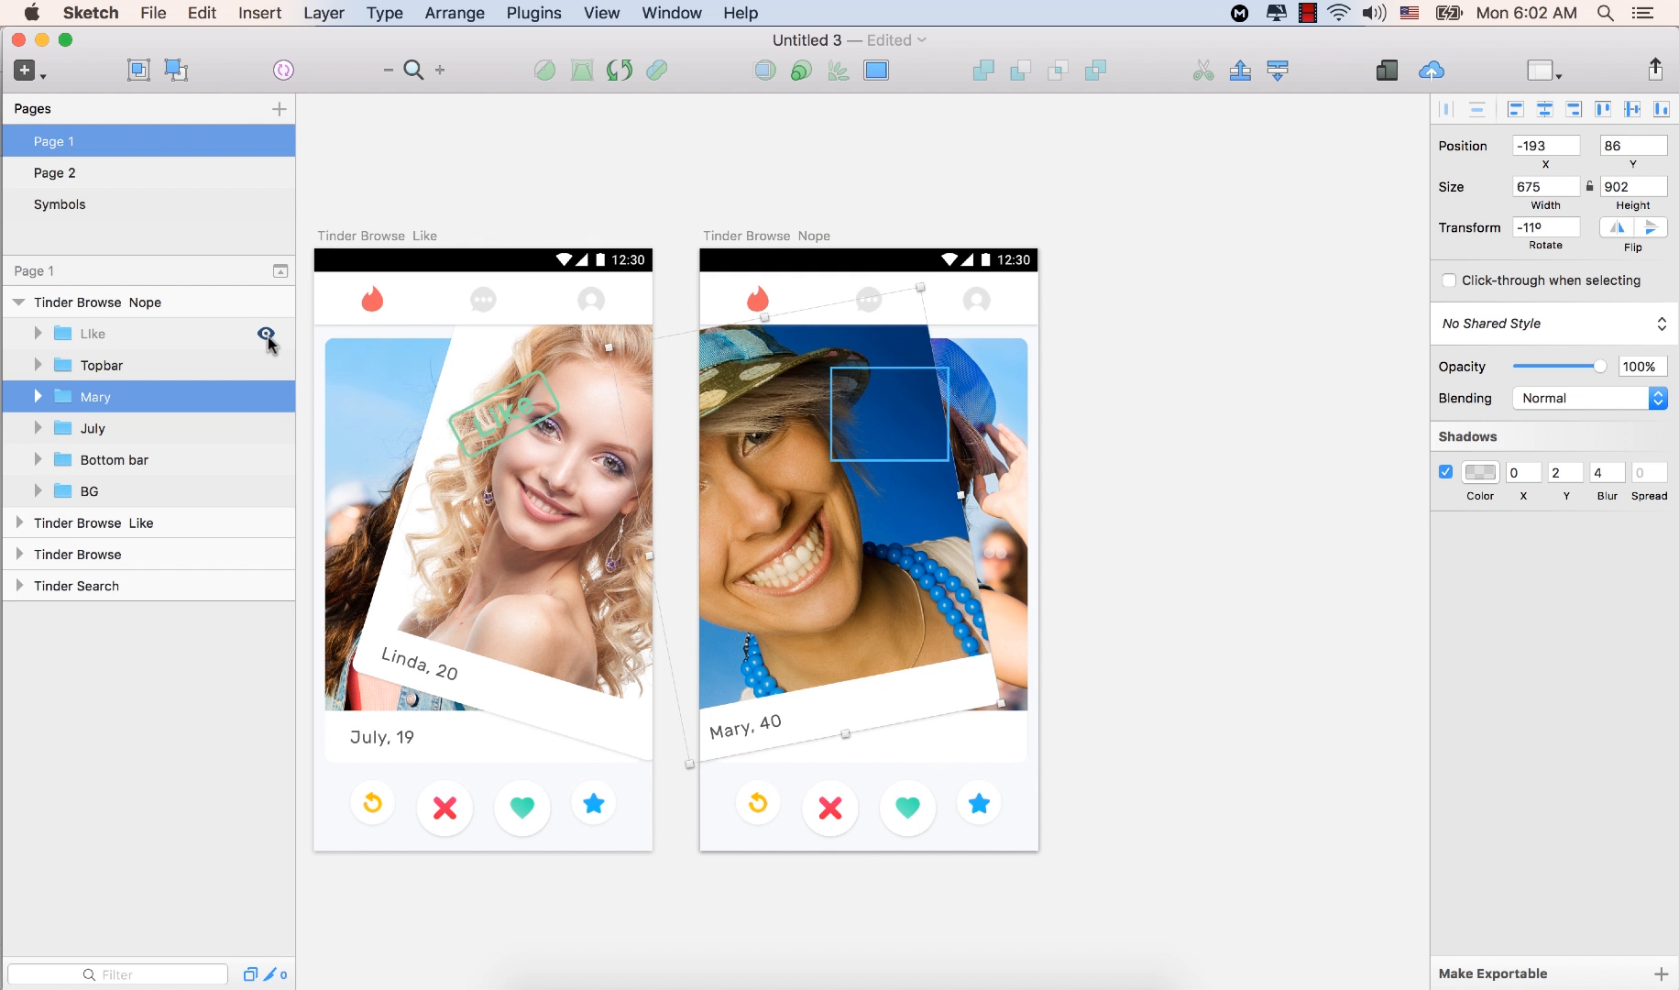
click(268, 334)
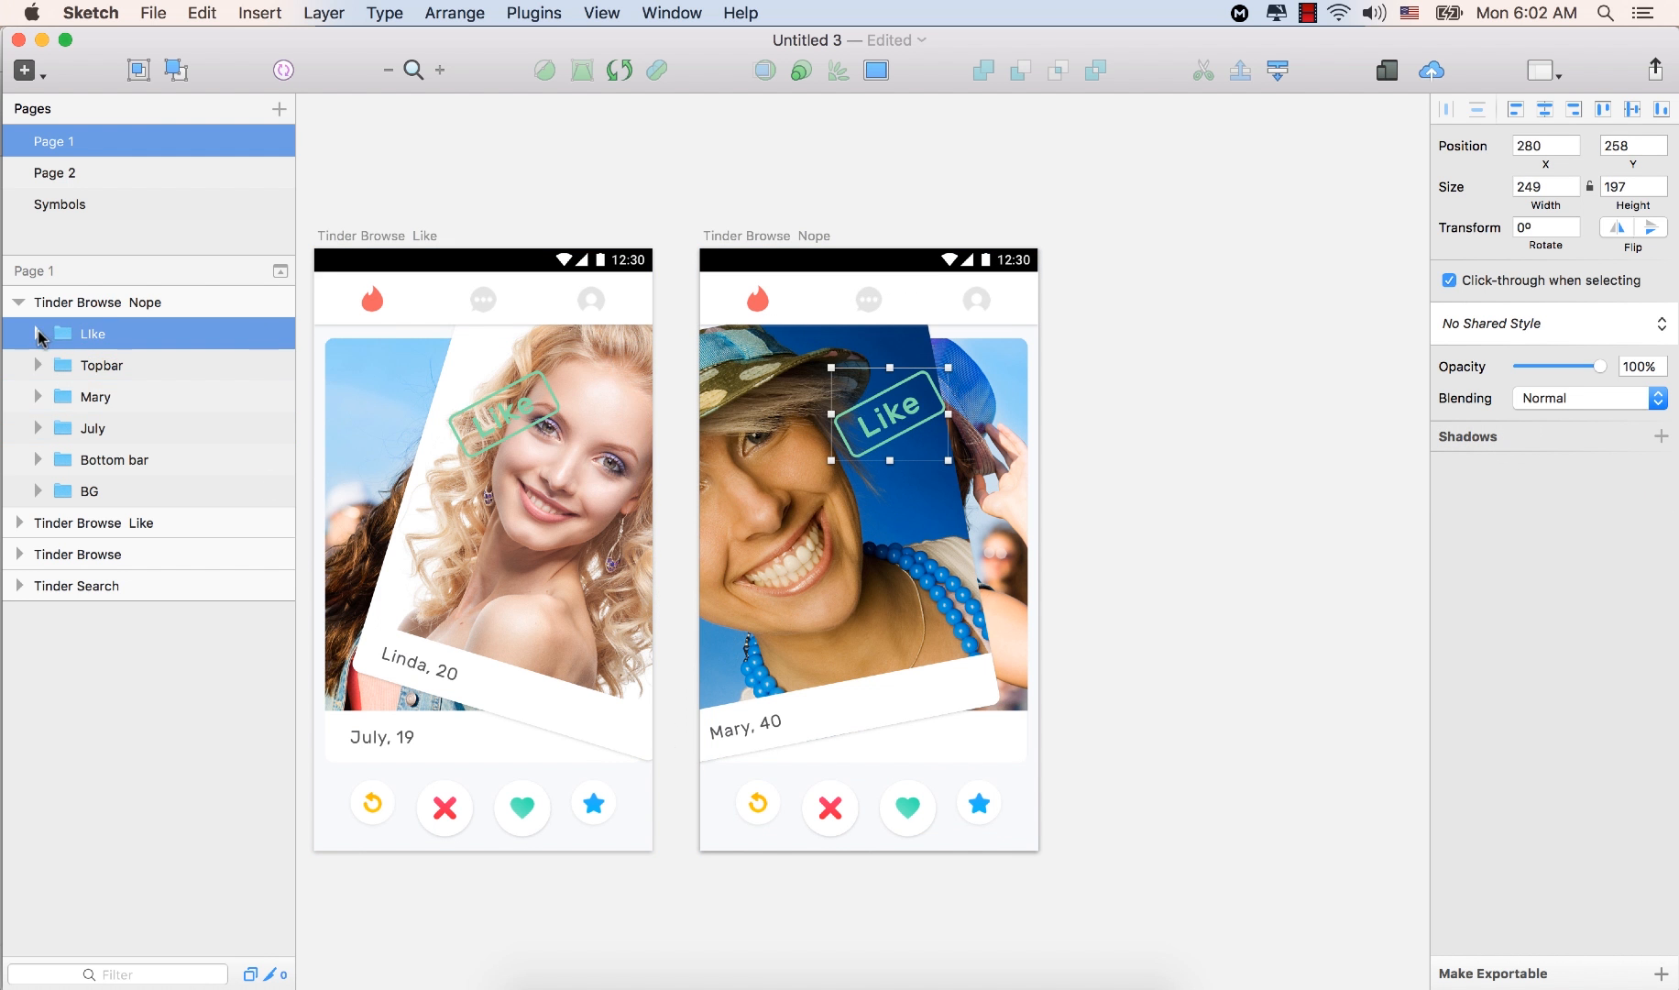
Rotate the stamp group on Mary's card to tilt the other way
click(96, 397)
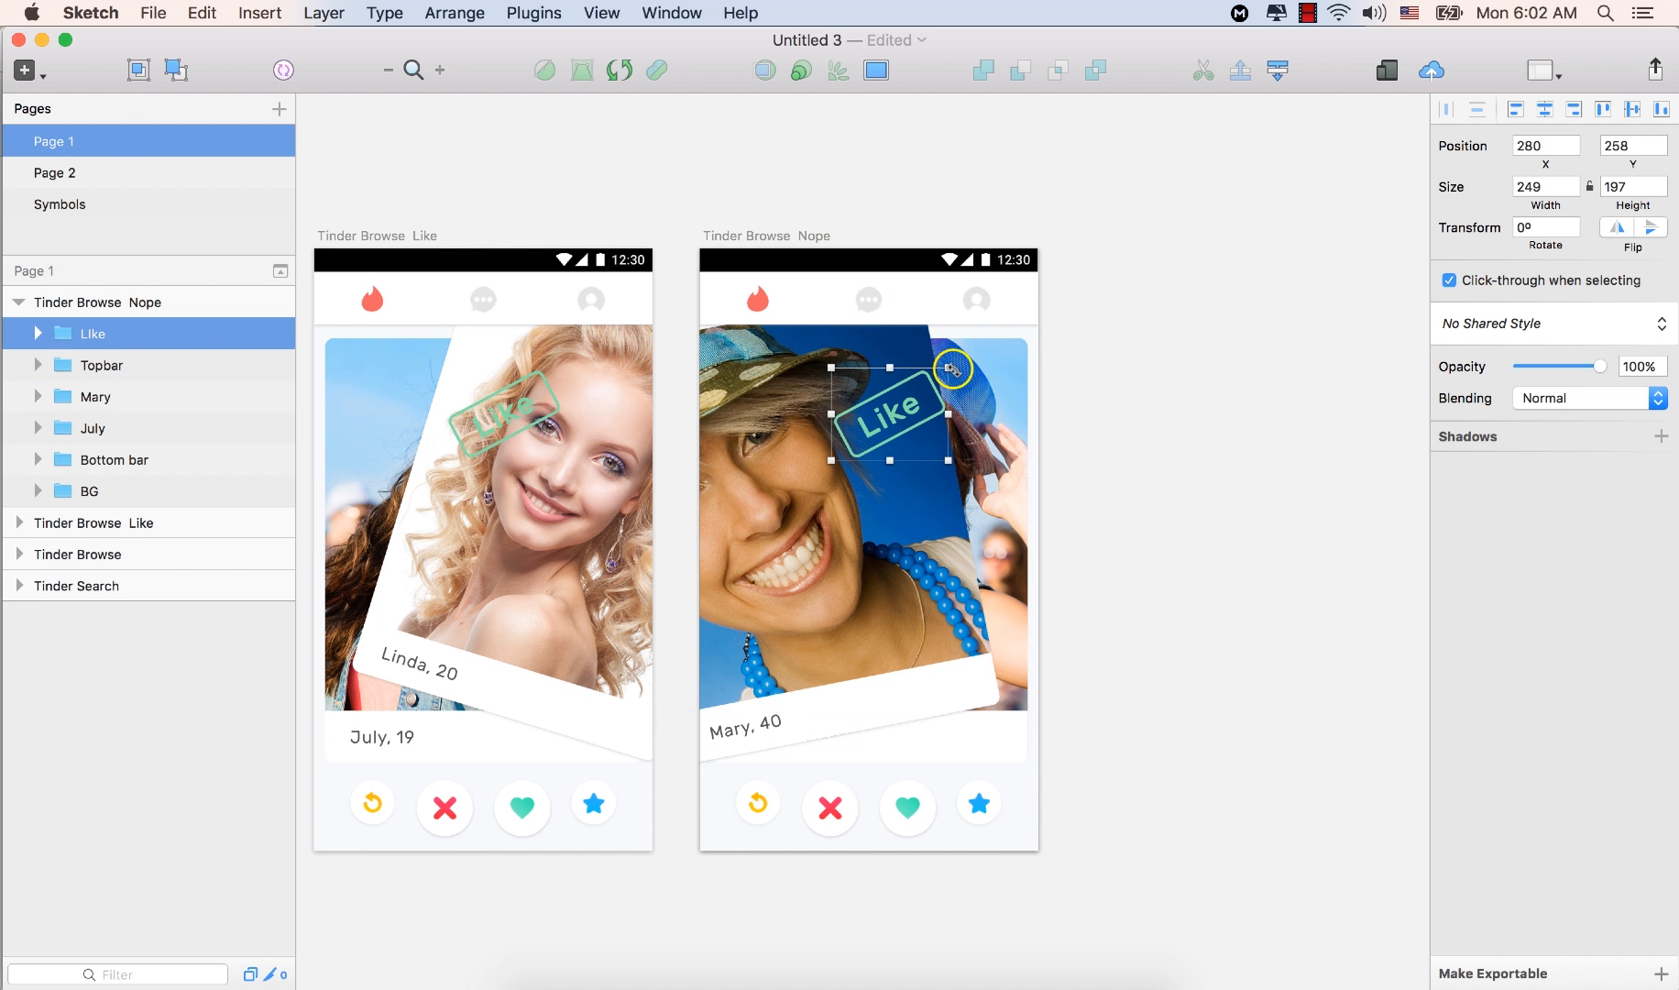
drag(952, 367, 977, 409)
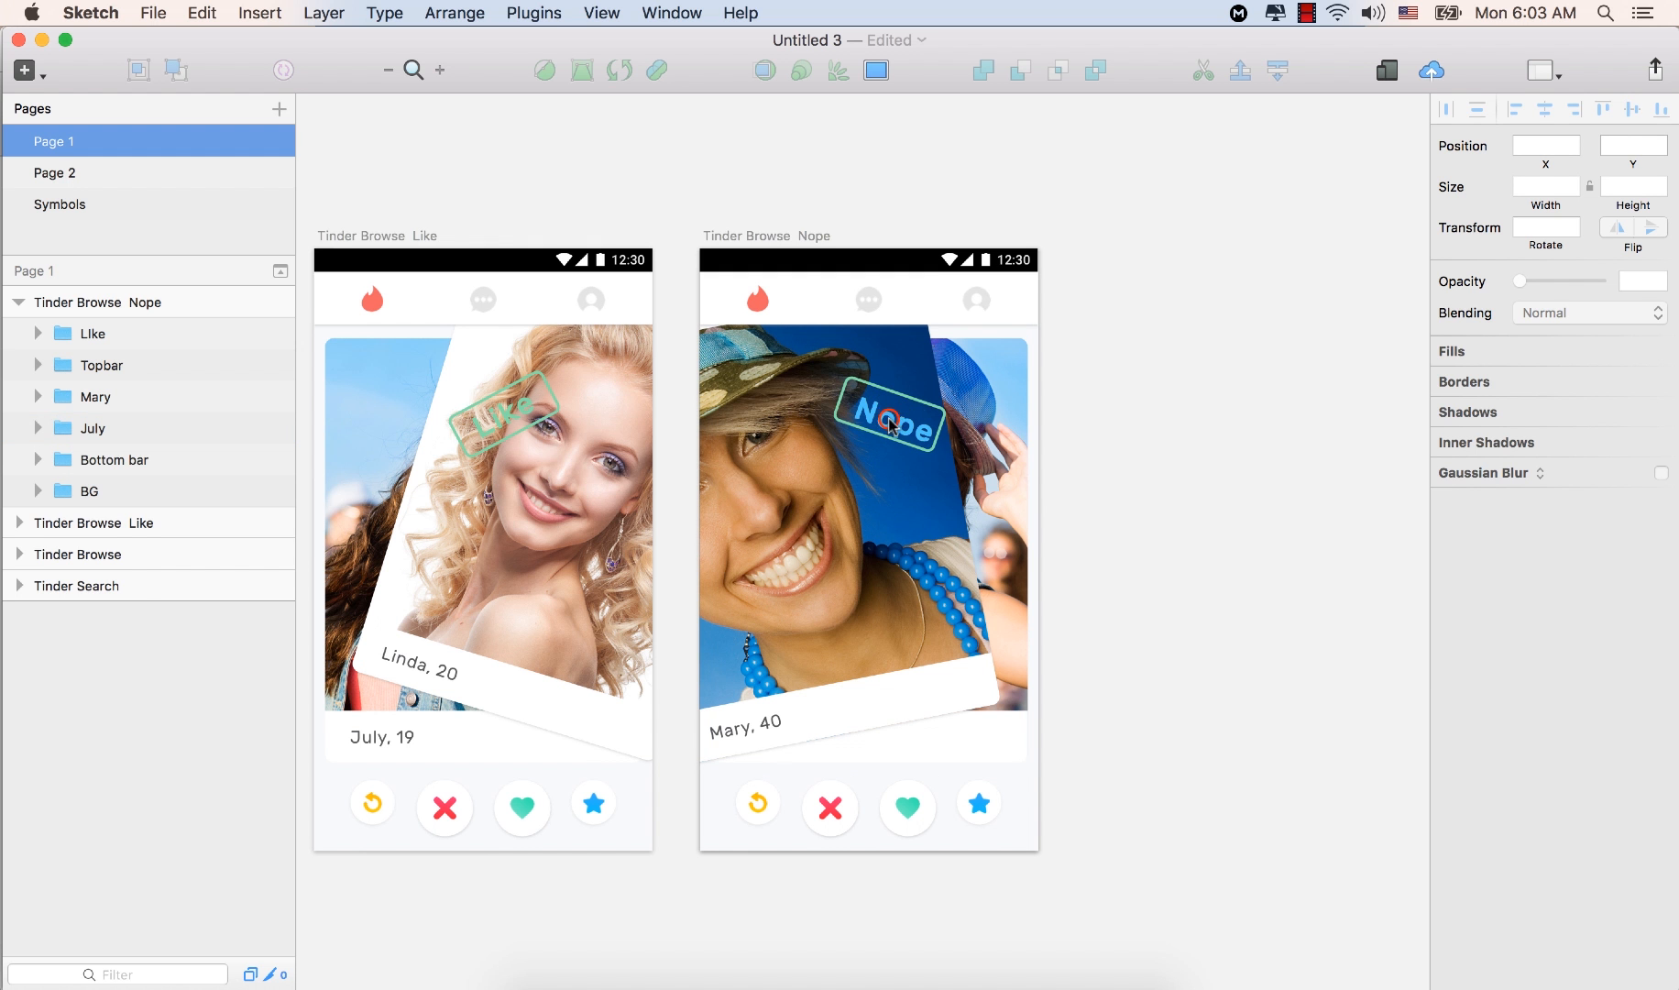
Select Rectangle 3 in the stamp group to show its Borders in the Inspector
click(891, 424)
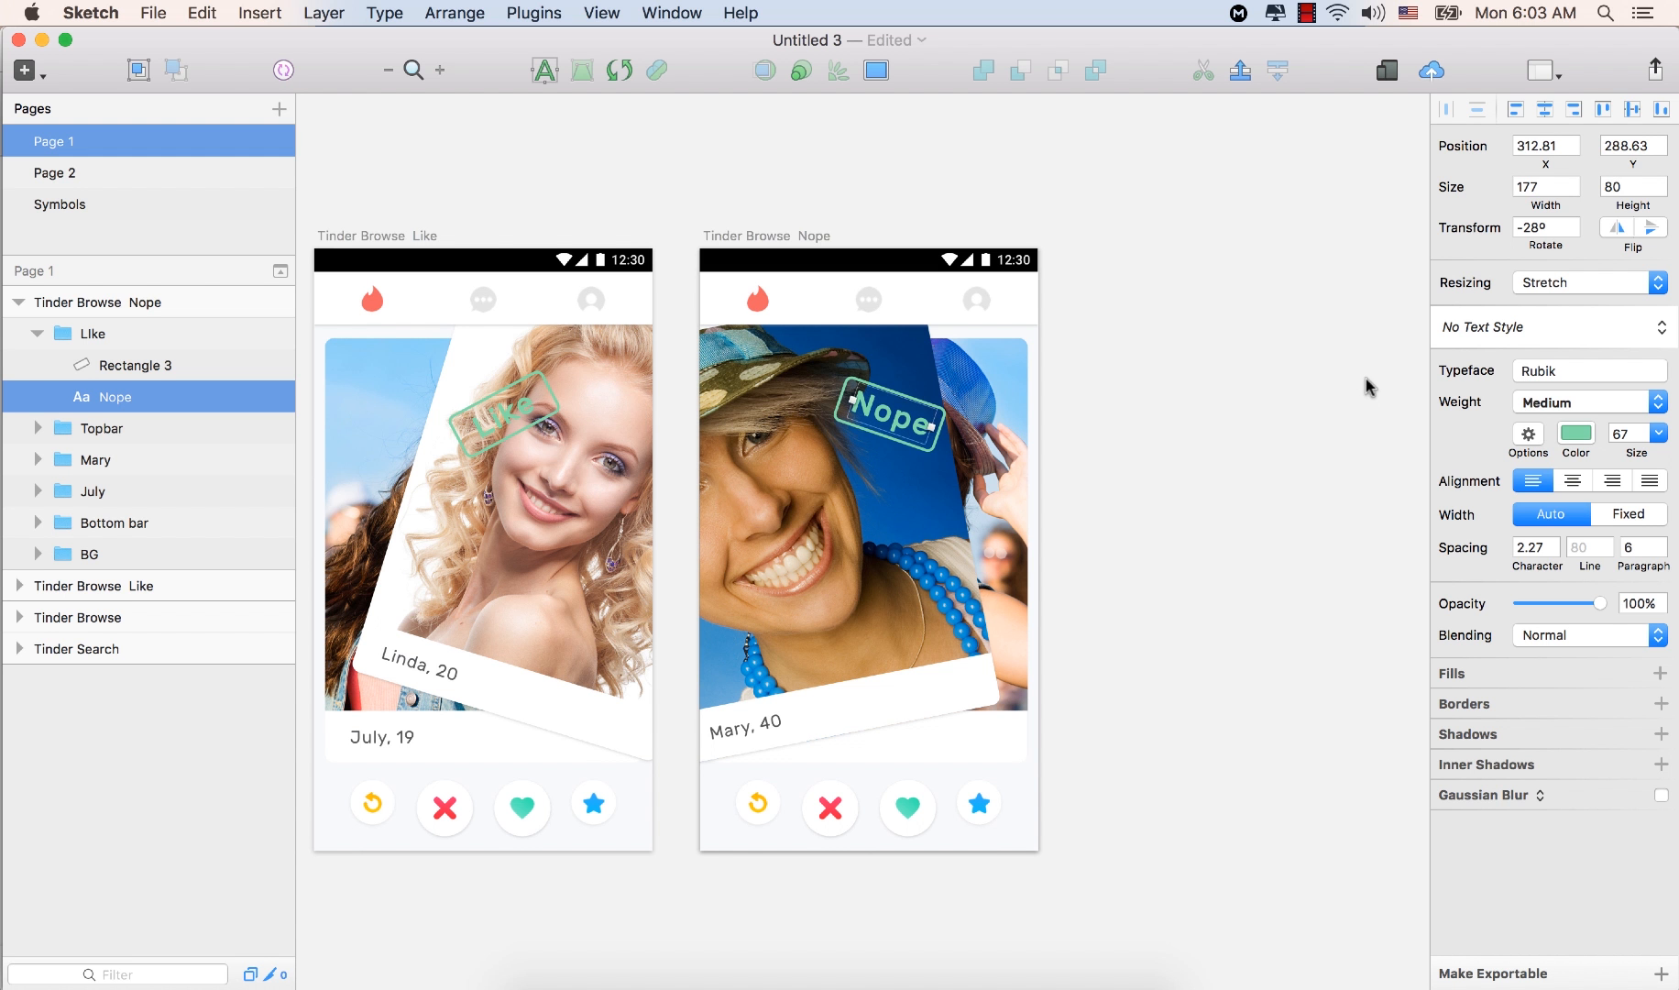
mouse_move(1243, 463)
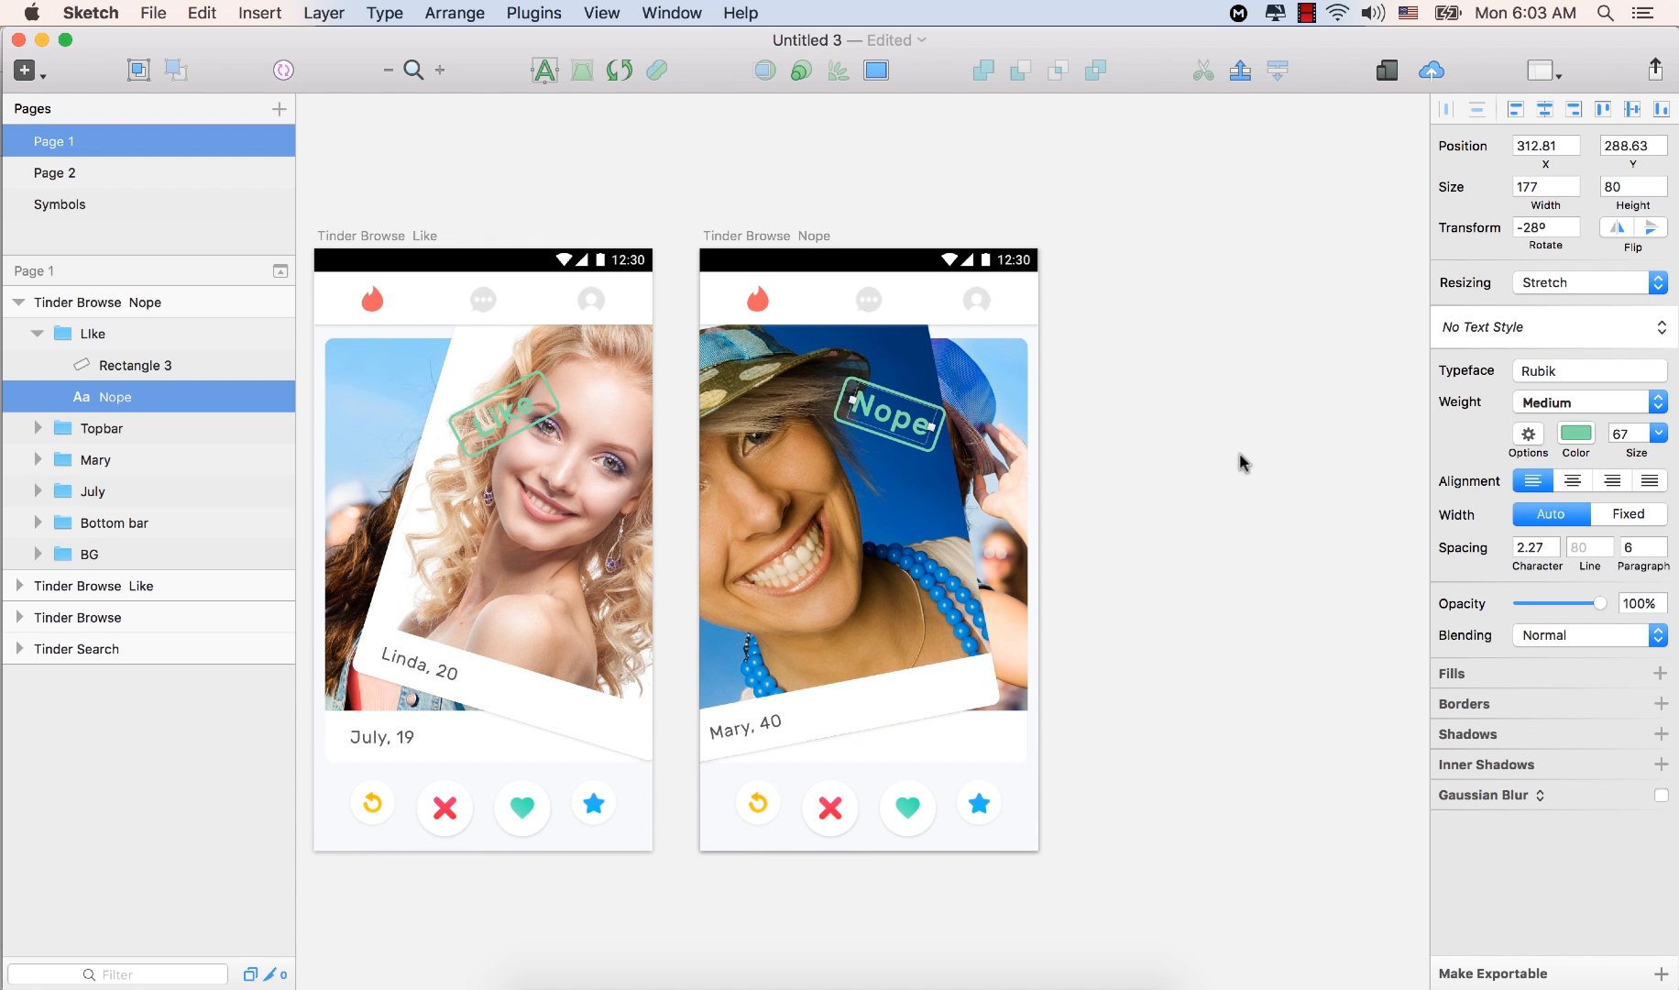
click(136, 365)
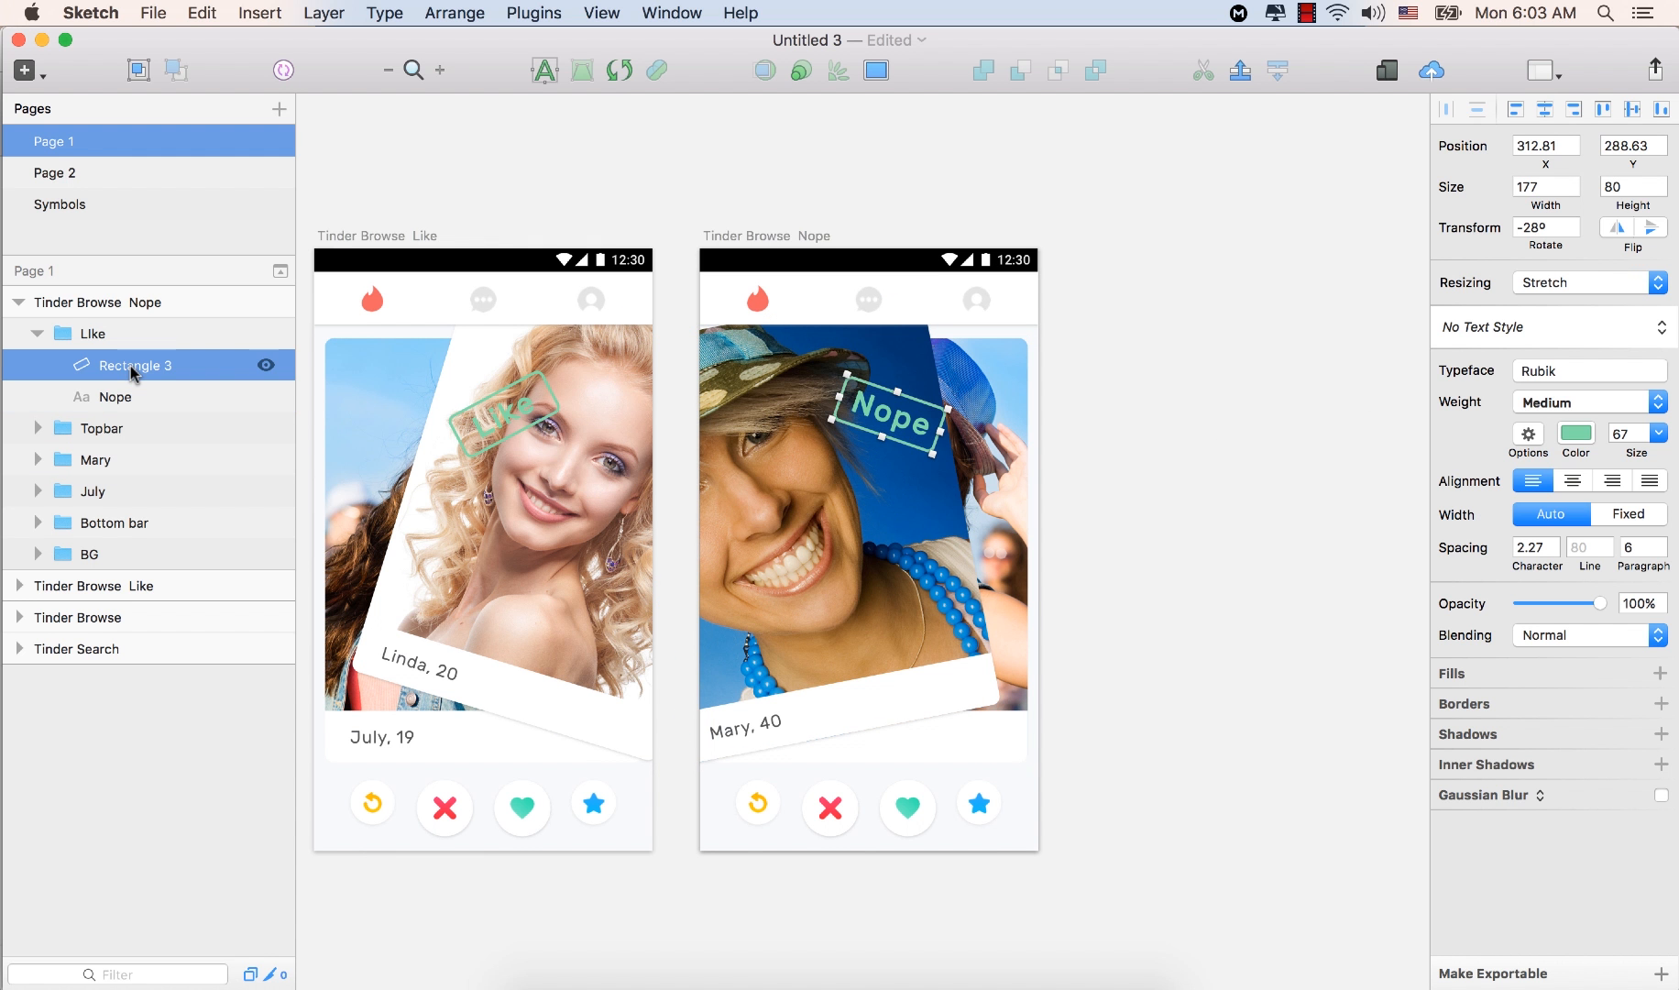
click(135, 367)
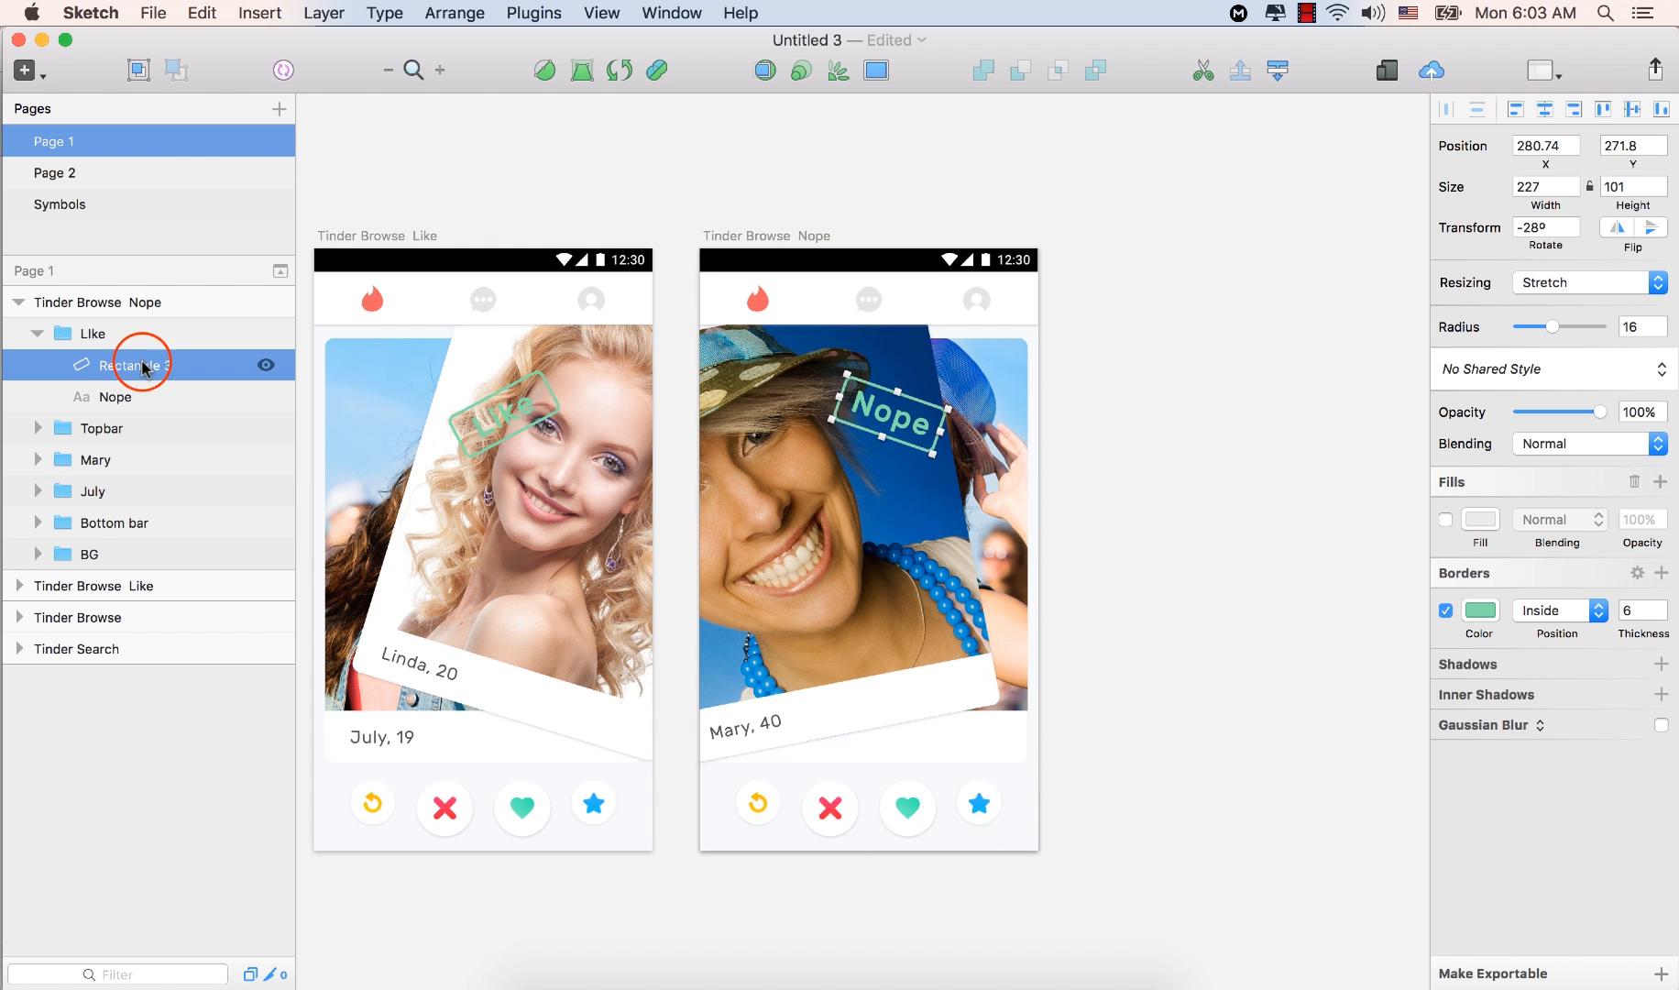
Set the border colour of Rectangle 3 to hex EE6C49, turning the stamp outline orange
click(37, 333)
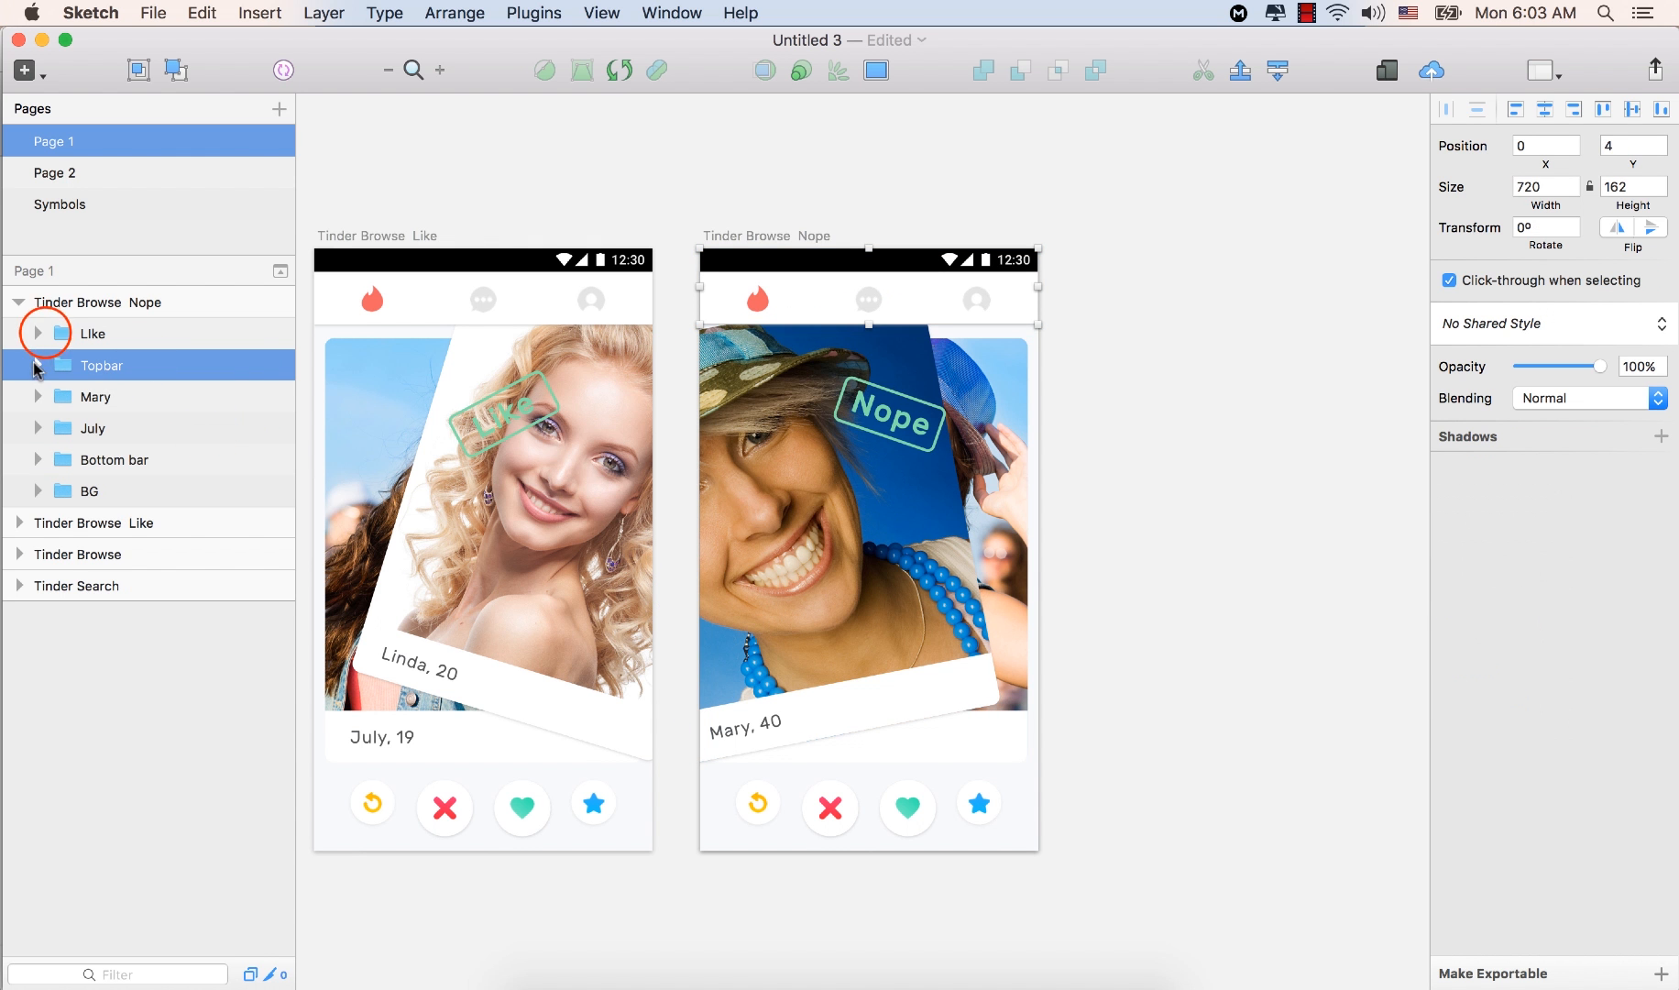
click(92, 334)
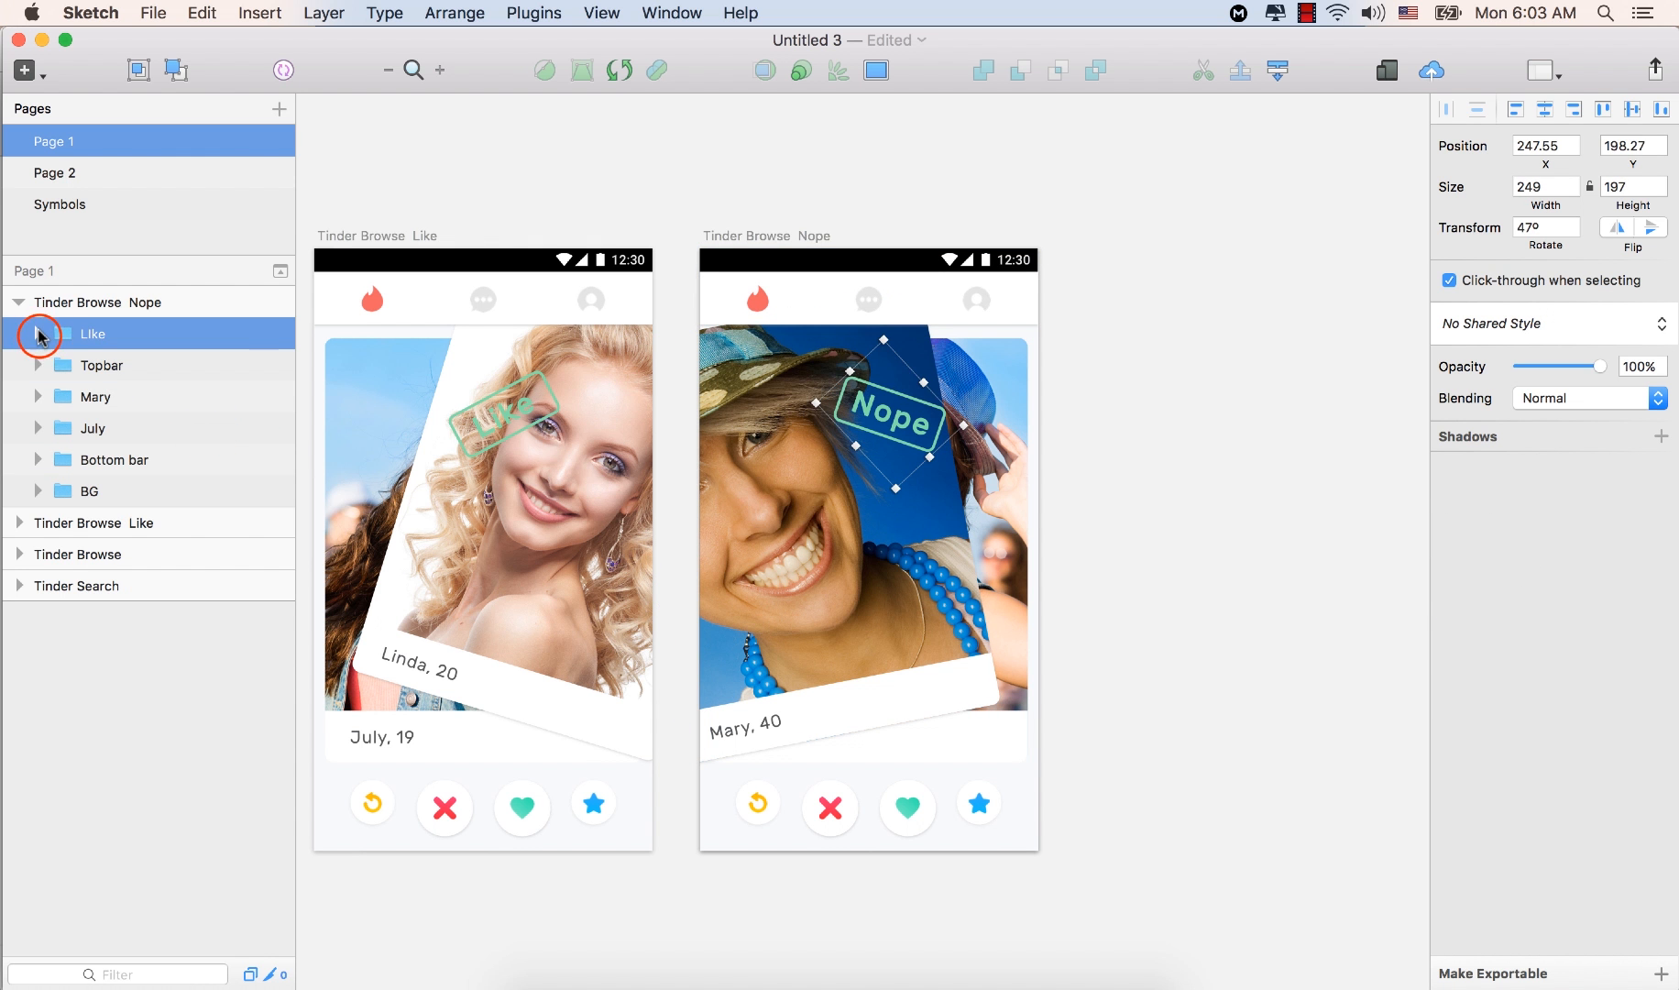
click(37, 334)
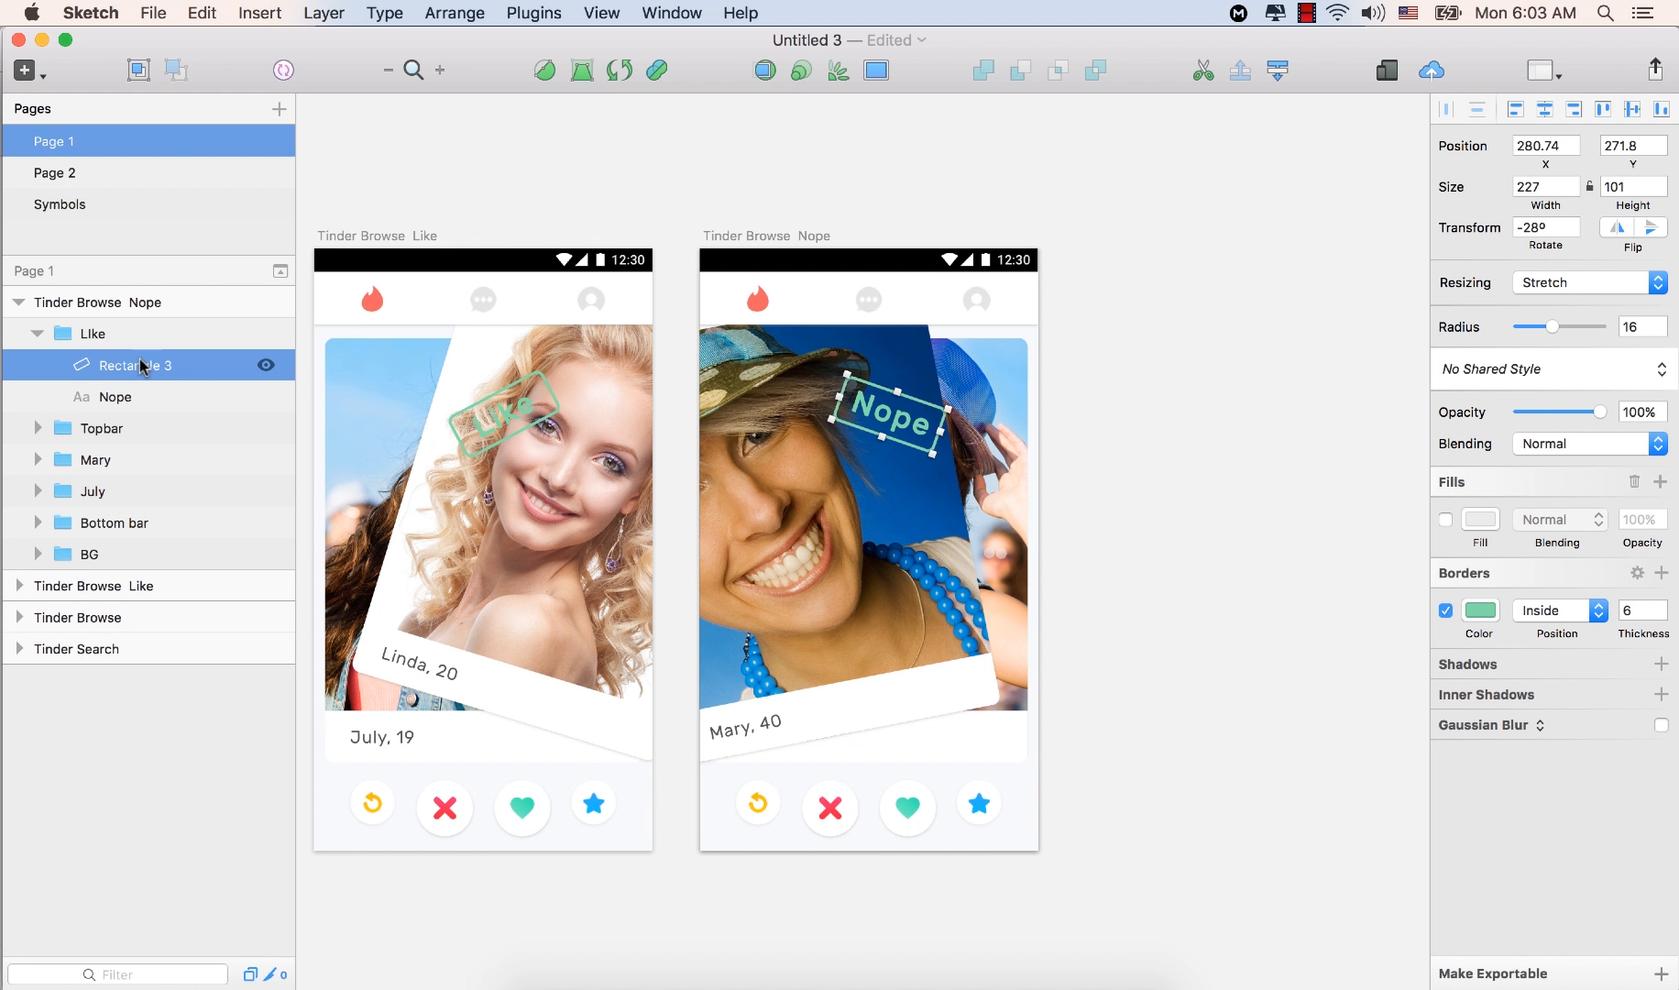
click(1479, 610)
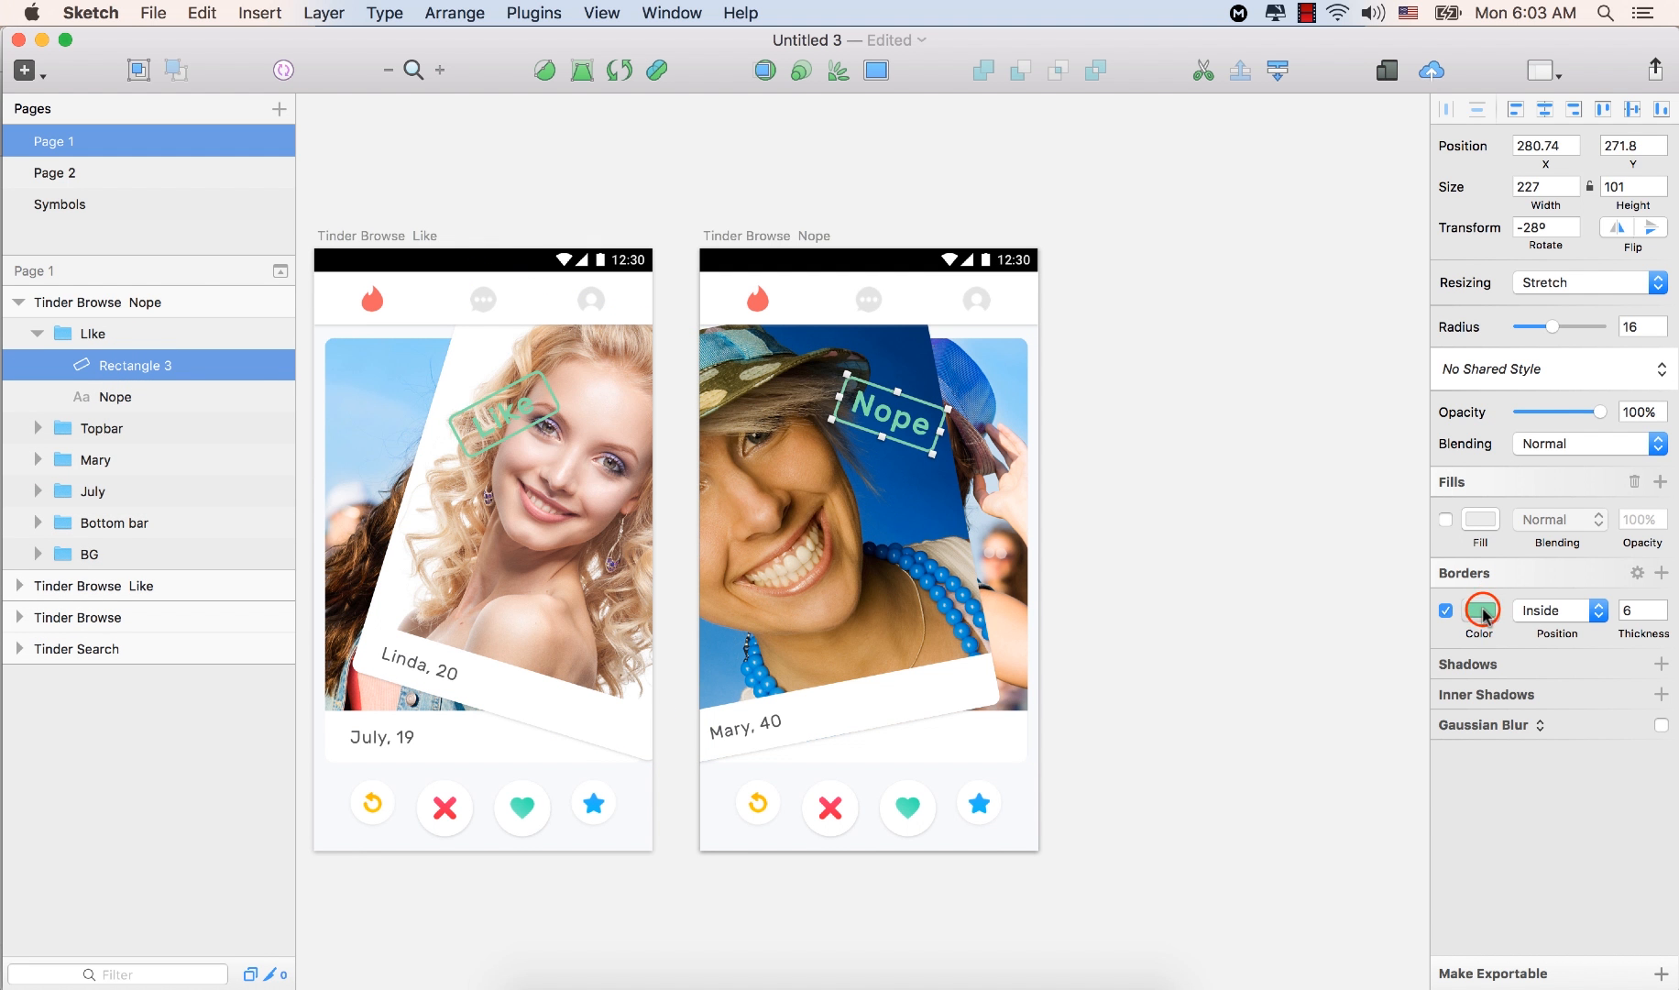
click(1481, 611)
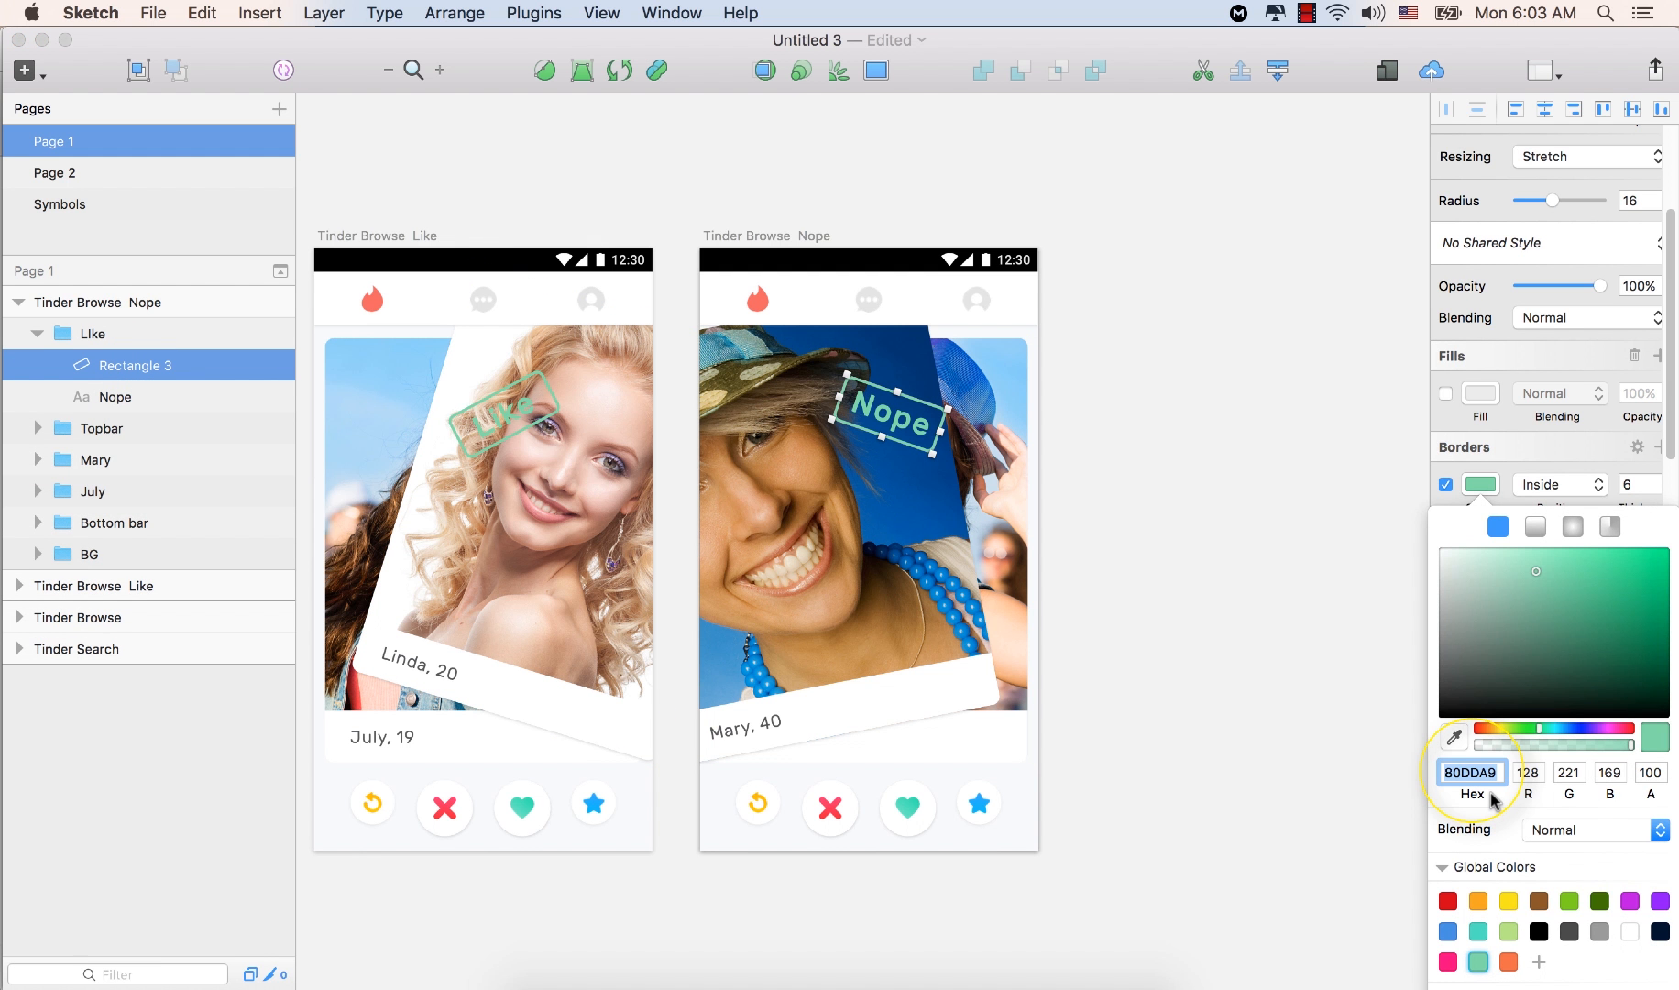
text(EE6C49)
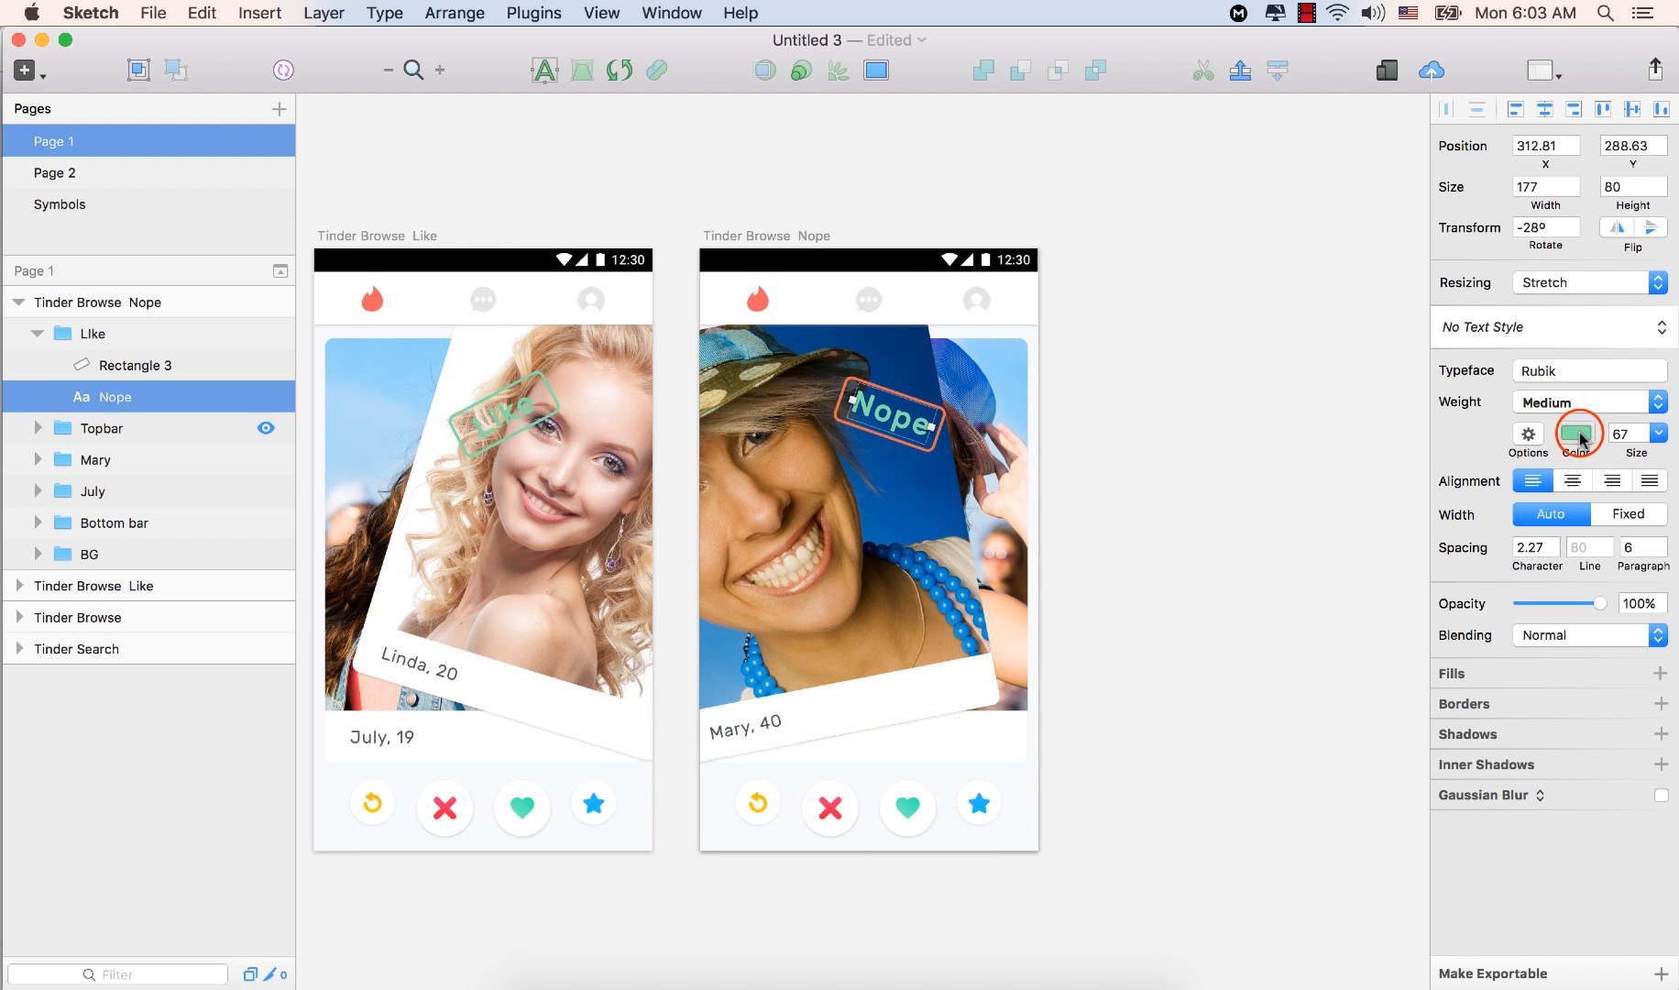
Bring up the colour picker for the Nope text, ready for the orange hex value
click(1577, 434)
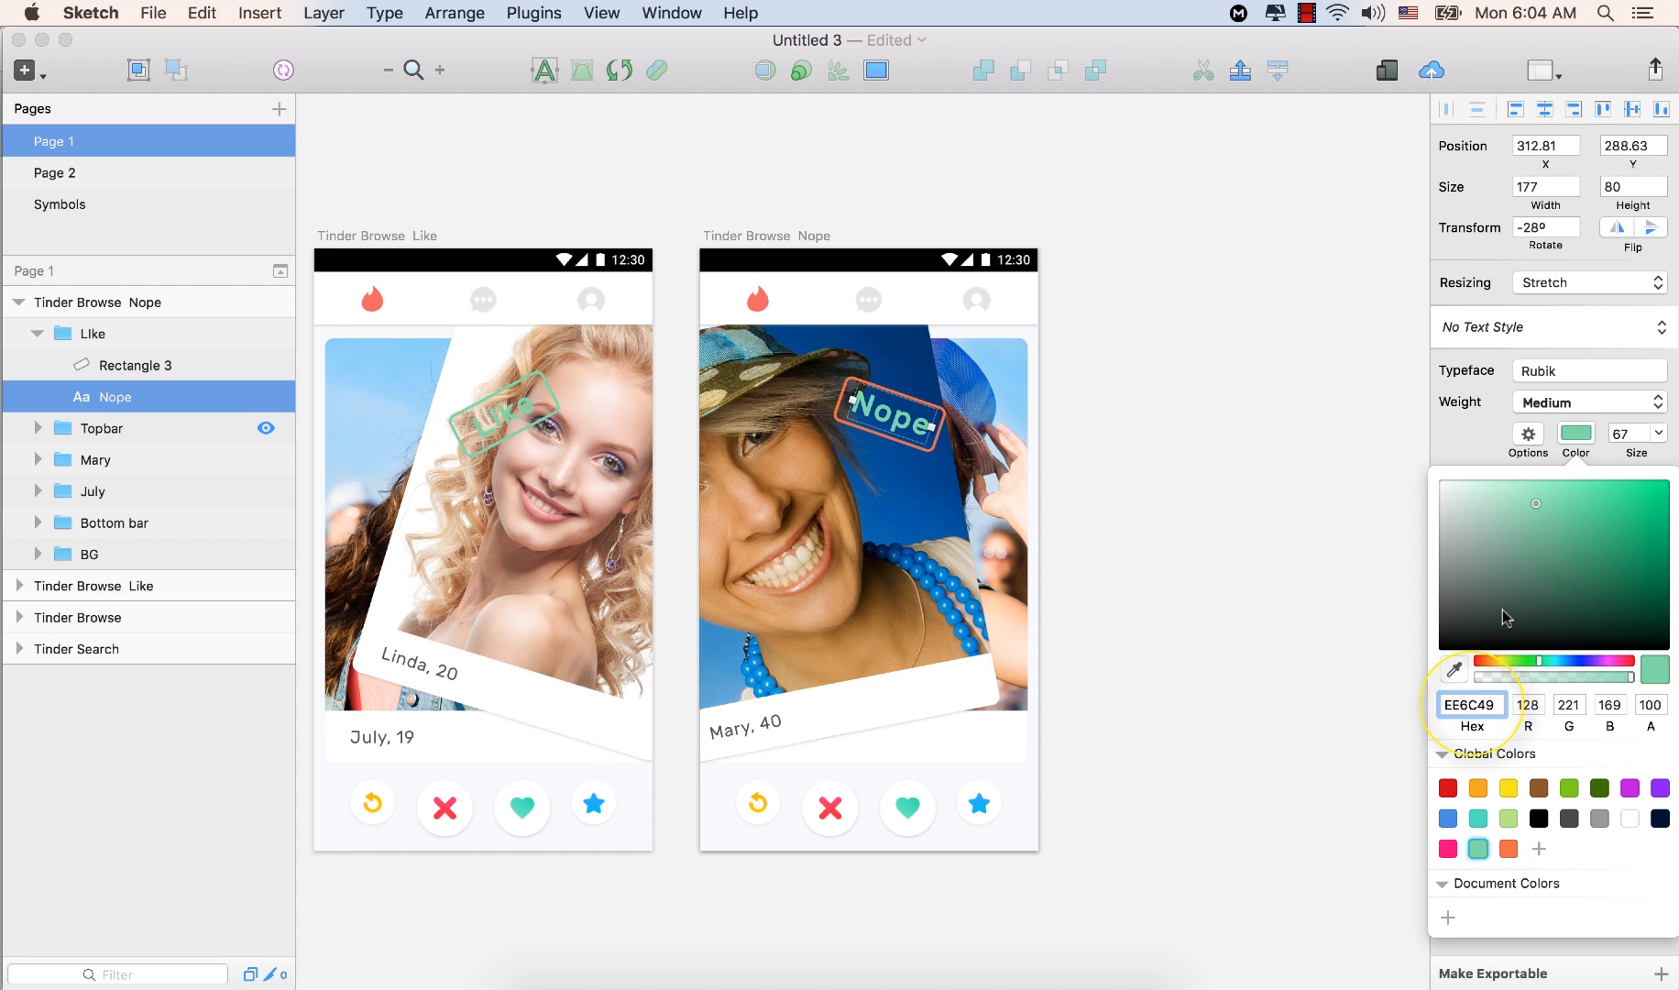
click(1472, 704)
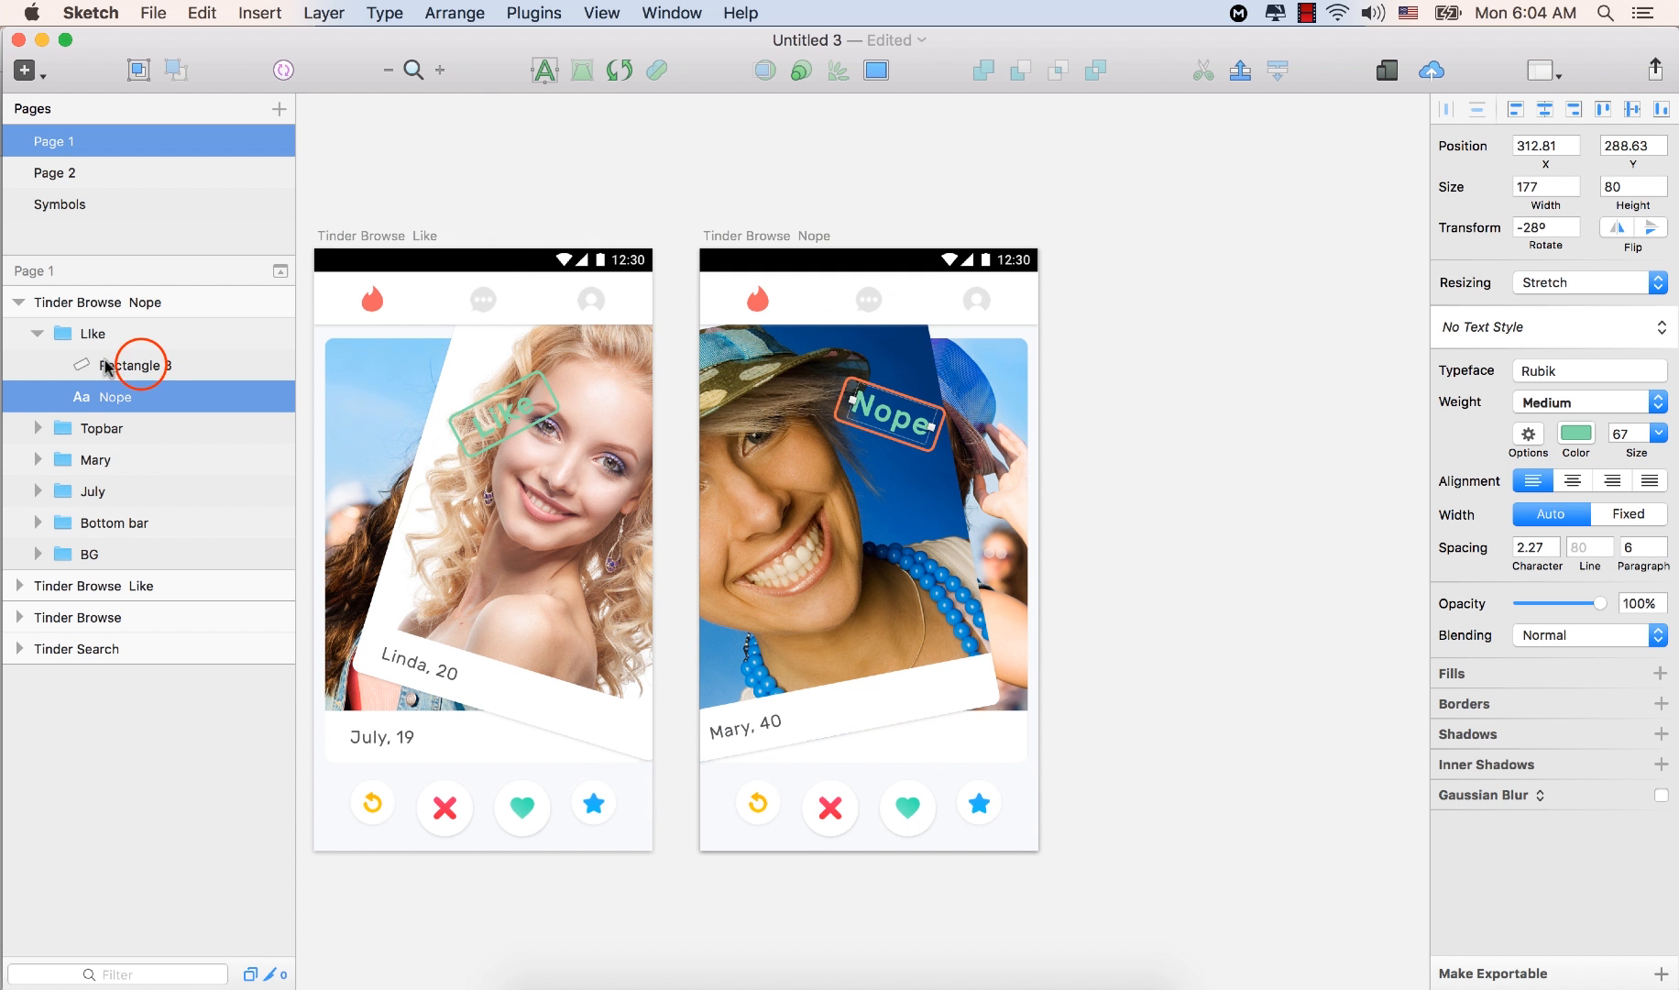
Reselect Rectangle 3 and check its orange border colour among the Global Colors swatches
click(136, 364)
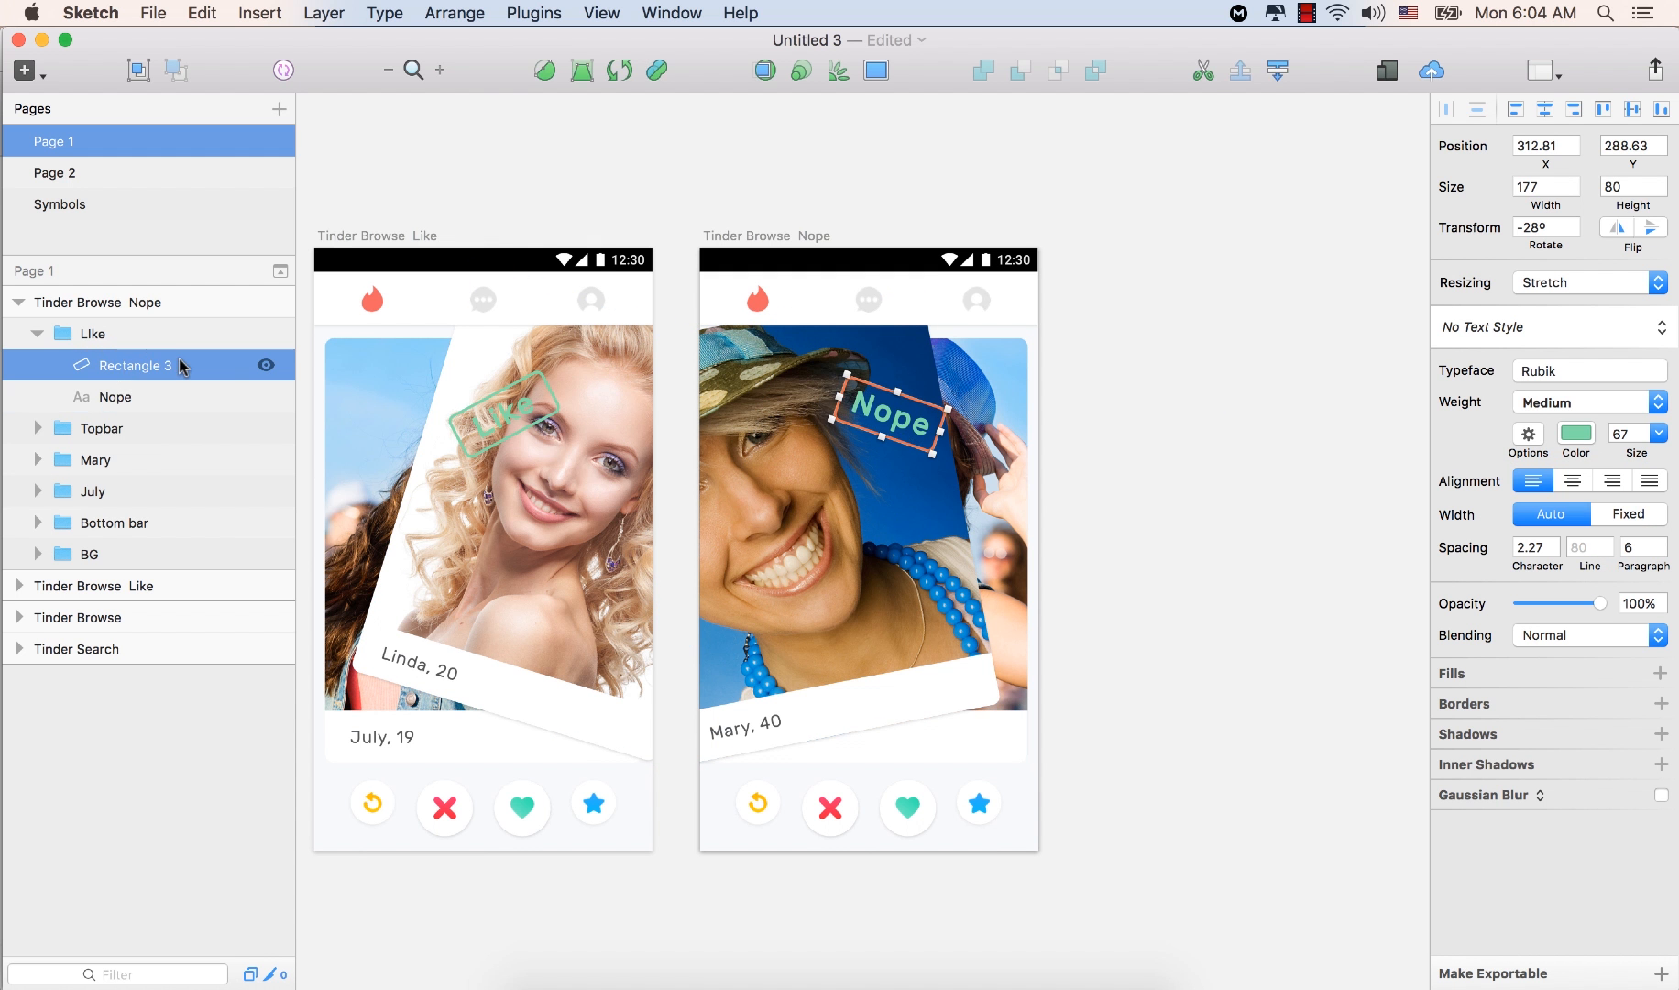
double_click(136, 366)
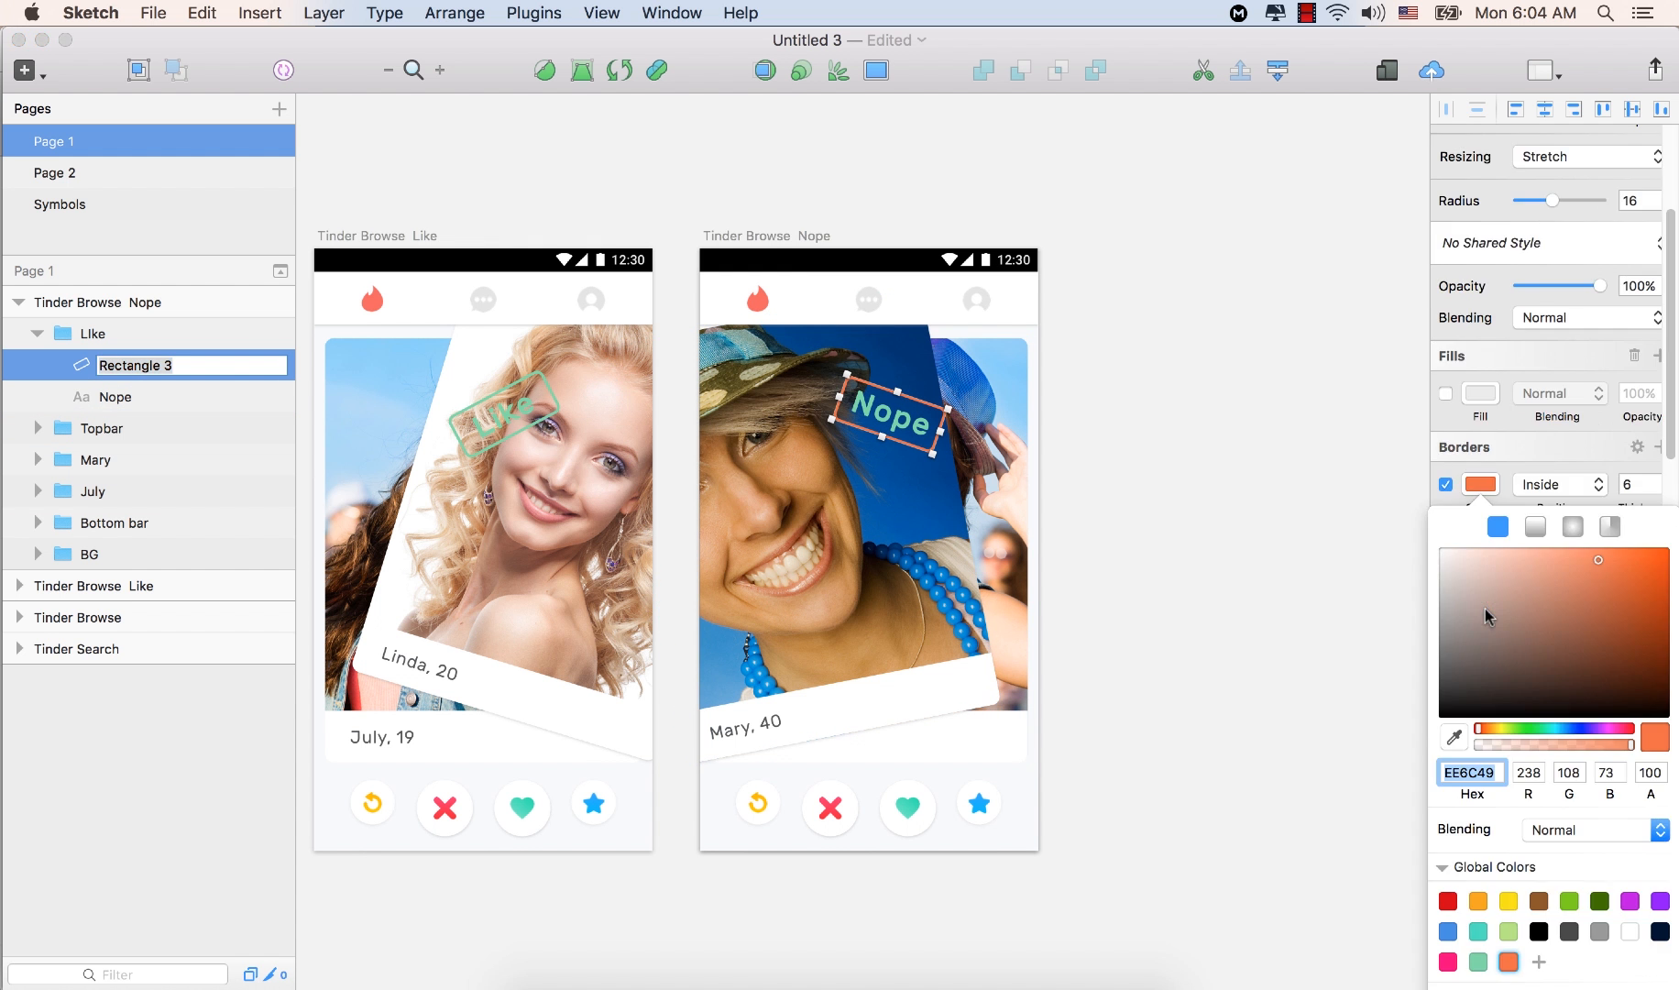
click(1472, 773)
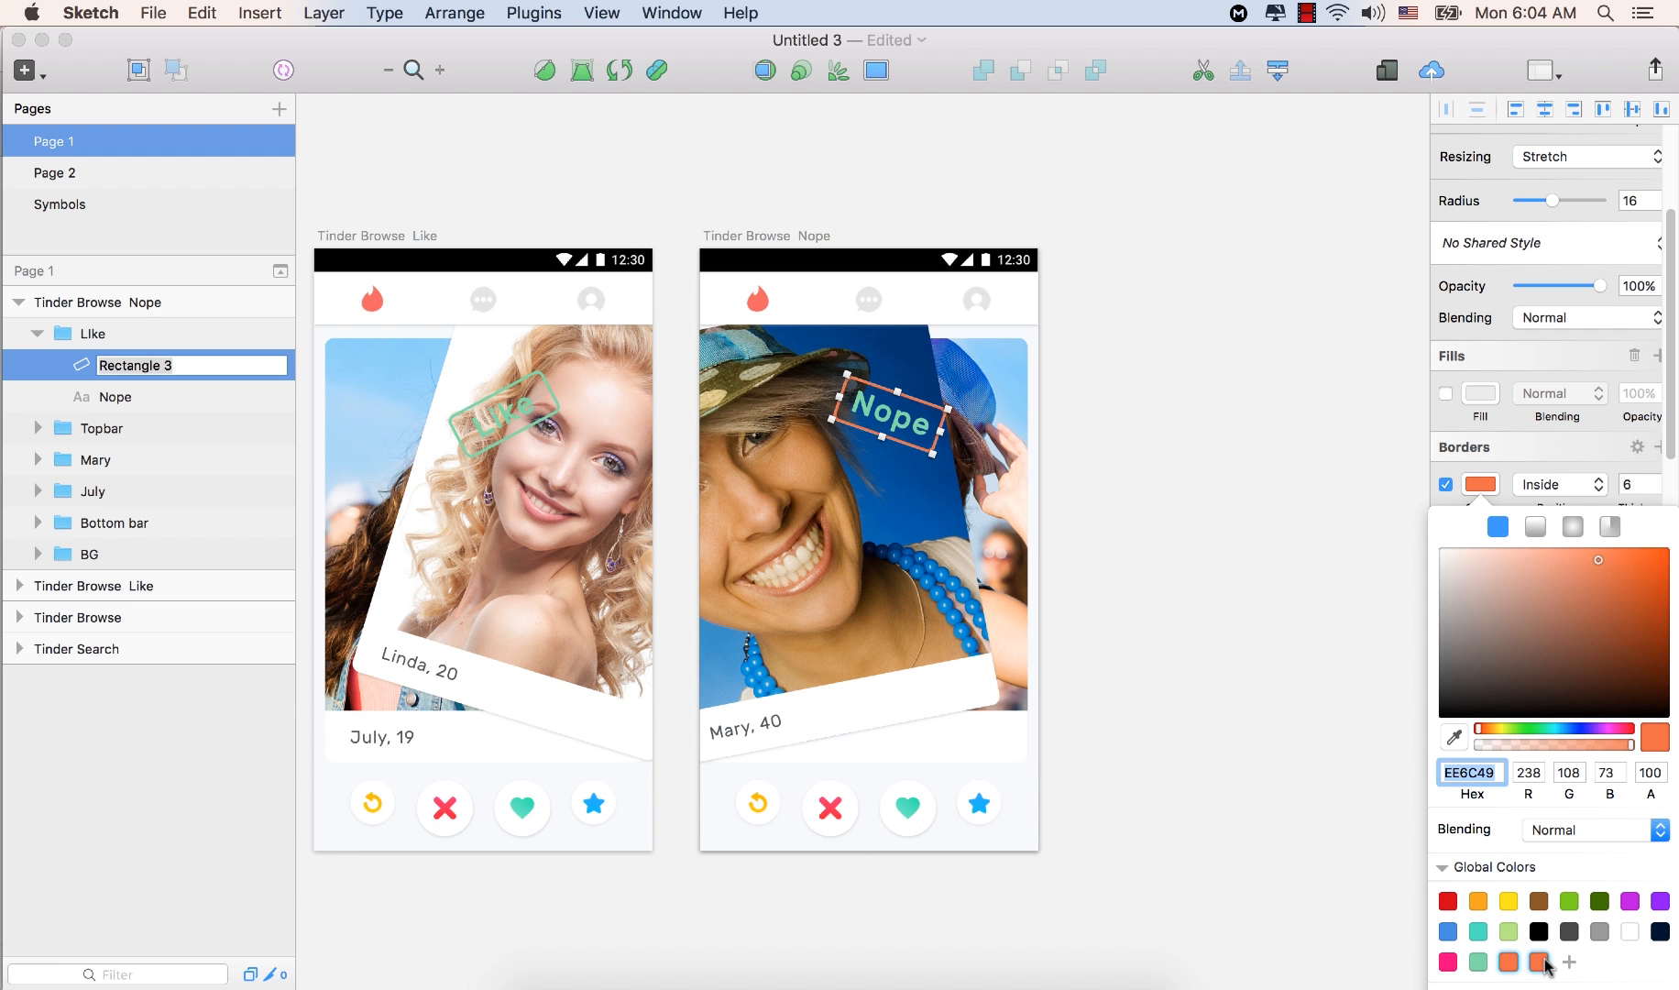
click(1498, 960)
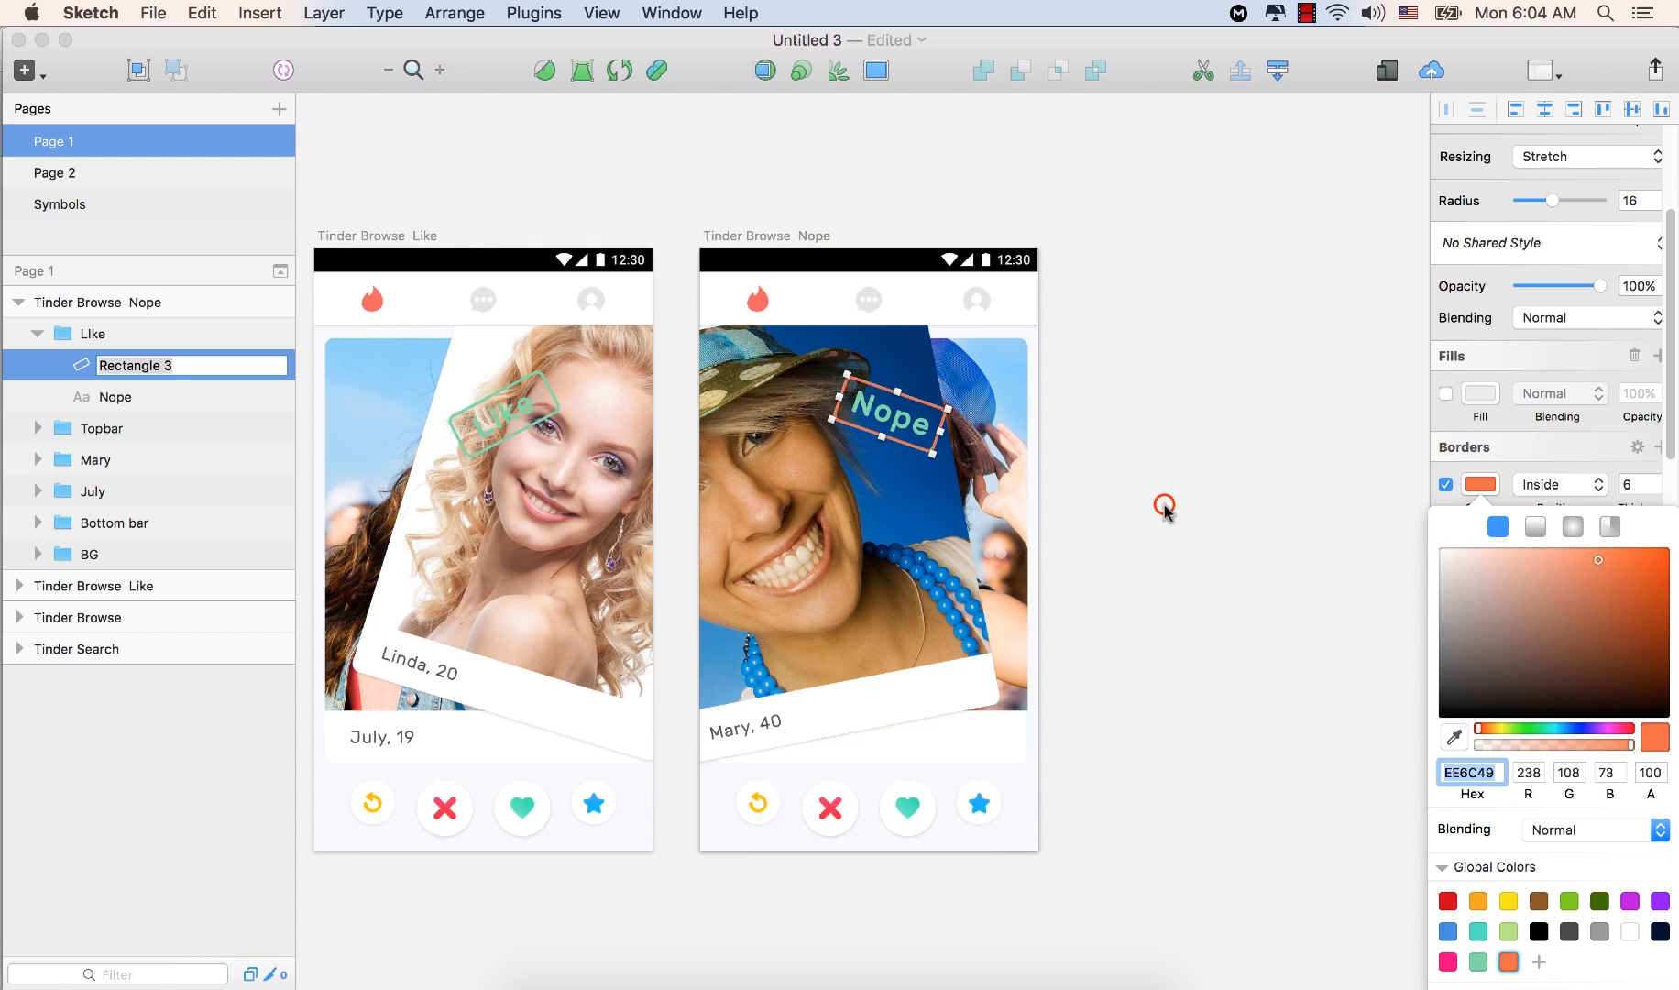
click(116, 398)
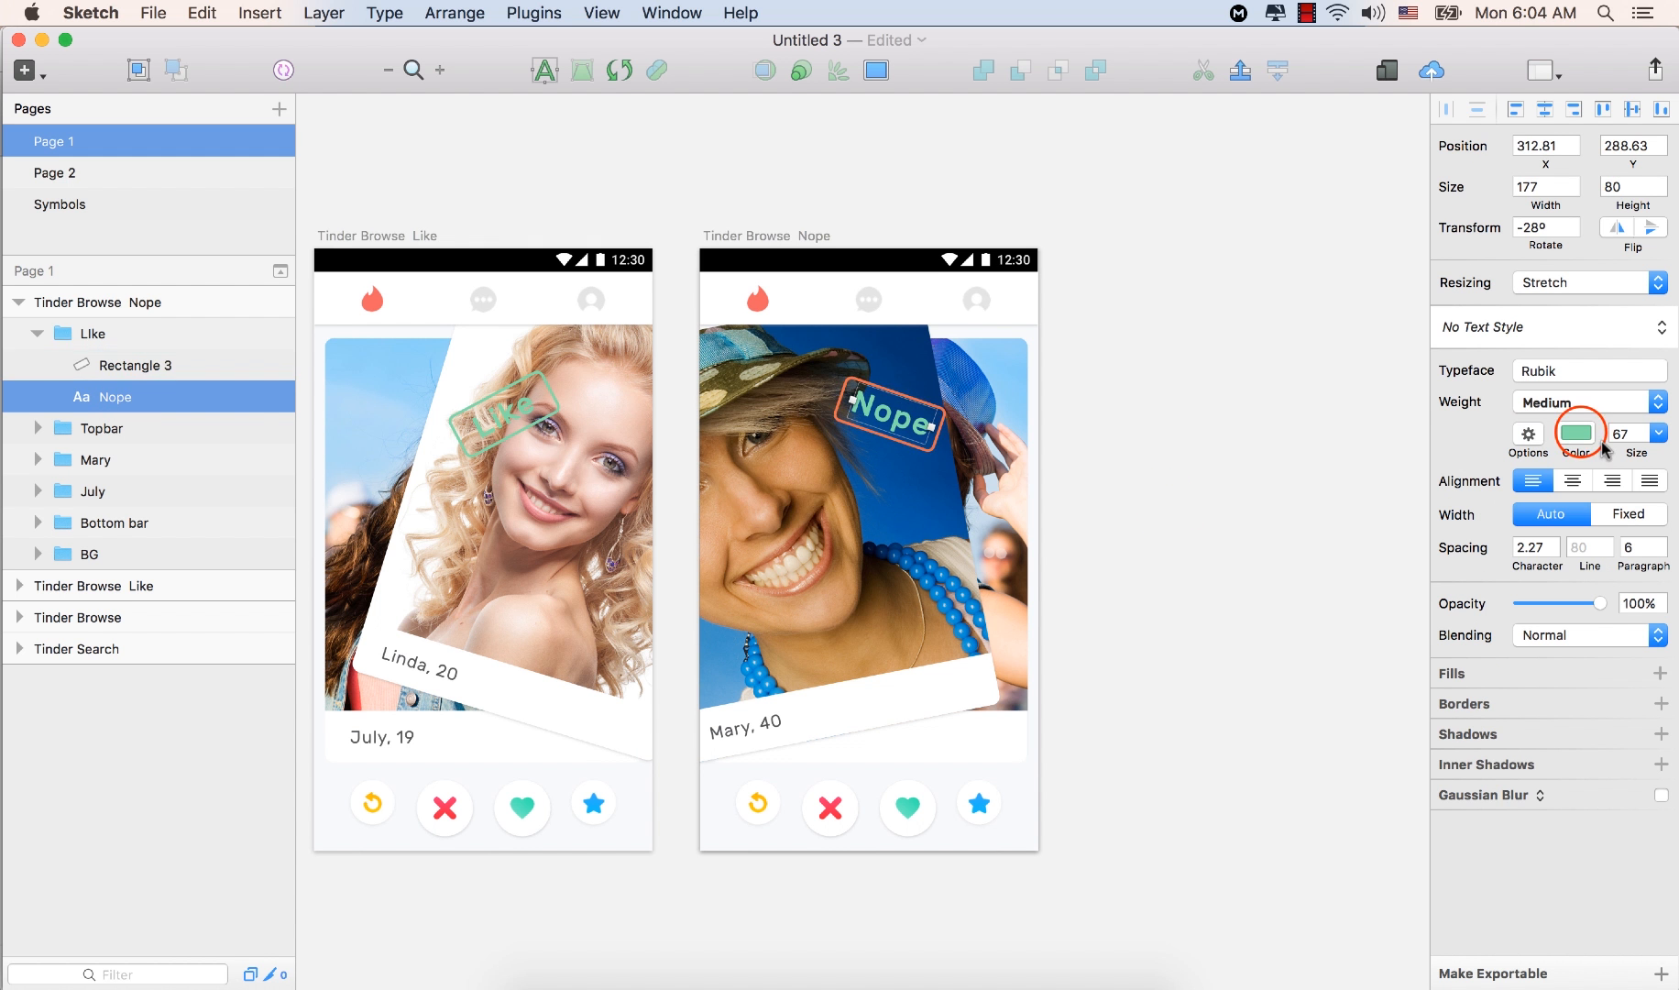
Colour the Nope text with the saved orange Global Color swatch (EE6C49)
click(1577, 434)
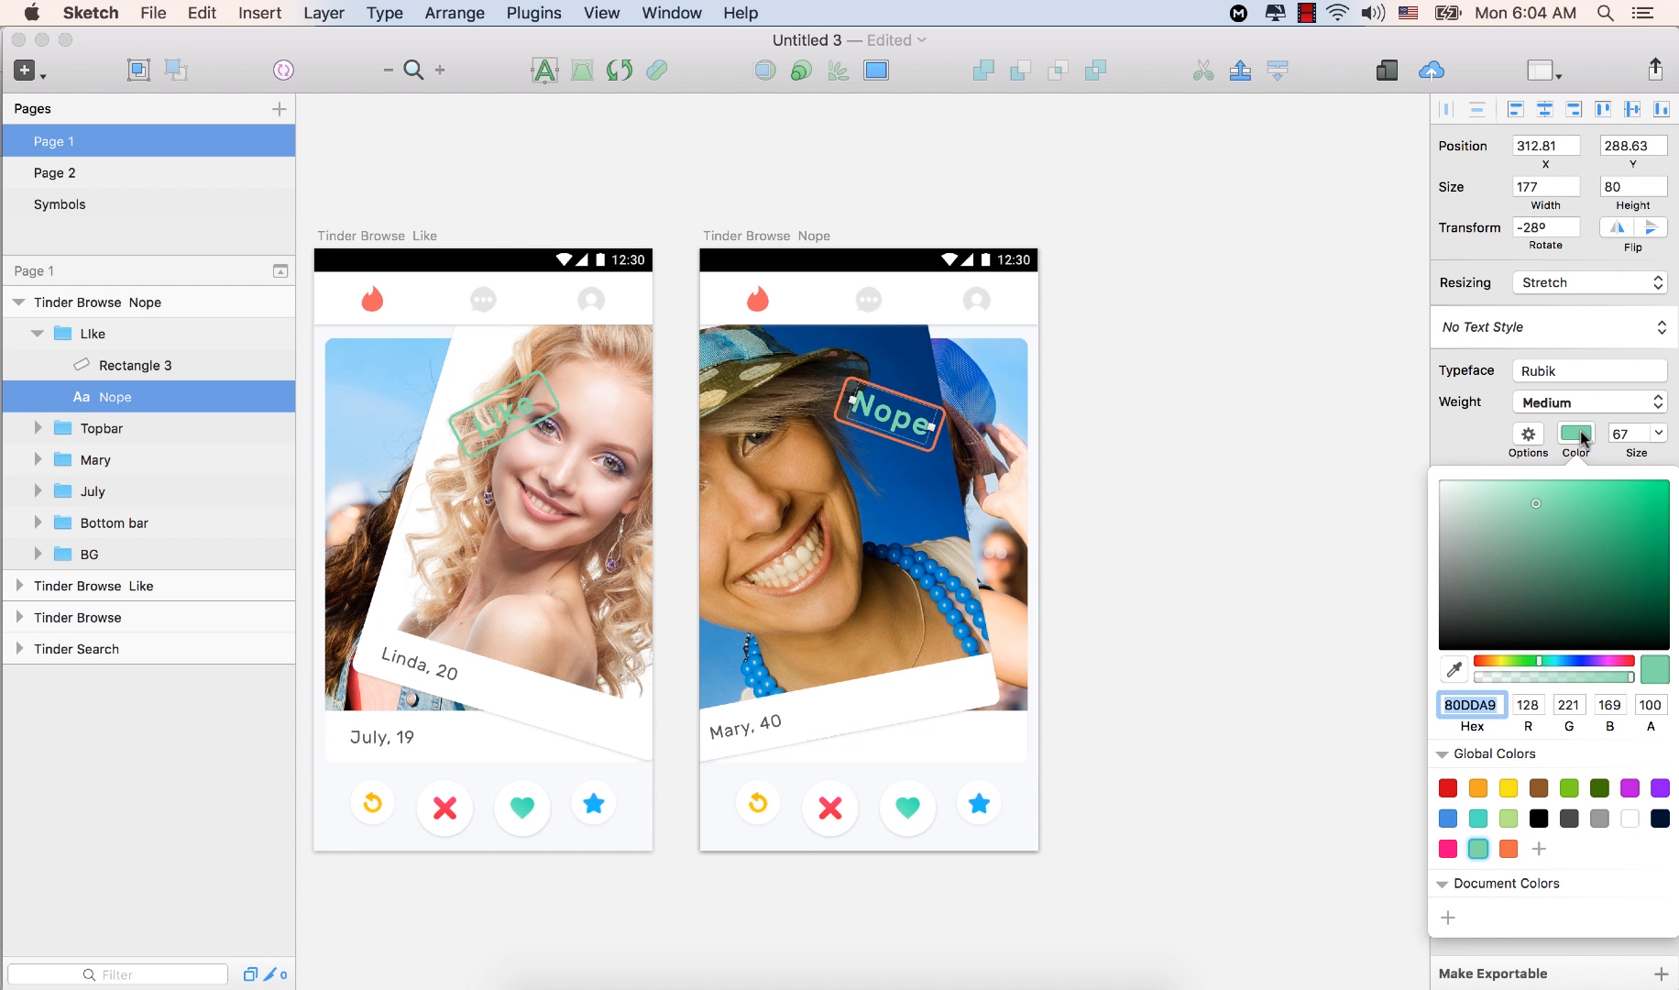
mouse_move(1466, 691)
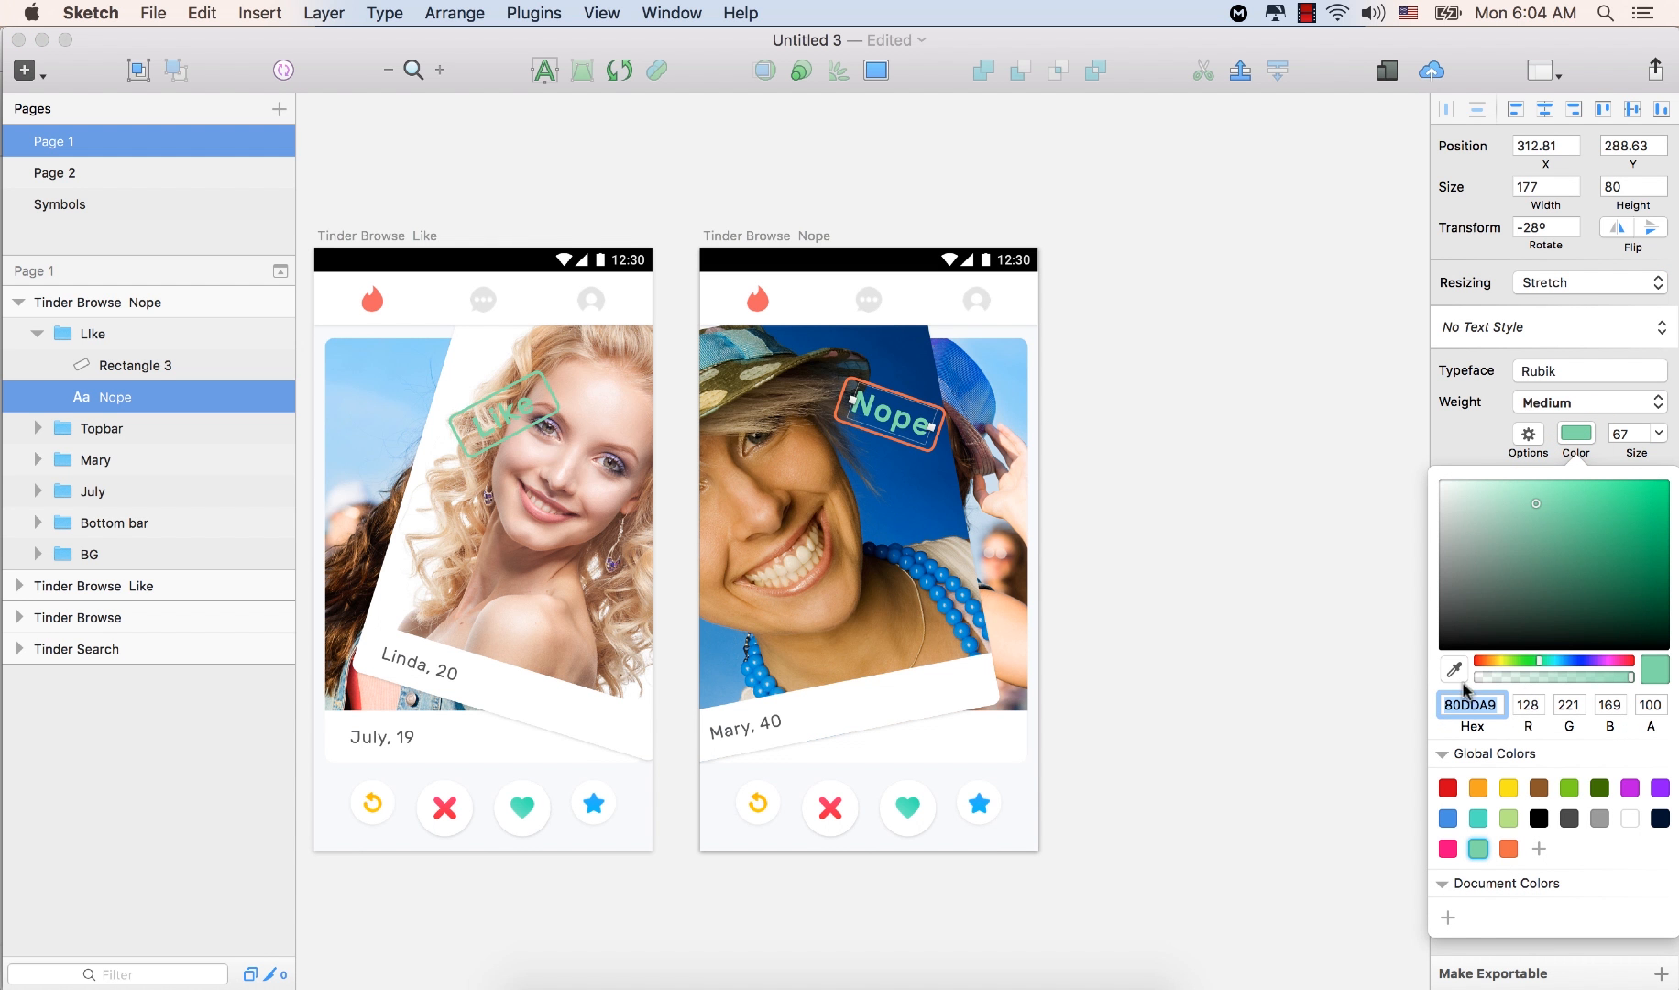
mouse_move(1529, 660)
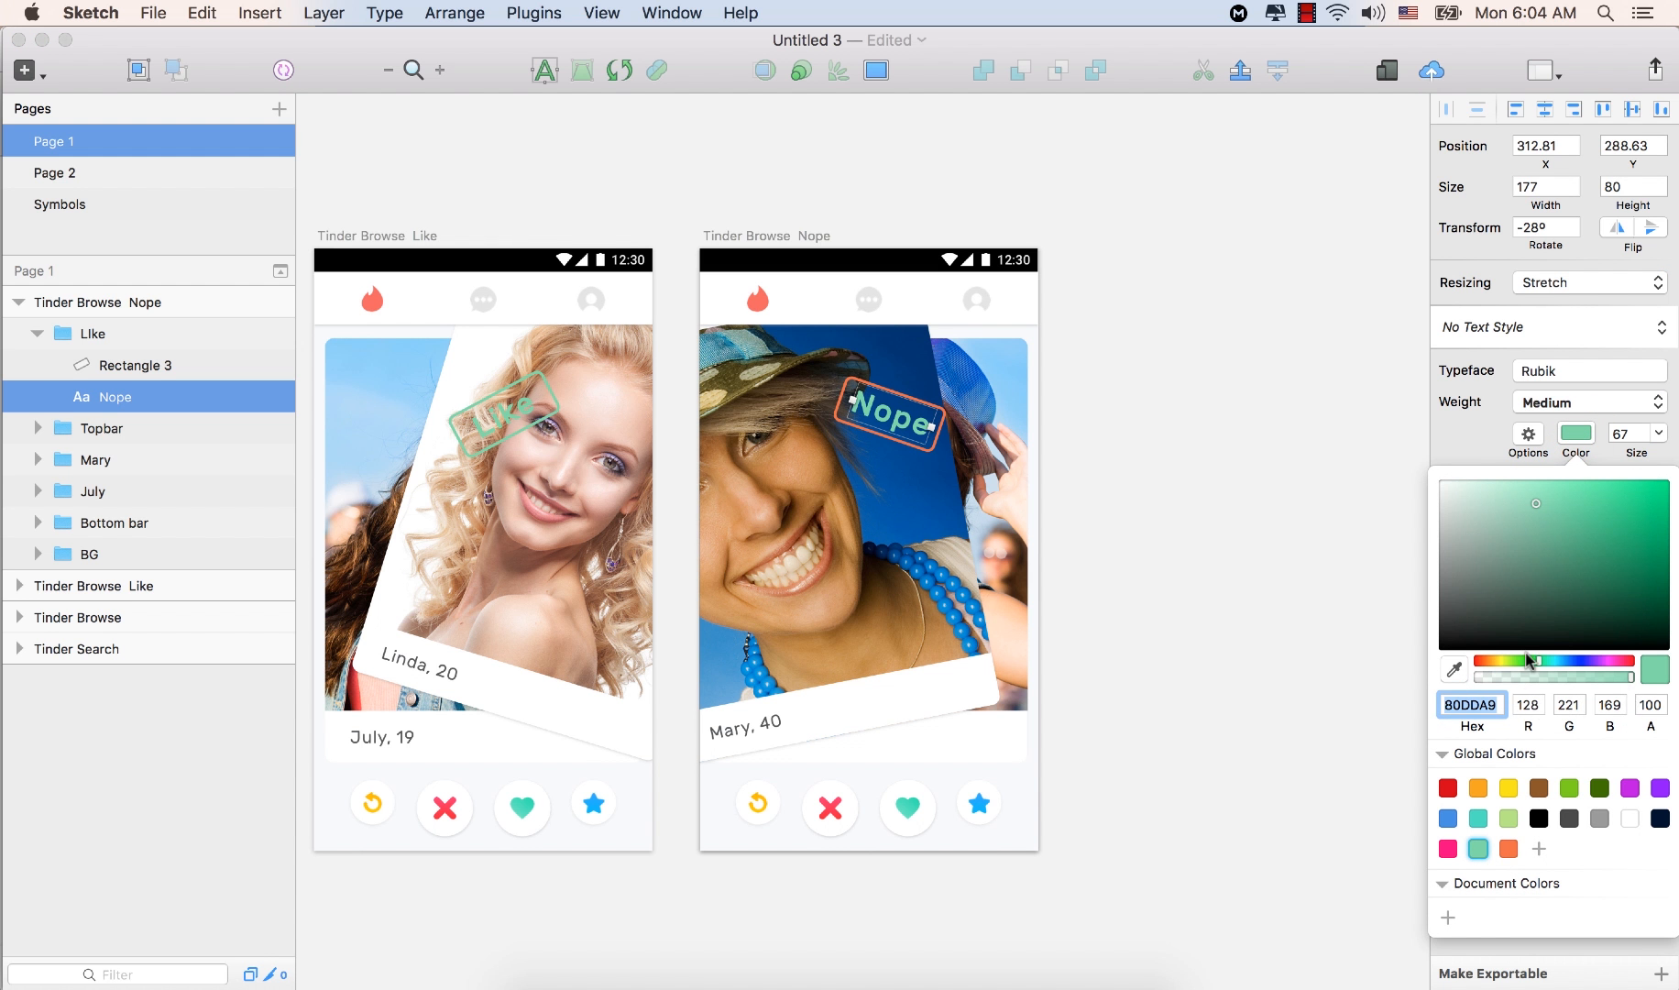
click(95, 460)
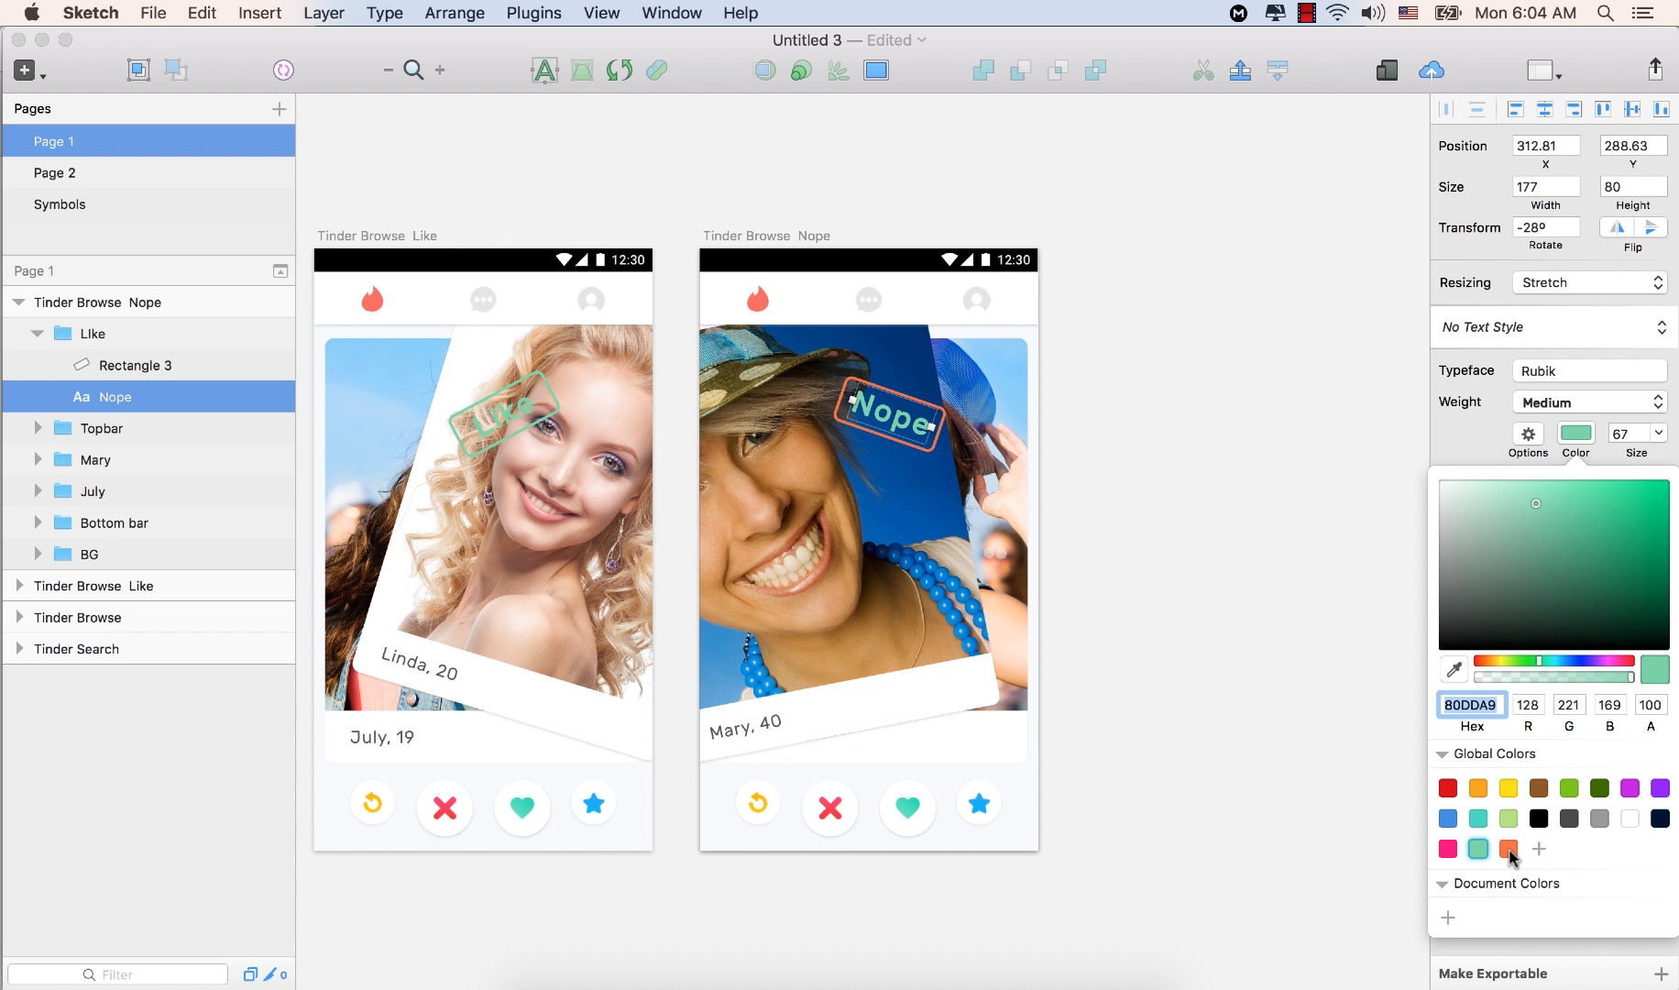
click(1509, 849)
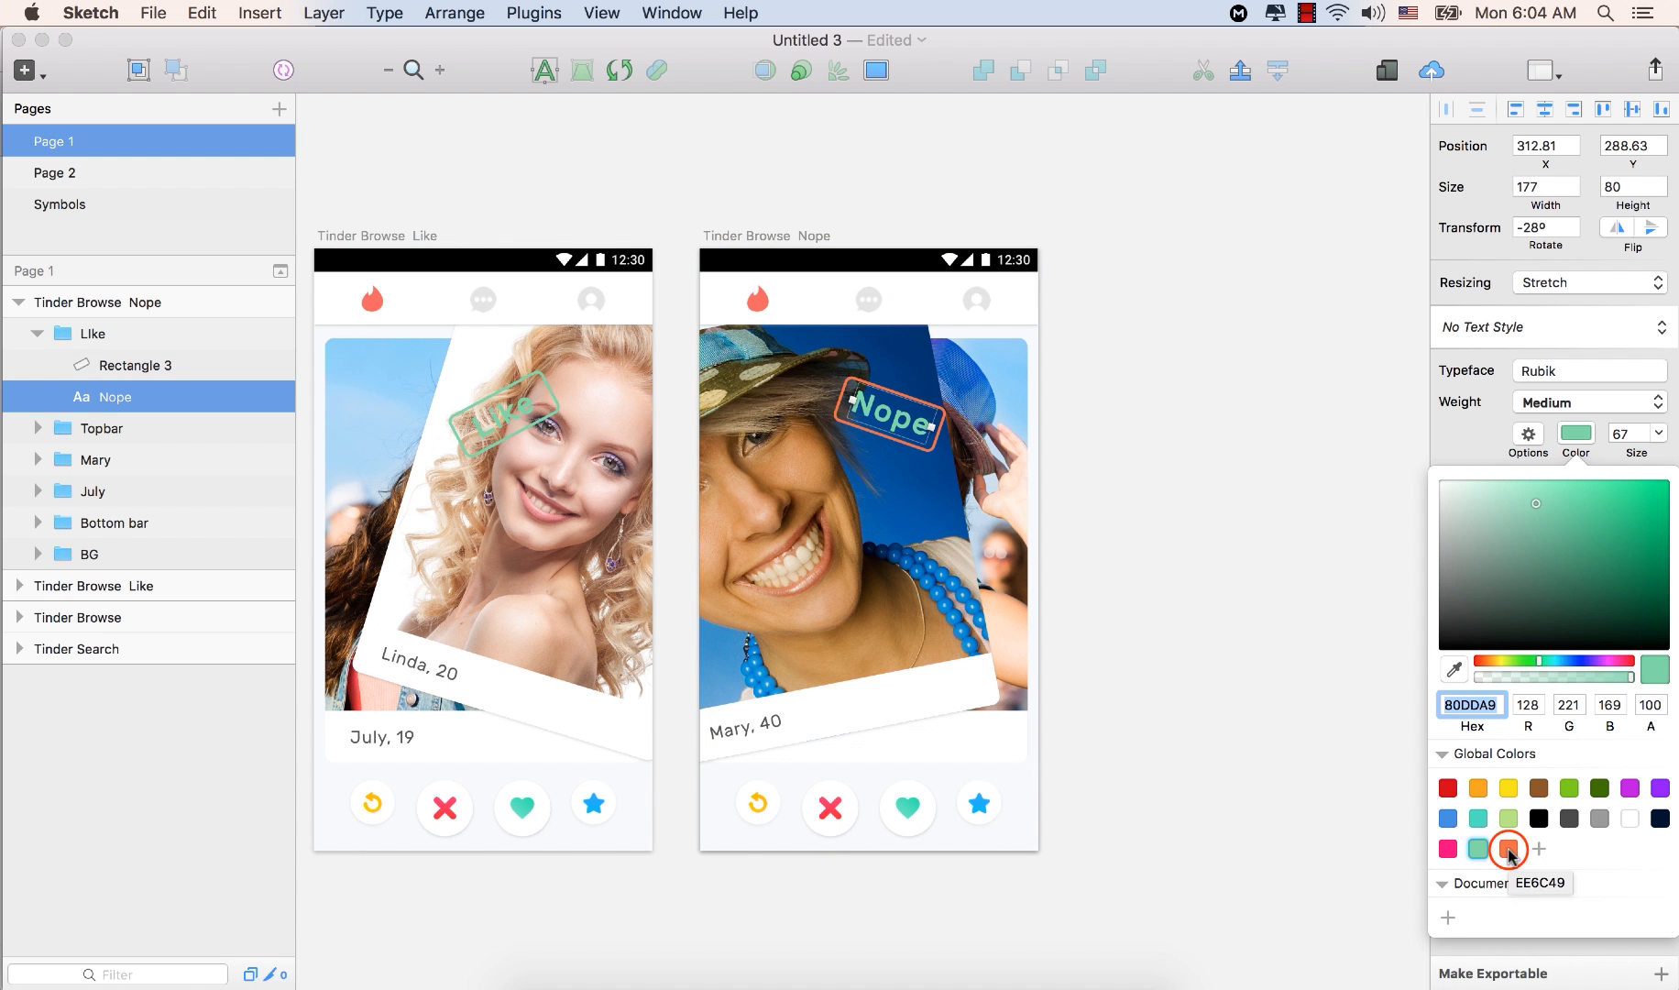
click(1507, 848)
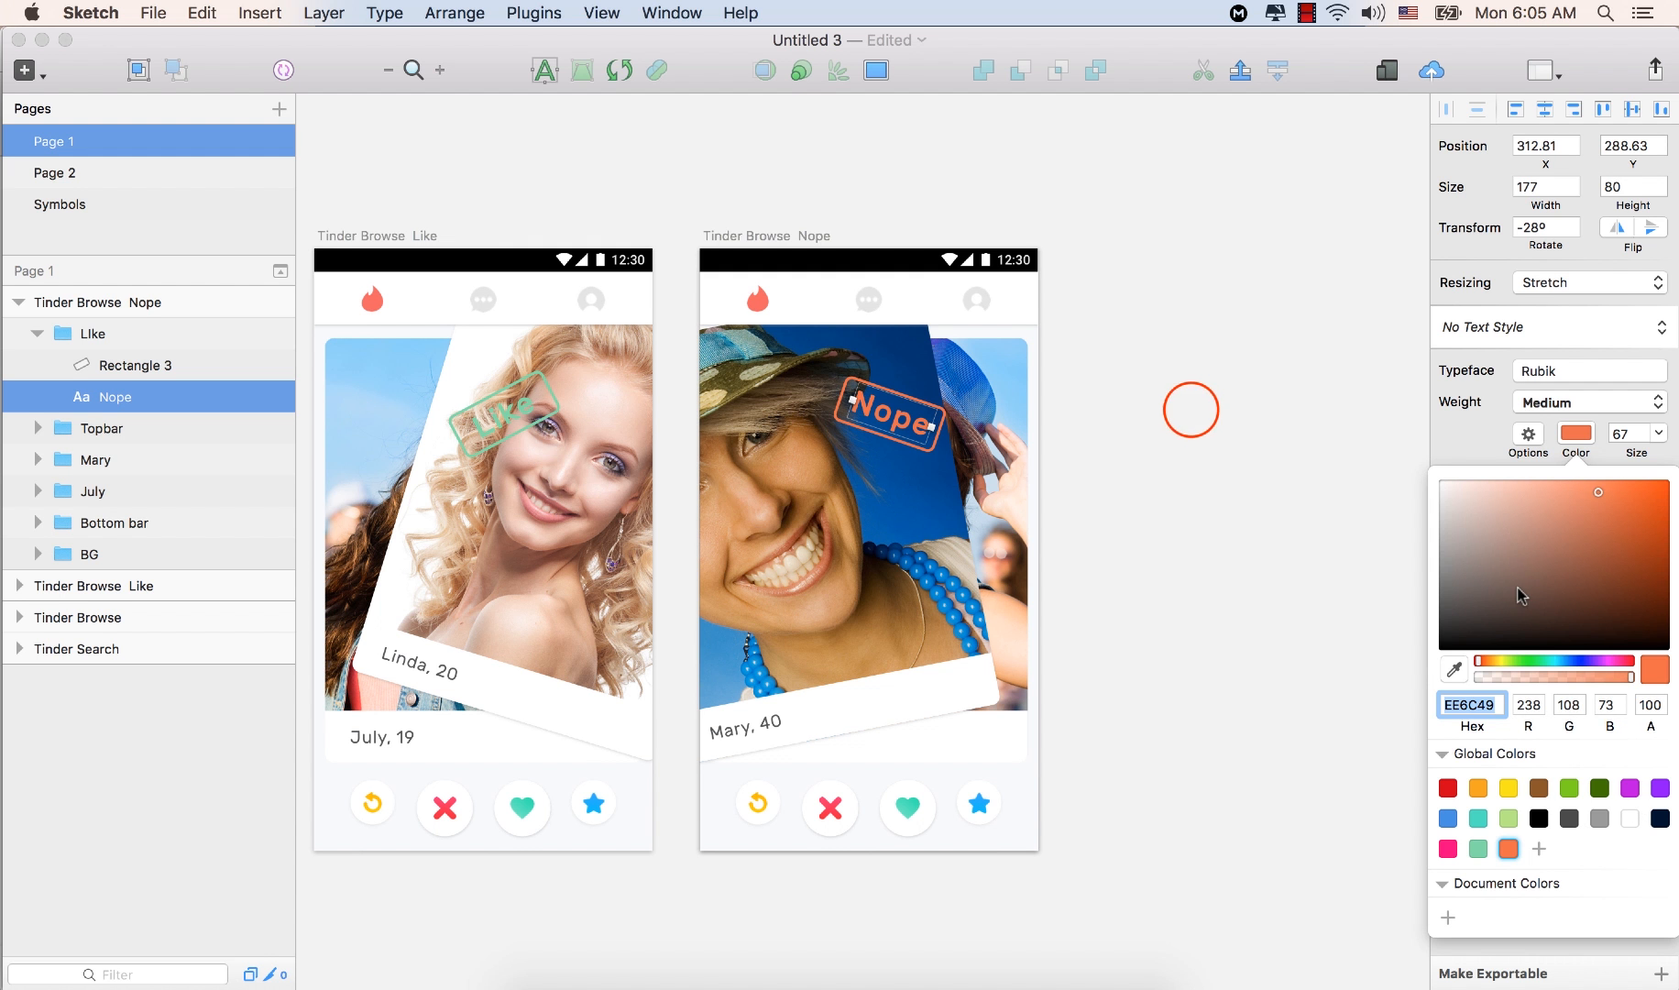
Rename the Like group to Nope, then collapse the group and the Tinder Browse Nope artboard
click(1194, 418)
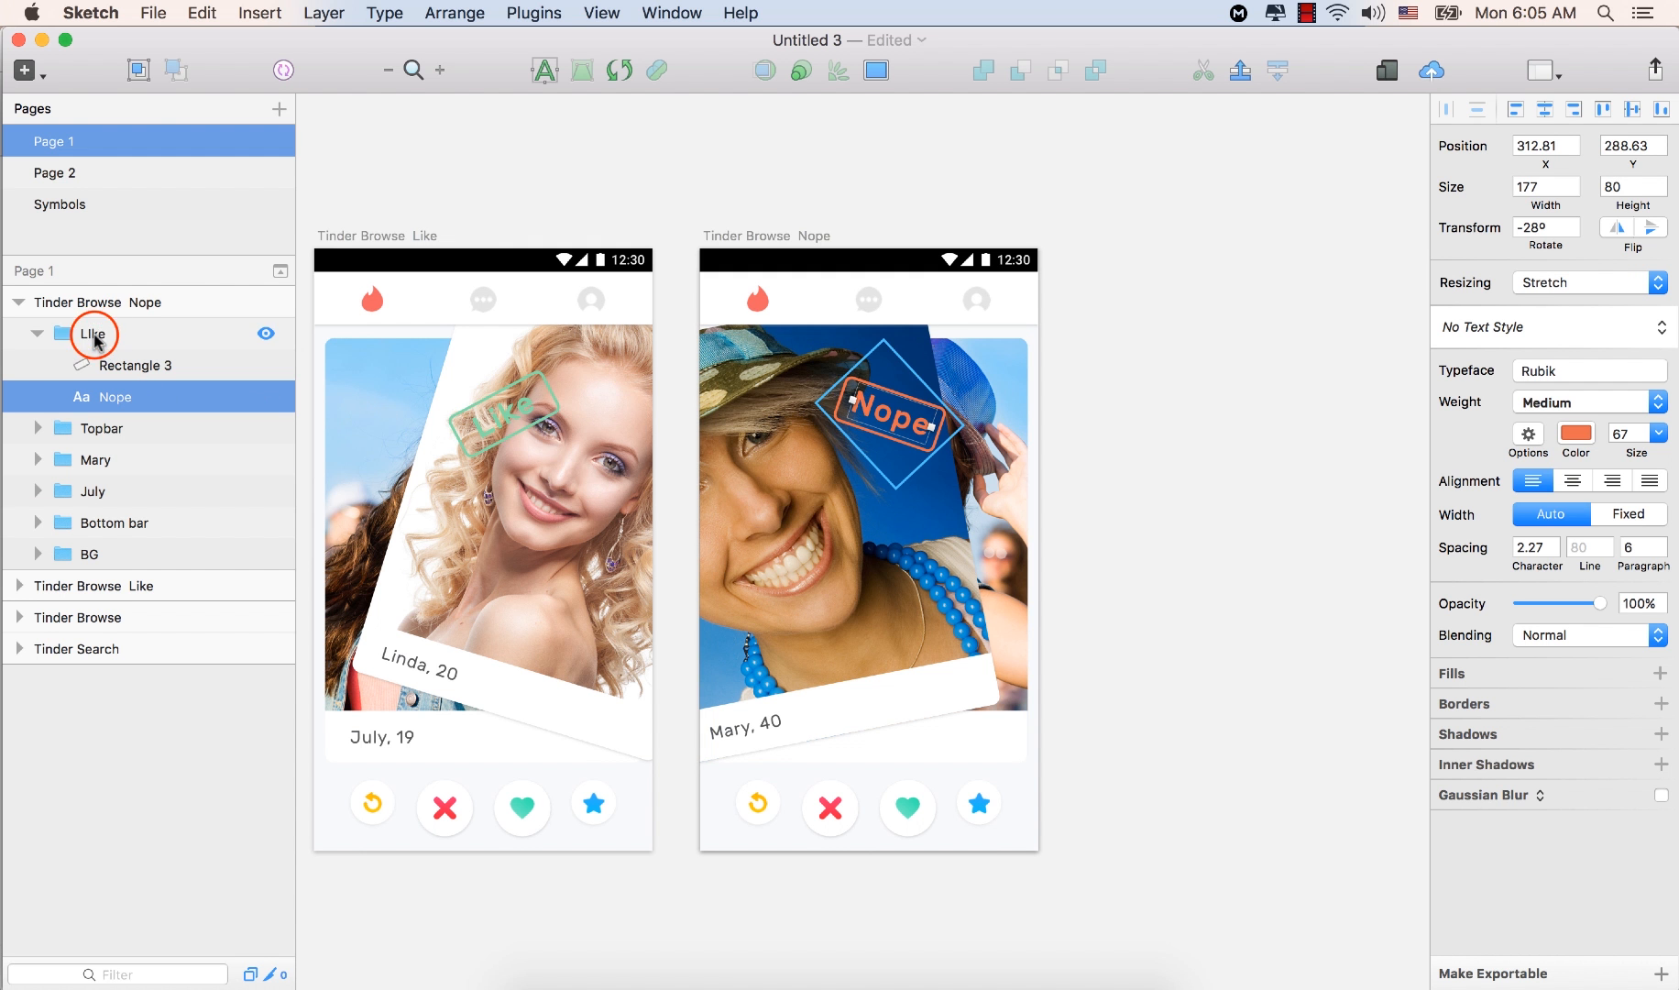
double_click(92, 334)
text(Nope)
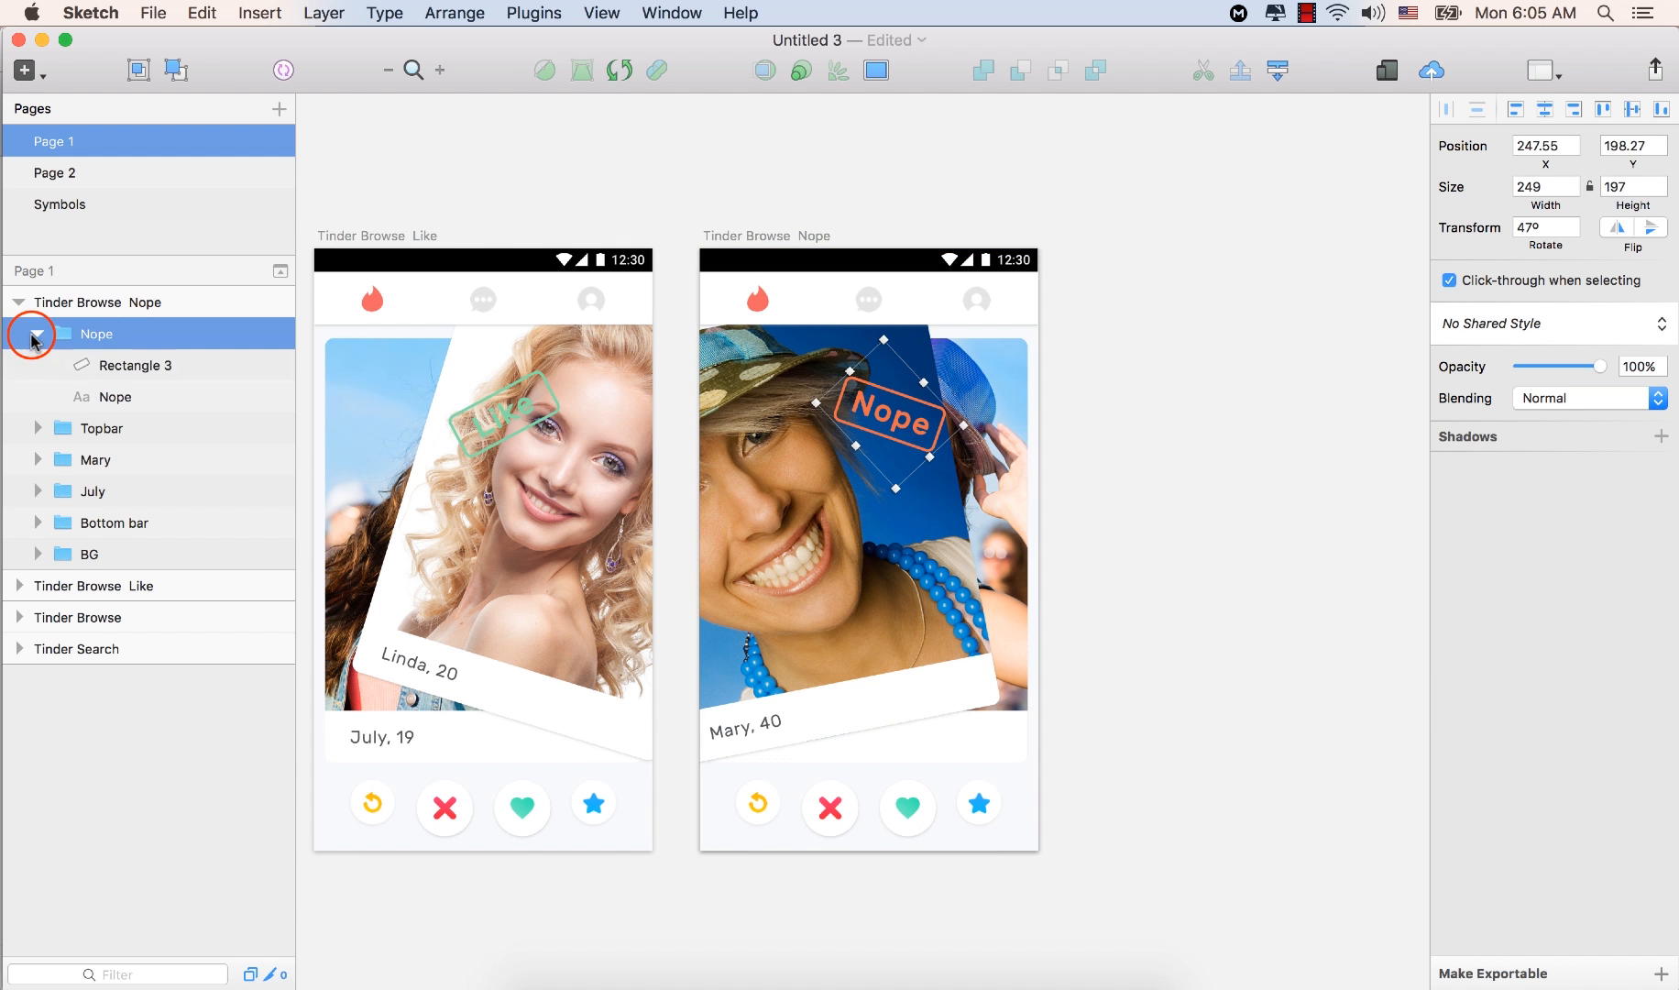
click(33, 334)
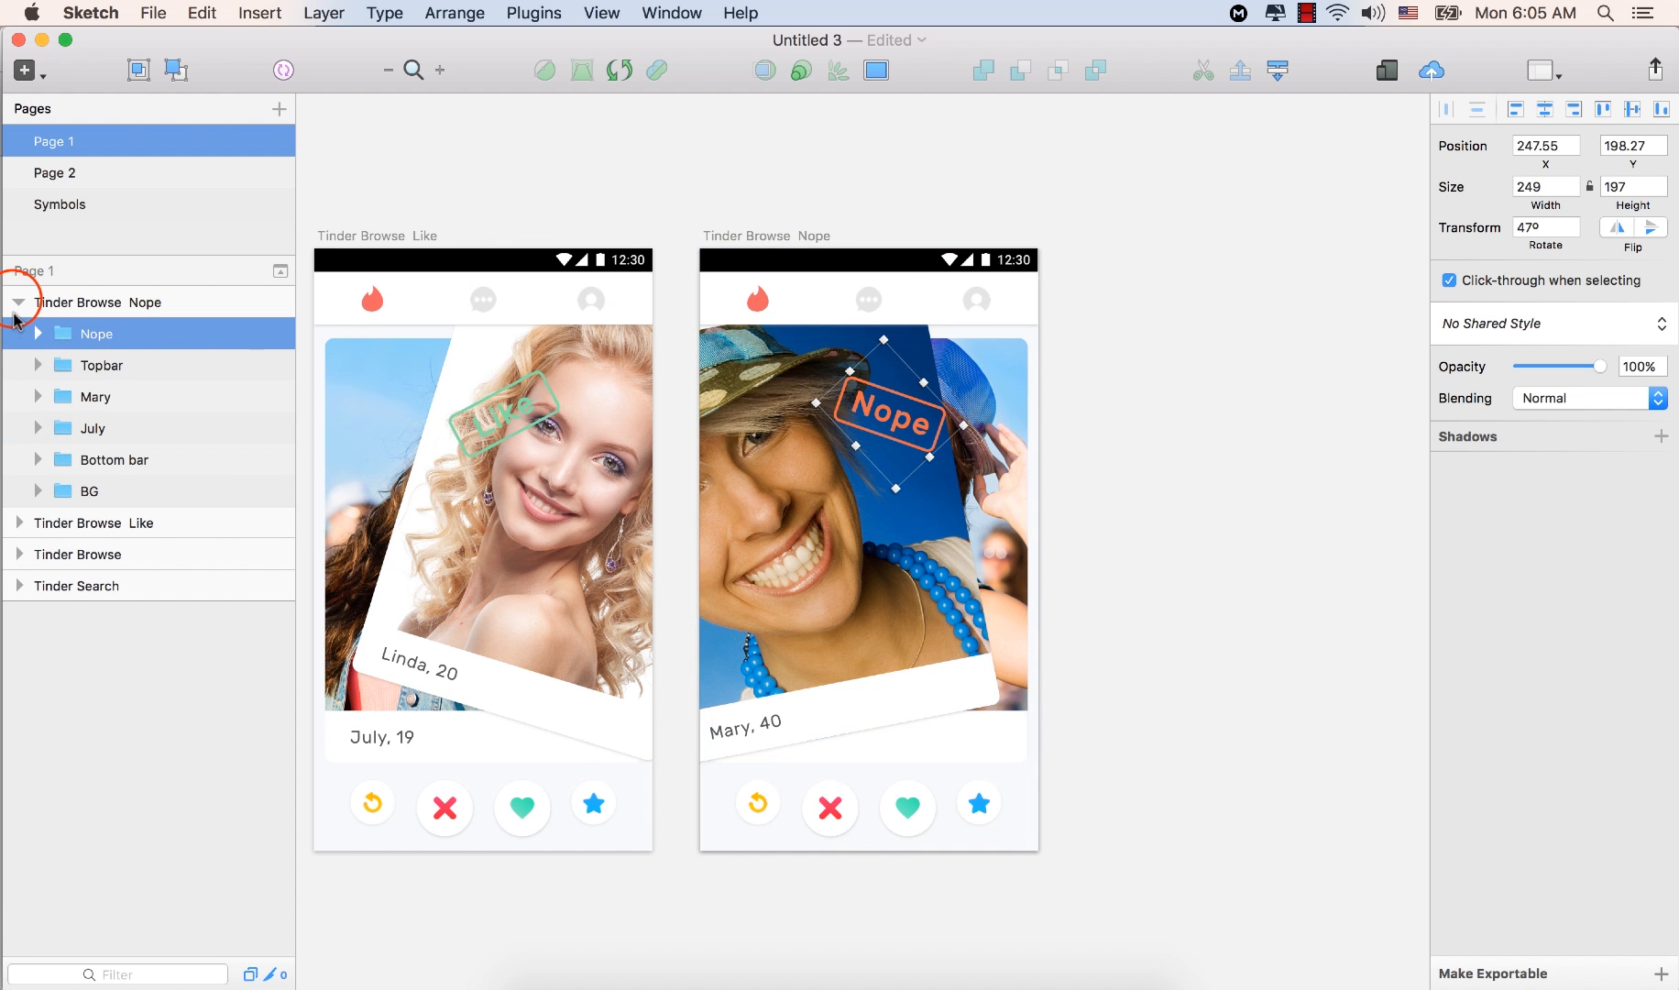
click(18, 302)
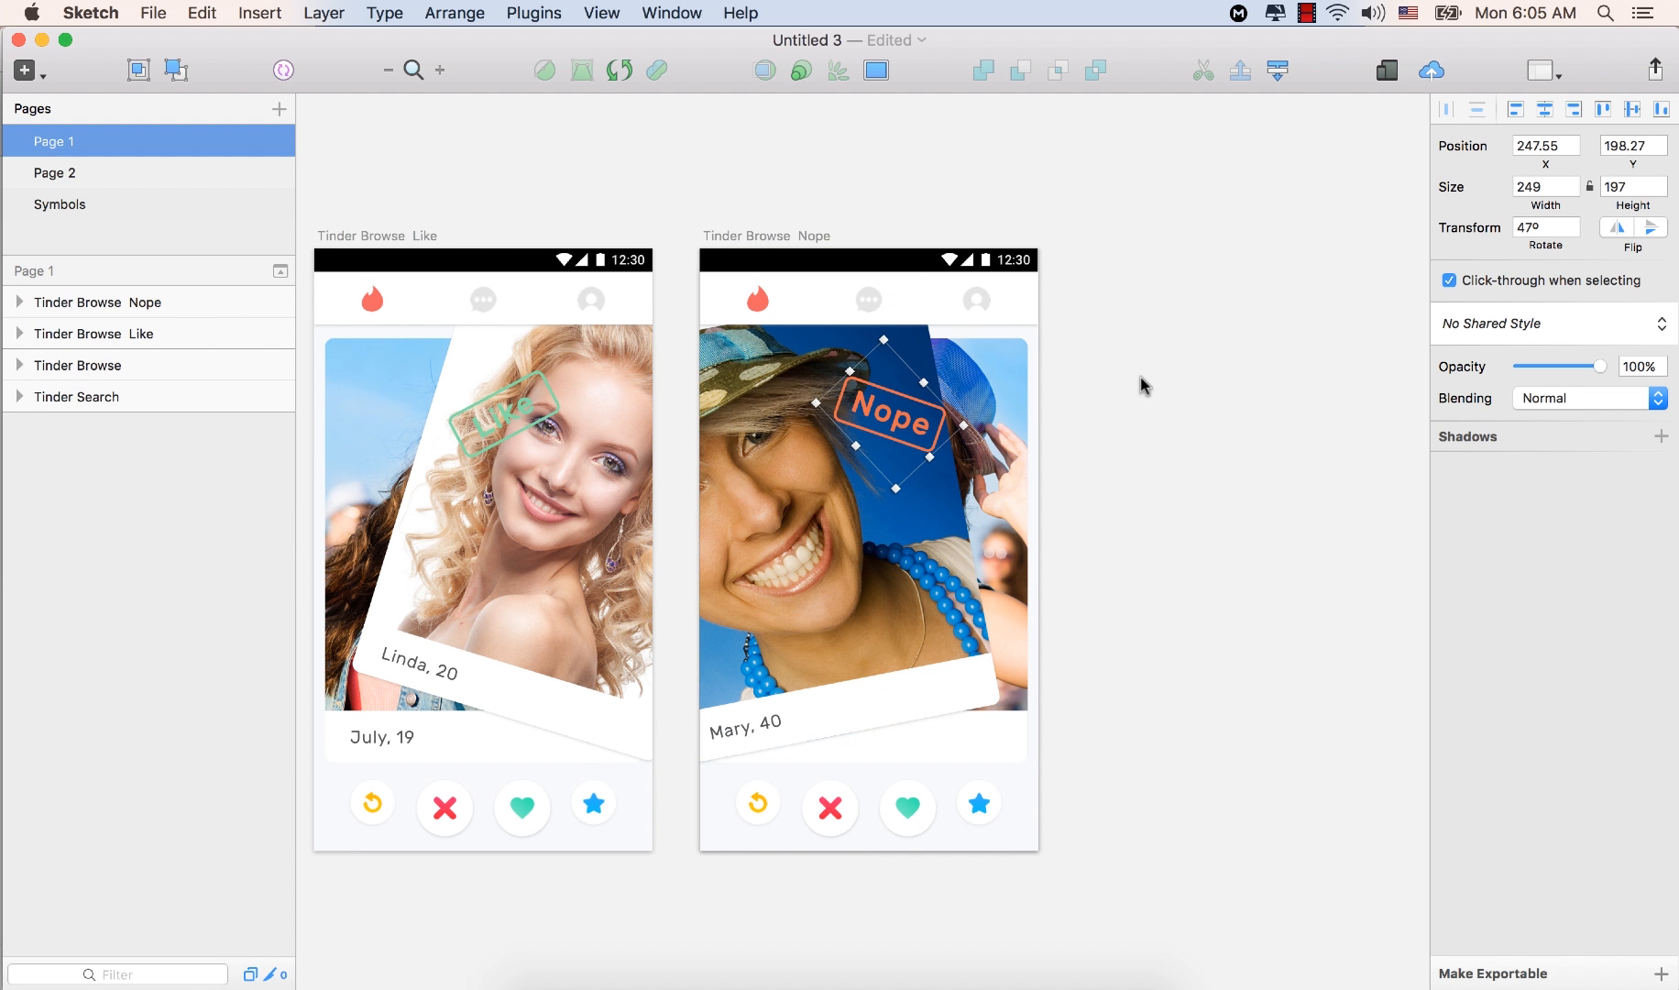
mouse_move(1158, 374)
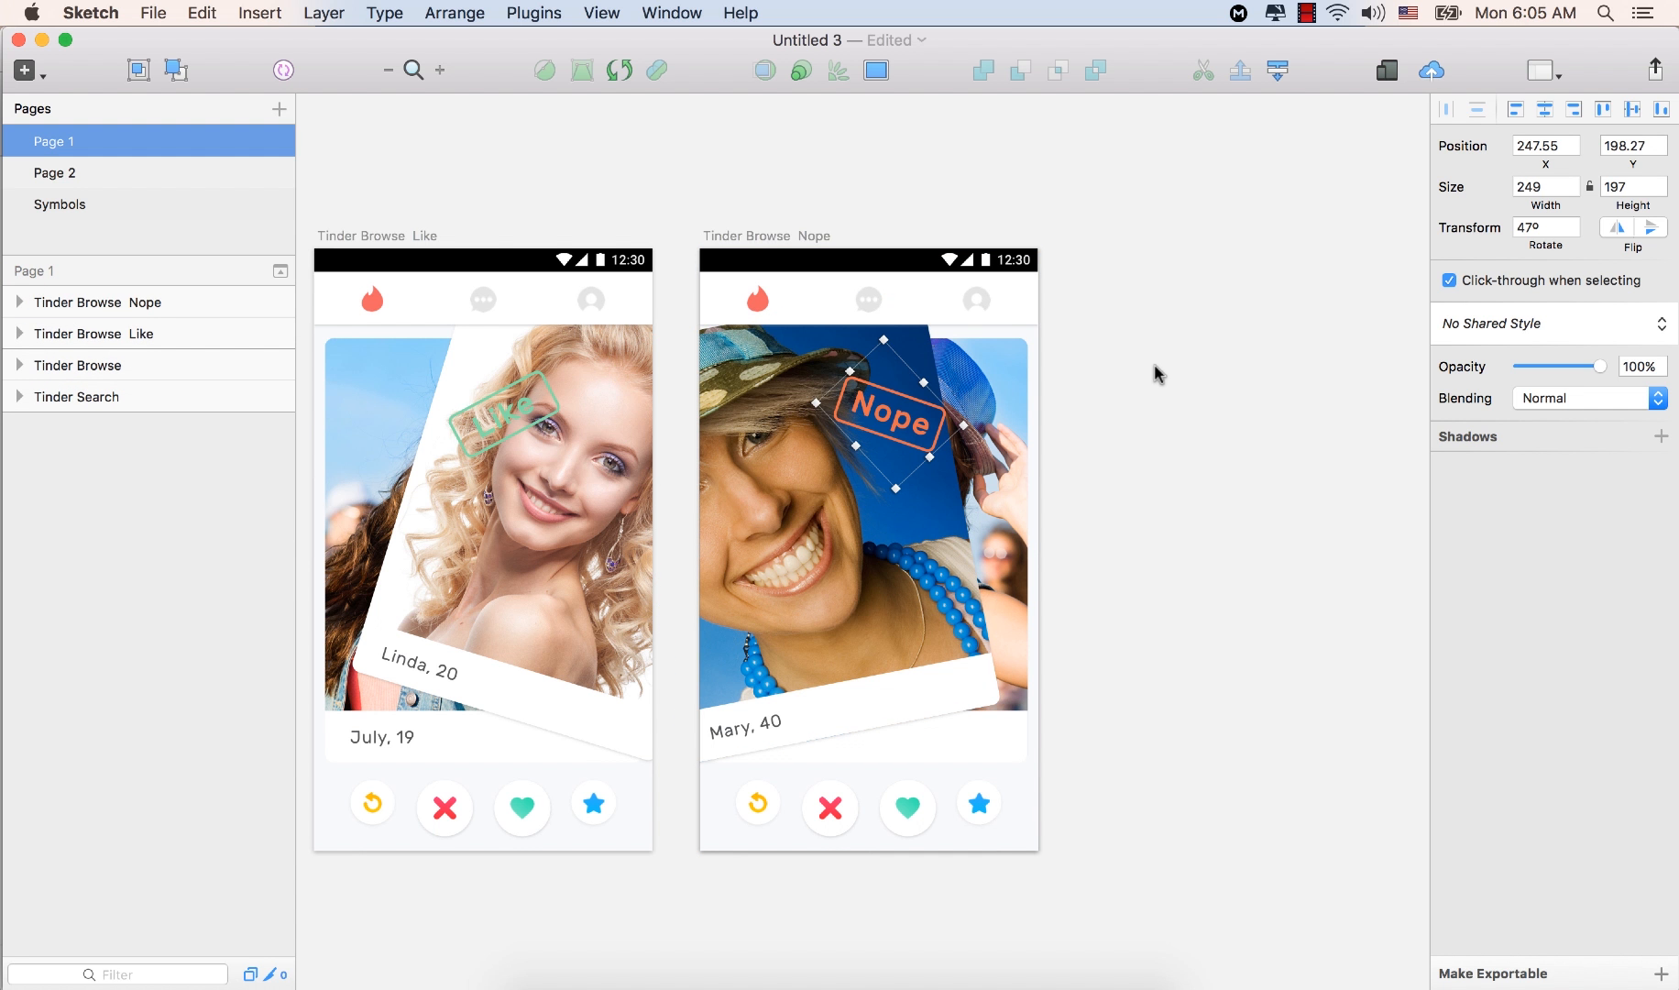